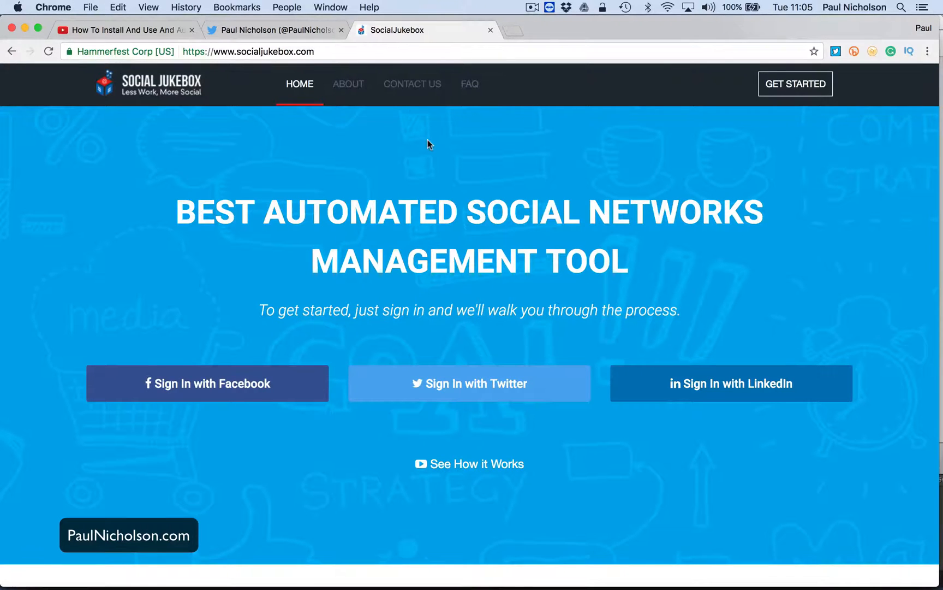
{"action": "mouse_move", "coordinate": [442, 180]}
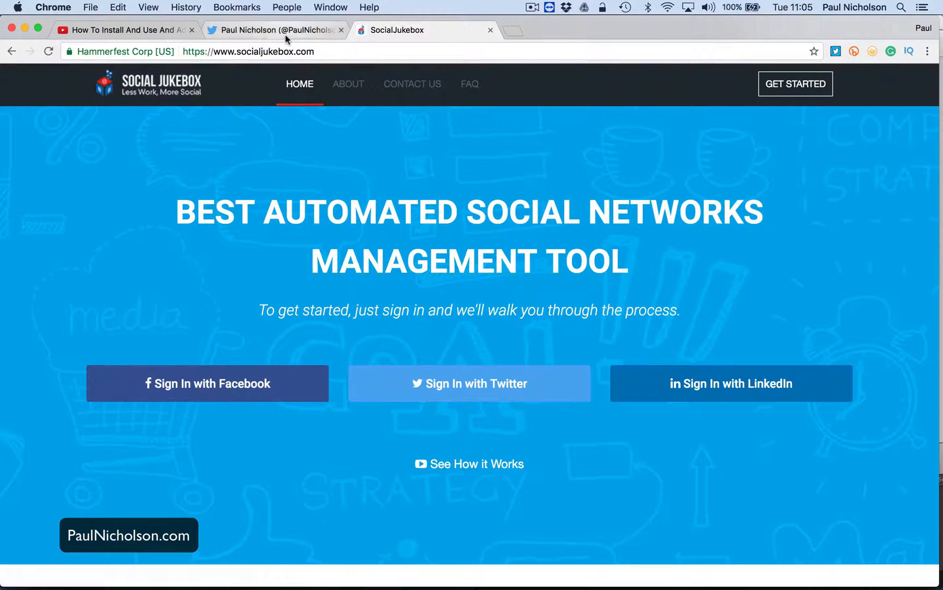
Step: Switch to the Twitter profile and scroll down through its recent tweets
{"action": "left_click", "coordinate": [275, 30]}
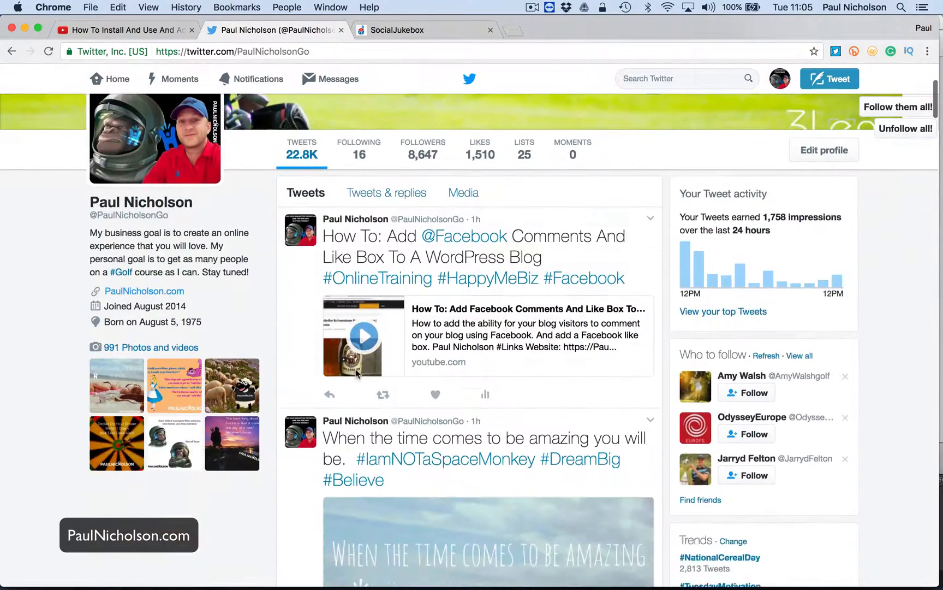
{"action": "scroll", "scroll_direction": "down", "scroll_amount": 3}
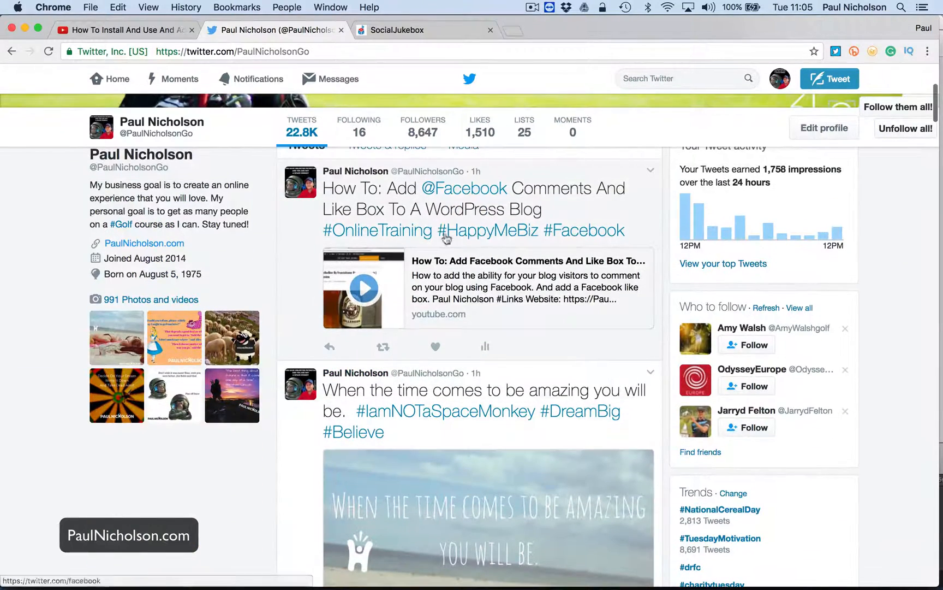
{"action": "mouse_move", "coordinate": [433, 282]}
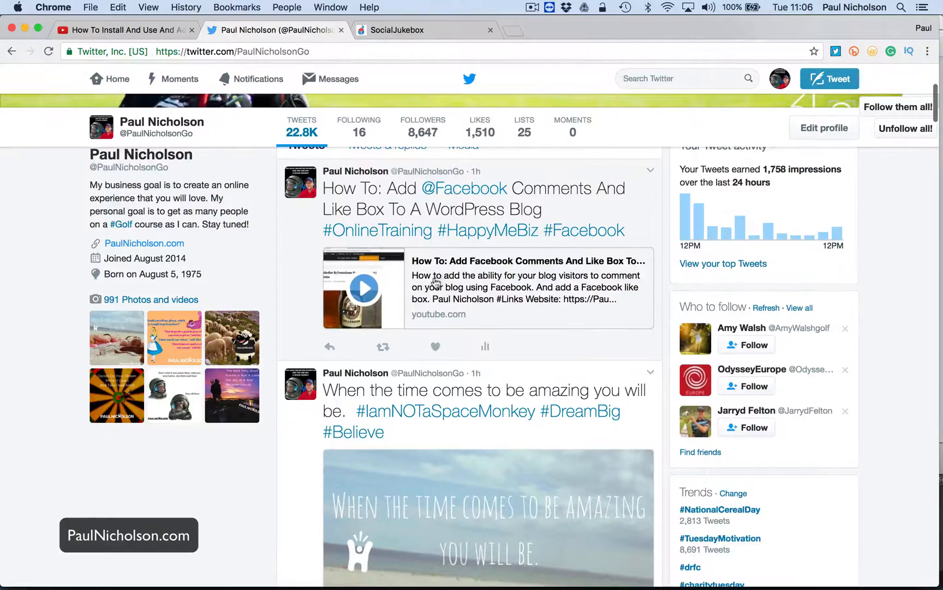
{"action": "scroll", "scroll_direction": "down", "scroll_amount": 3}
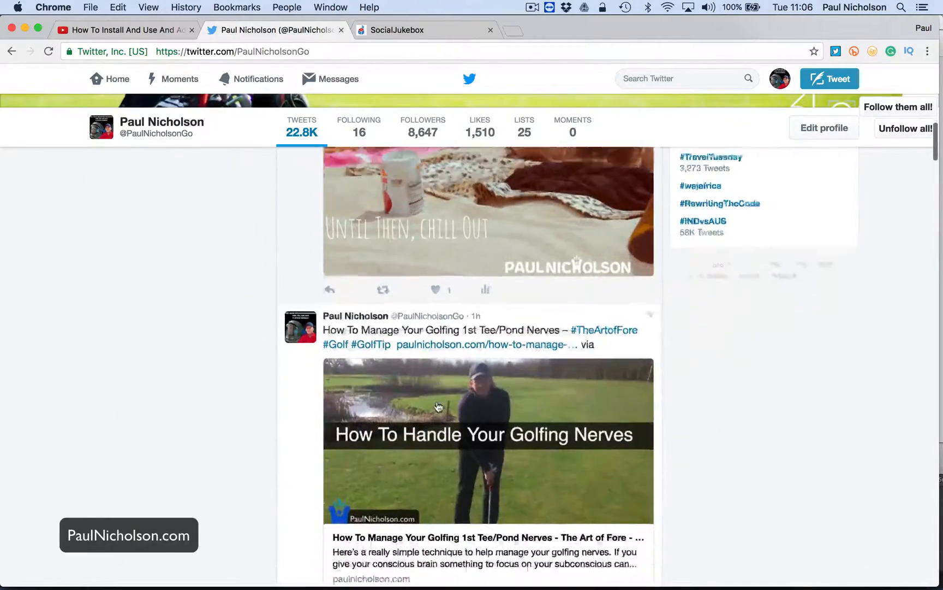
{"action": "scroll", "scroll_direction": "down", "scroll_amount": 3}
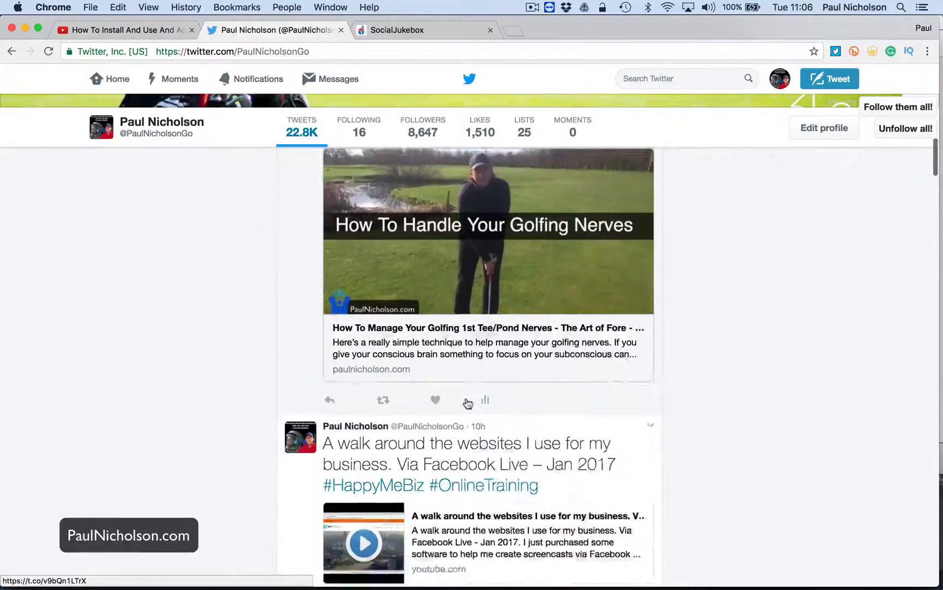
{"action": "scroll", "scroll_direction": "down", "scroll_amount": 3}
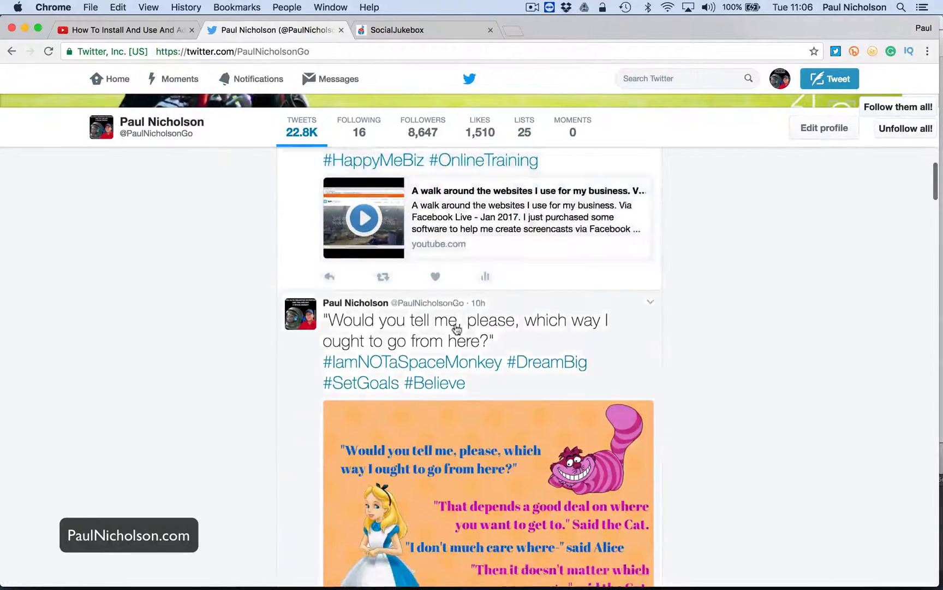
{"action": "scroll", "scroll_direction": "down", "scroll_amount": 3}
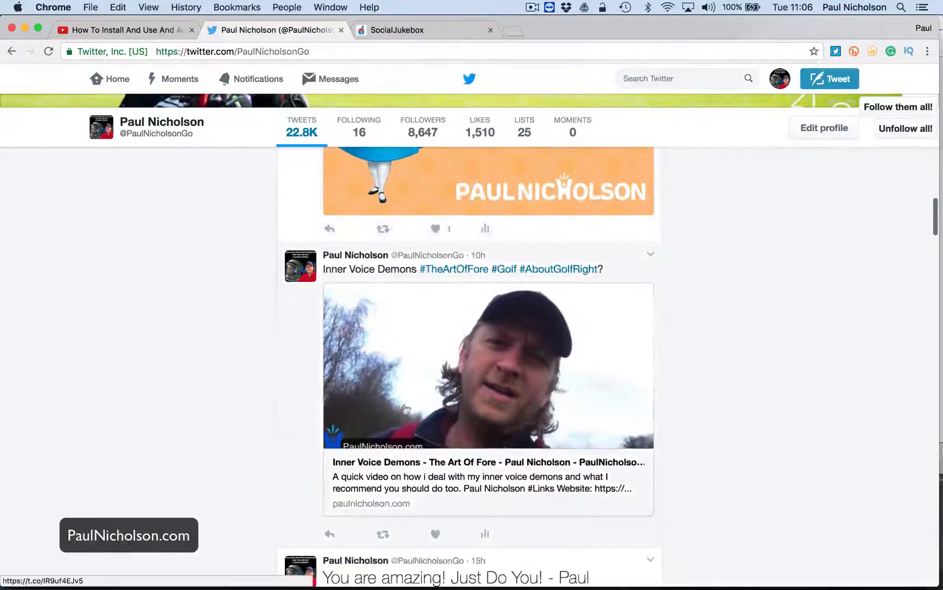
{"action": "scroll", "scroll_direction": "down", "scroll_amount": 3}
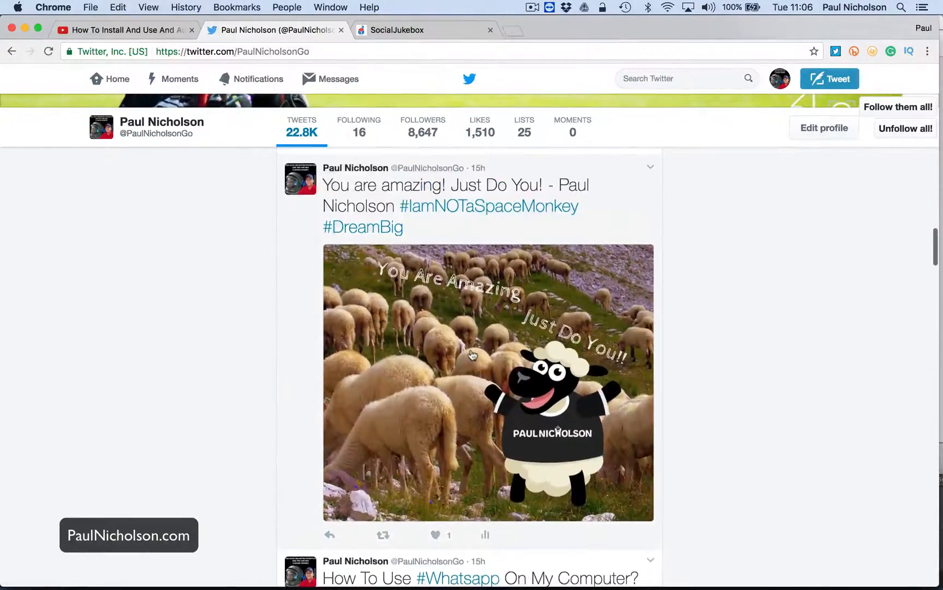
{"action": "scroll", "scroll_direction": "down", "scroll_amount": 3}
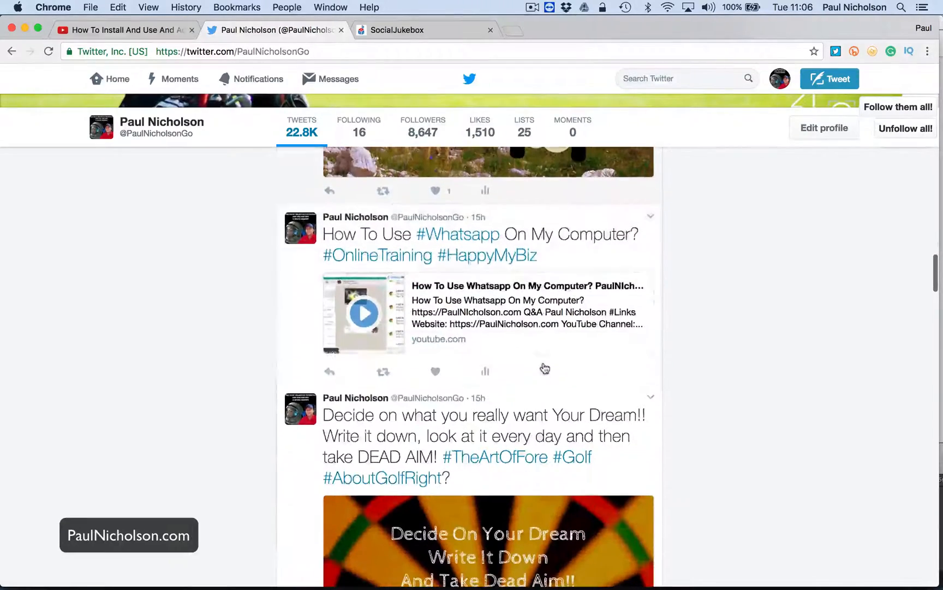
{"action": "scroll", "scroll_direction": "down", "scroll_amount": 3}
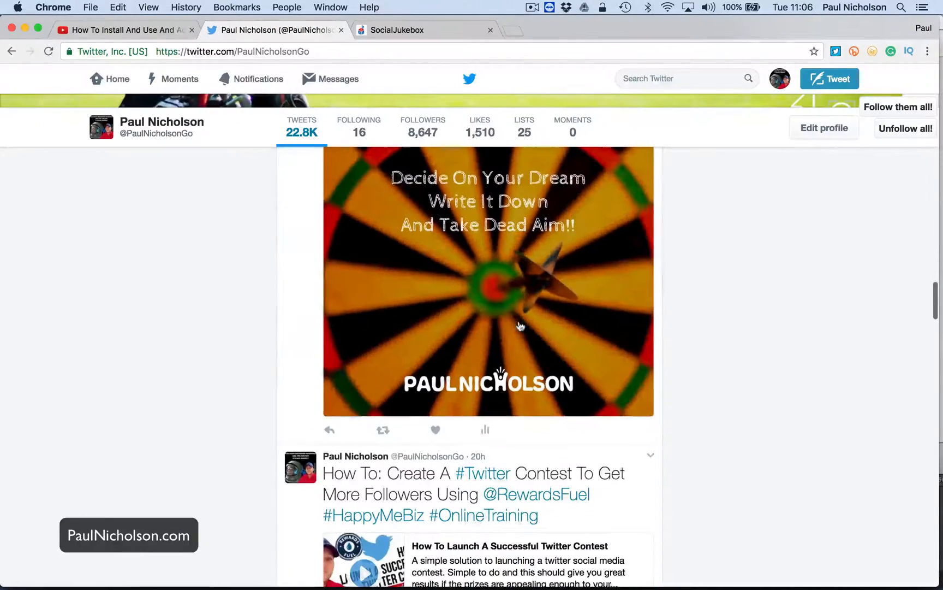
{"action": "scroll", "scroll_direction": "down", "scroll_amount": 3}
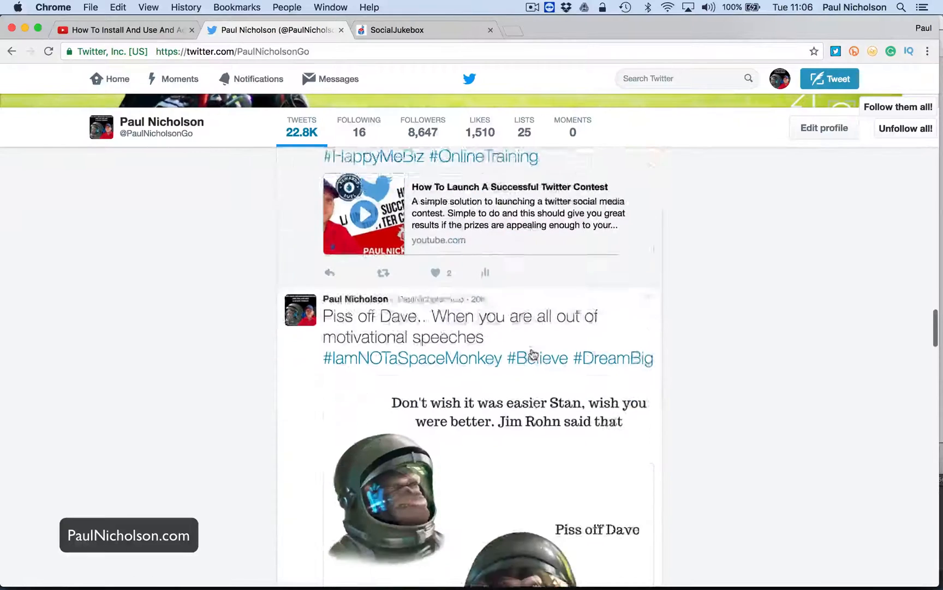
{"action": "scroll", "scroll_direction": "down", "scroll_amount": 3}
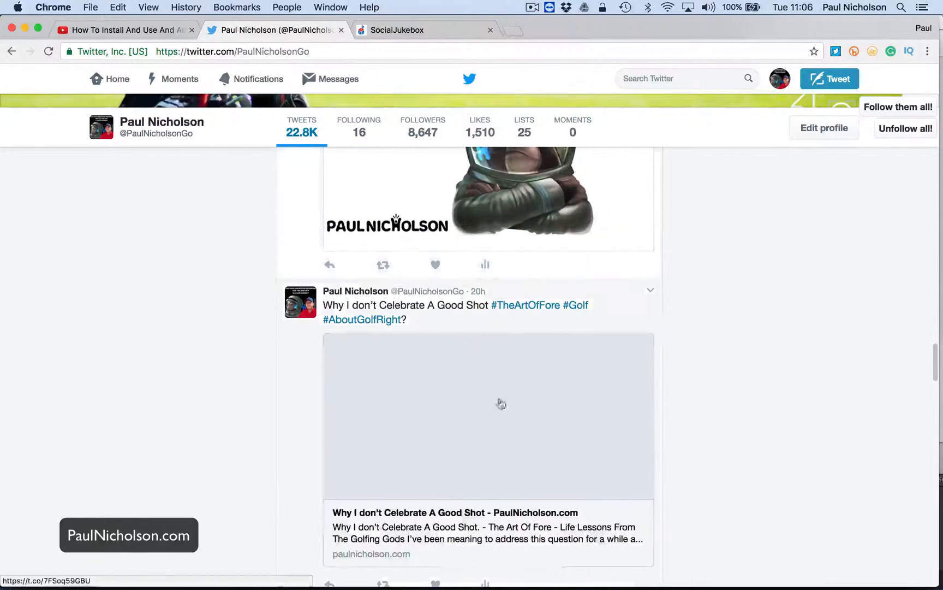
{"action": "mouse_move", "coordinate": [534, 490]}
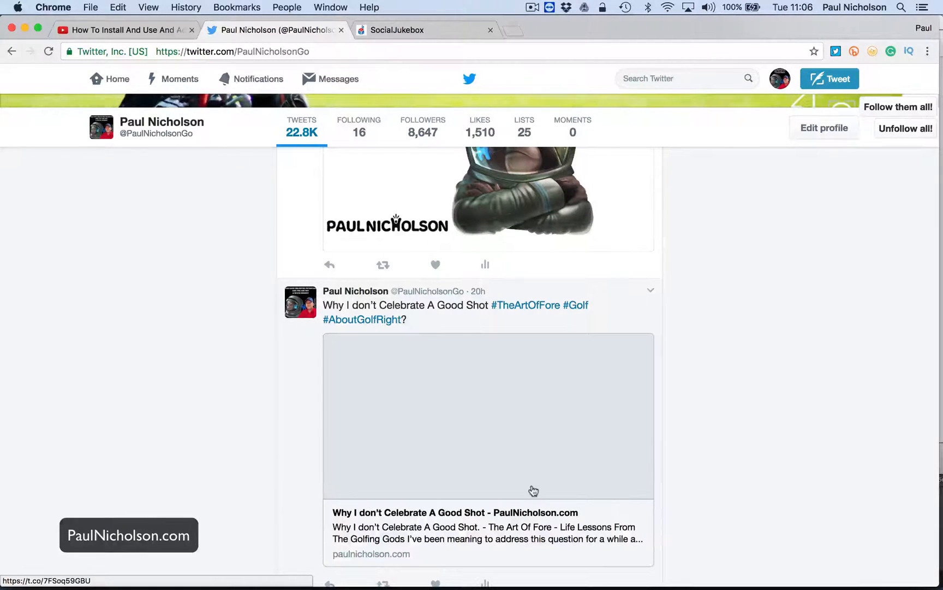
{"action": "scroll", "scroll_direction": "down", "scroll_amount": 3}
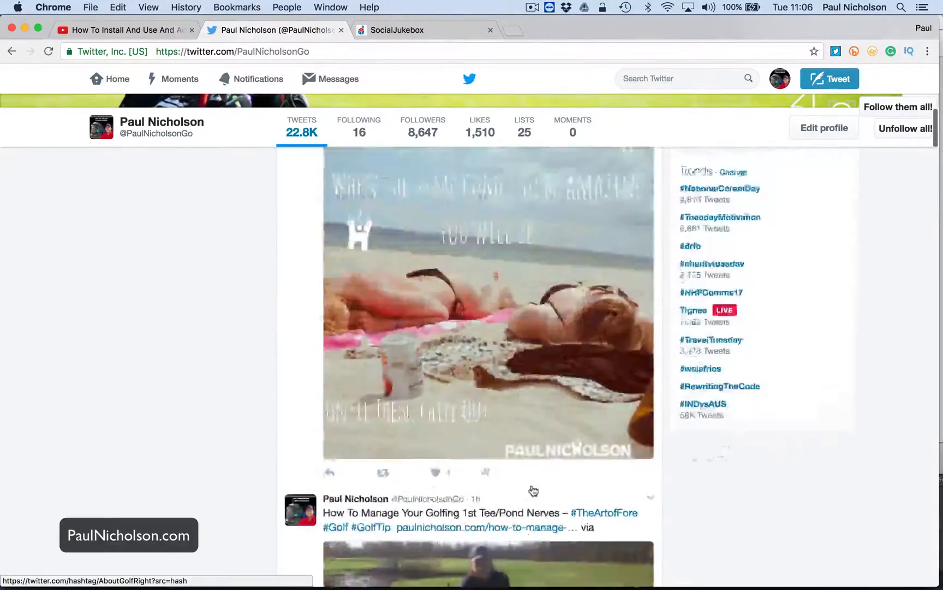
Step: Scroll back up, then bring up the YouTube Ad Blocker Plus tutorial video page
{"action": "scroll", "scroll_direction": "up", "scroll_amount": 3}
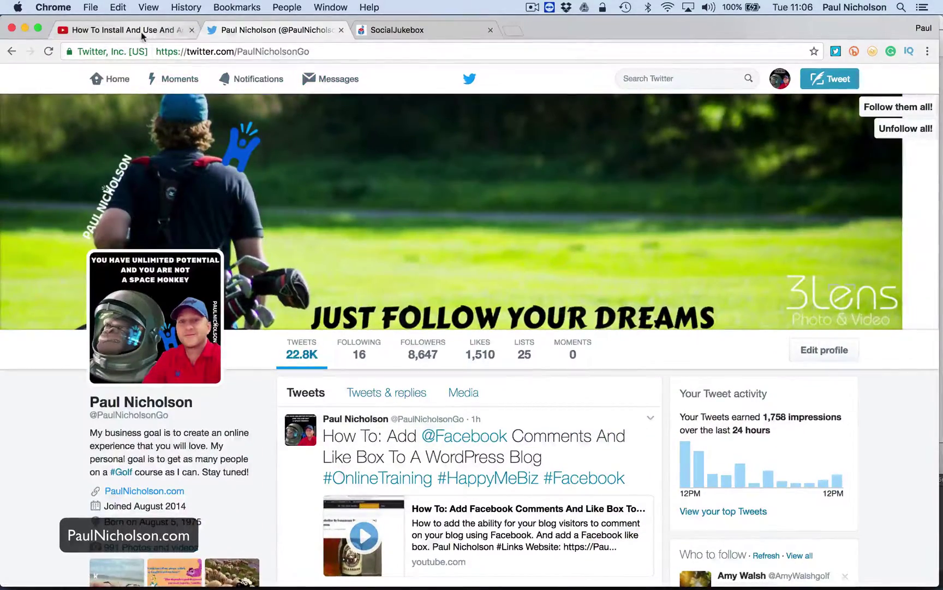
{"action": "left_click", "coordinate": [120, 30]}
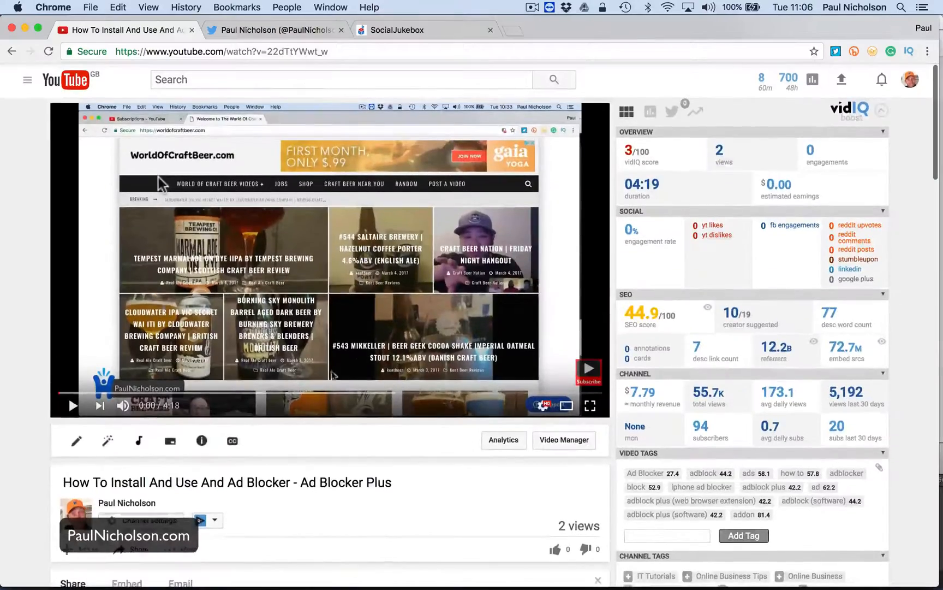
{"action": "scroll", "scroll_direction": "down", "scroll_amount": 3}
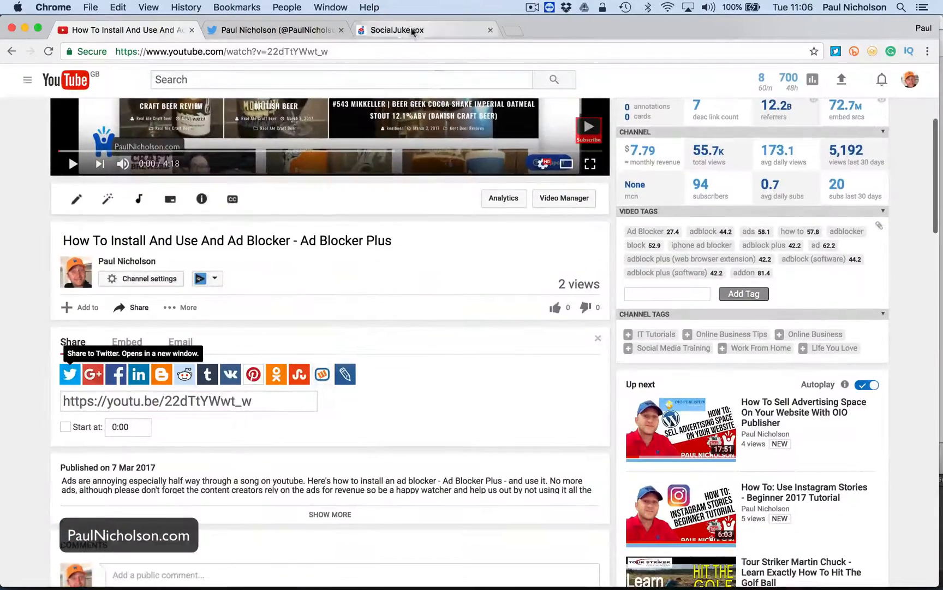
Step: Return to Social Jukebox, scroll down to the pricing plans, then back to the top
{"action": "left_click", "coordinate": [397, 30]}
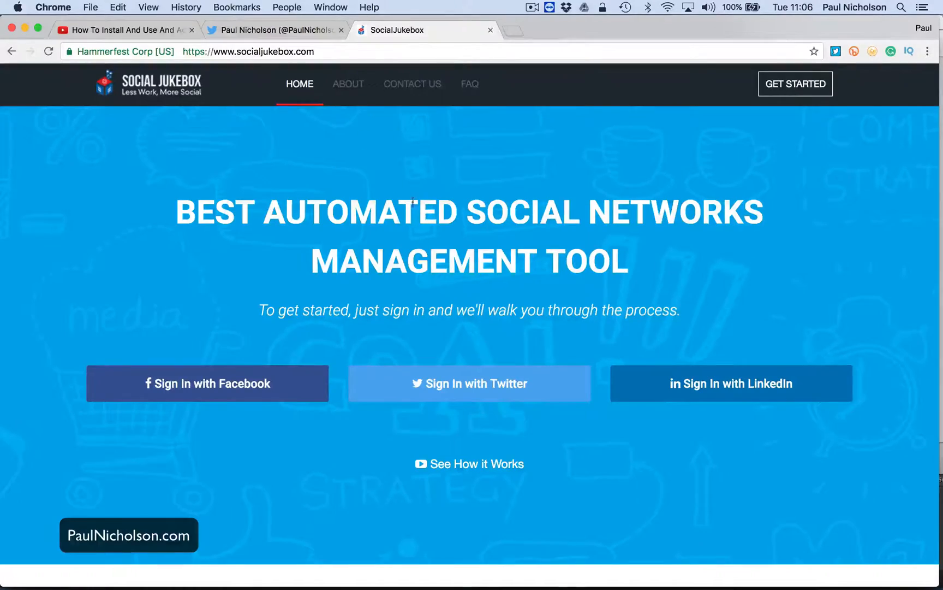
{"action": "scroll", "scroll_direction": "down", "scroll_amount": 3}
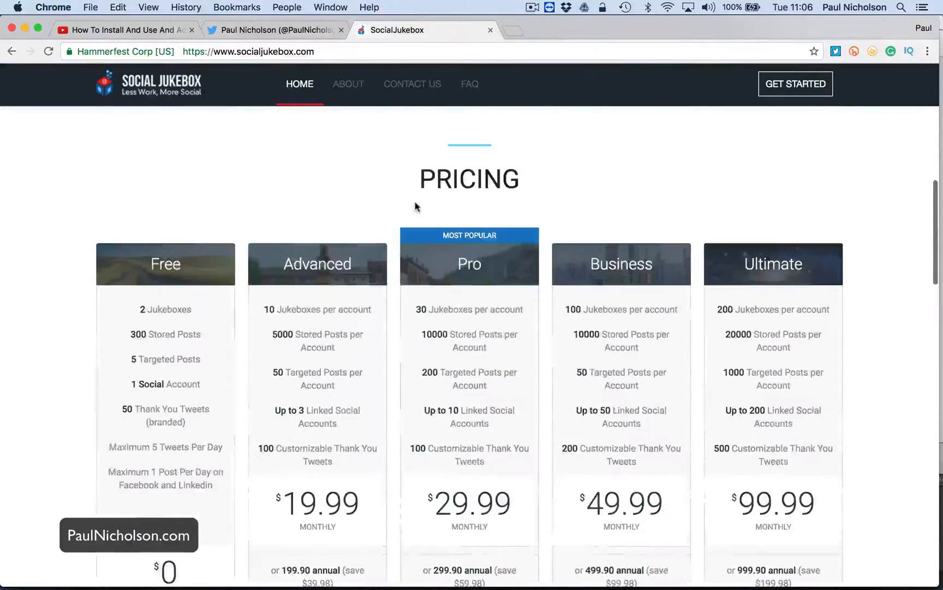
{"action": "scroll", "scroll_direction": "down", "scroll_amount": 3}
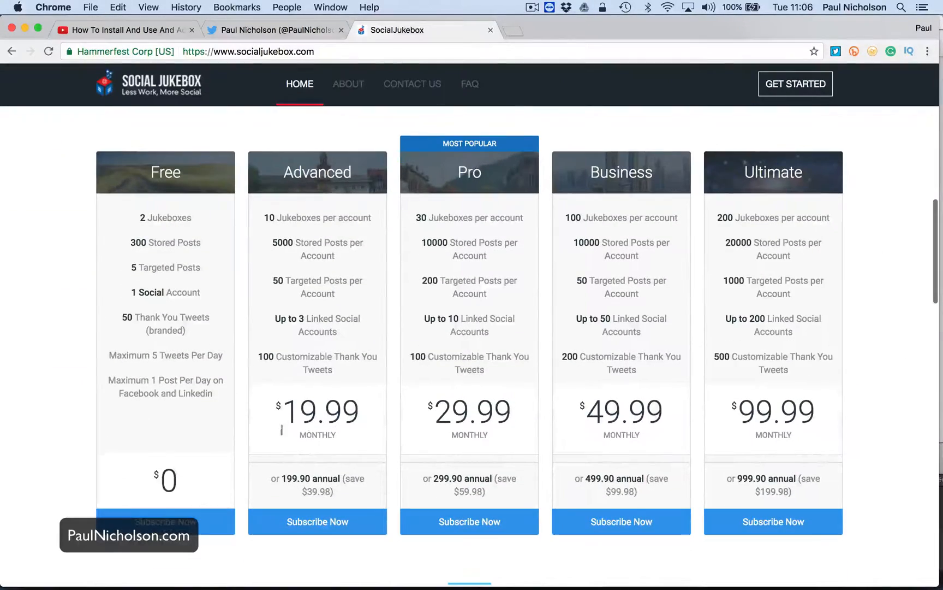
{"action": "mouse_move", "coordinate": [352, 385]}
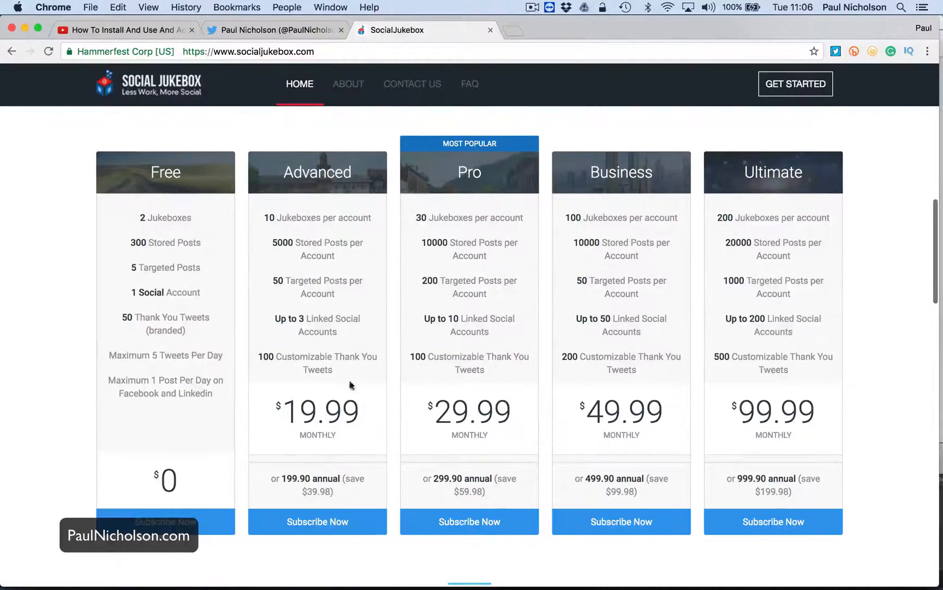
{"action": "mouse_move", "coordinate": [278, 459]}
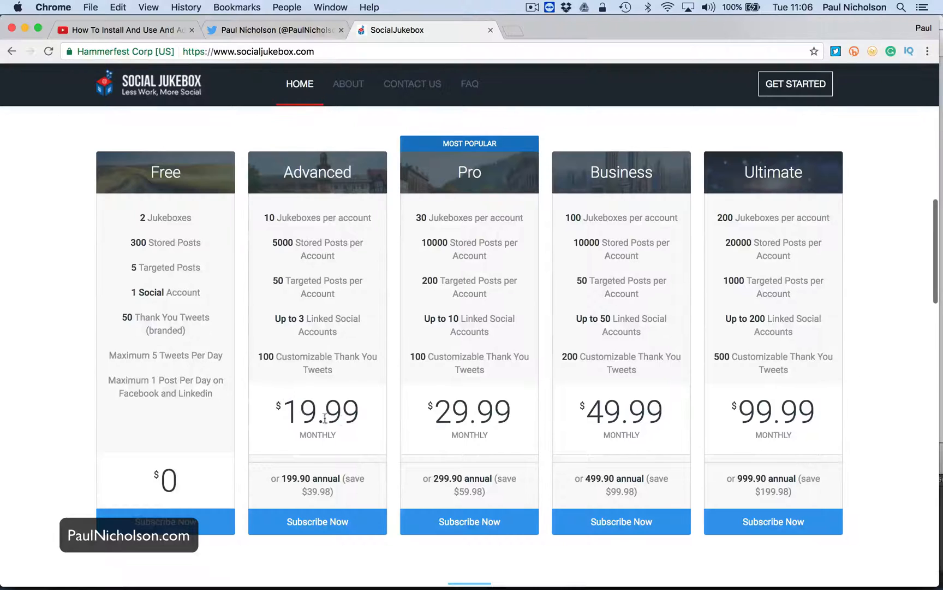
{"action": "mouse_move", "coordinate": [351, 378]}
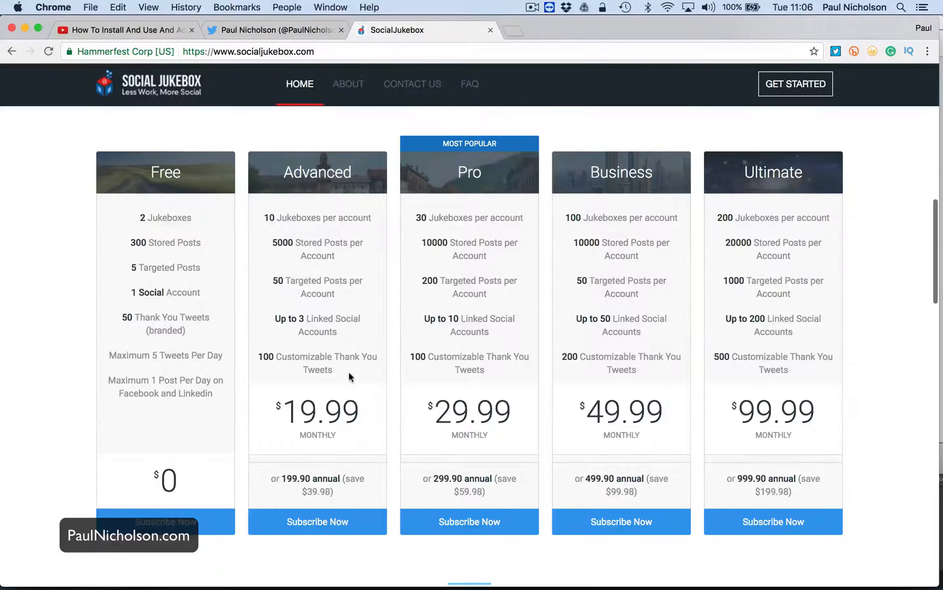
{"action": "scroll", "scroll_direction": "up", "scroll_amount": 3}
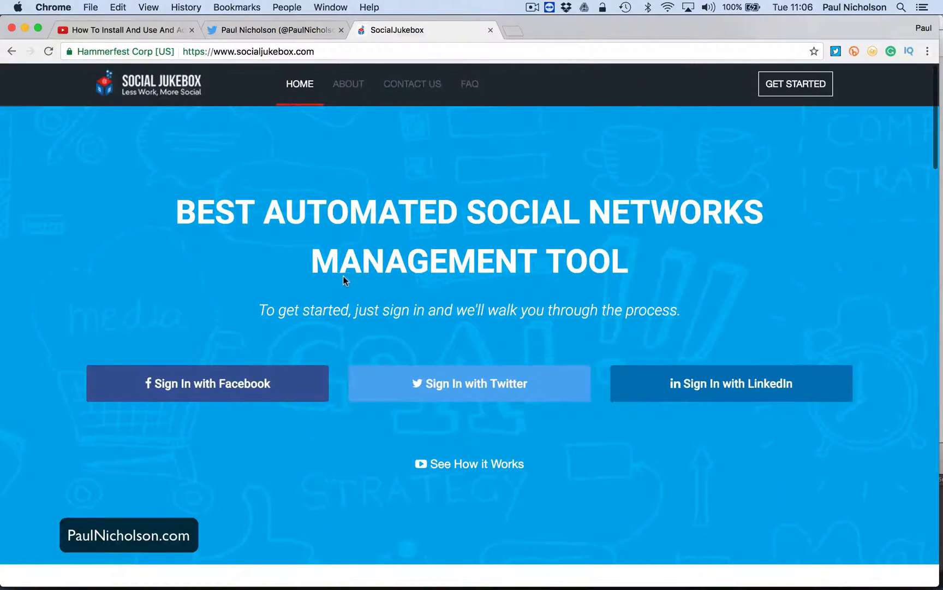
{"action": "left_click", "coordinate": [468, 384]}
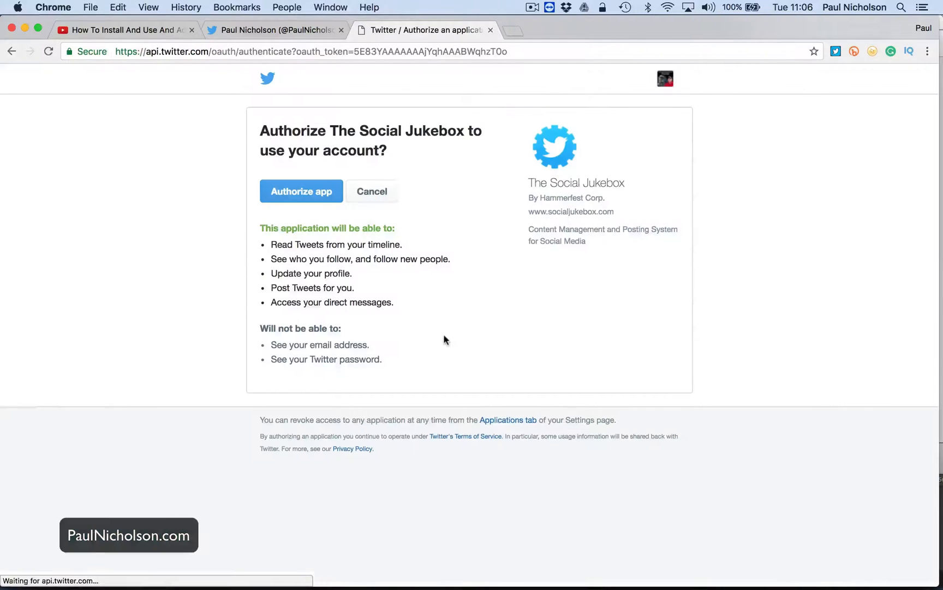
{"action": "left_click", "coordinate": [301, 190]}
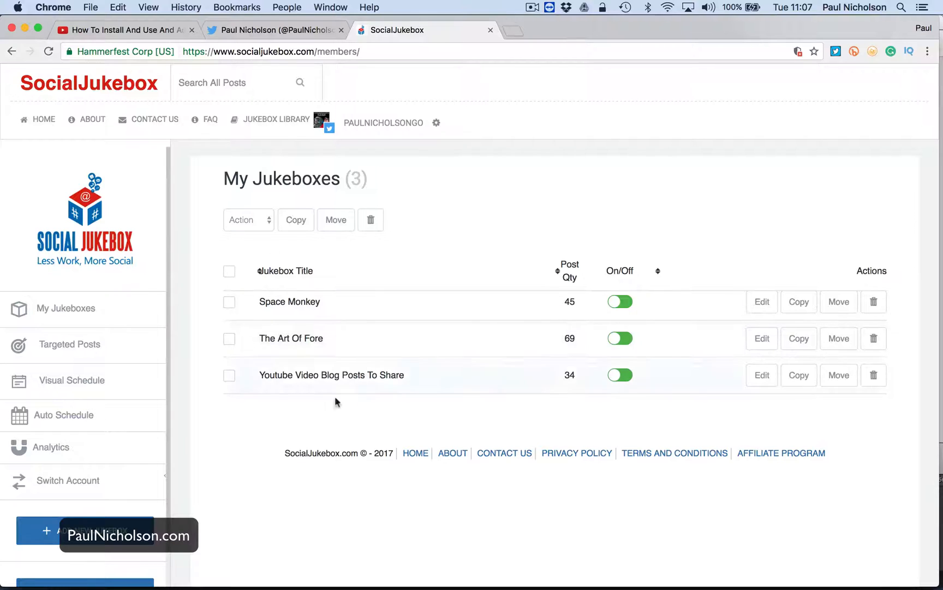
{"action": "left_click", "coordinate": [66, 308]}
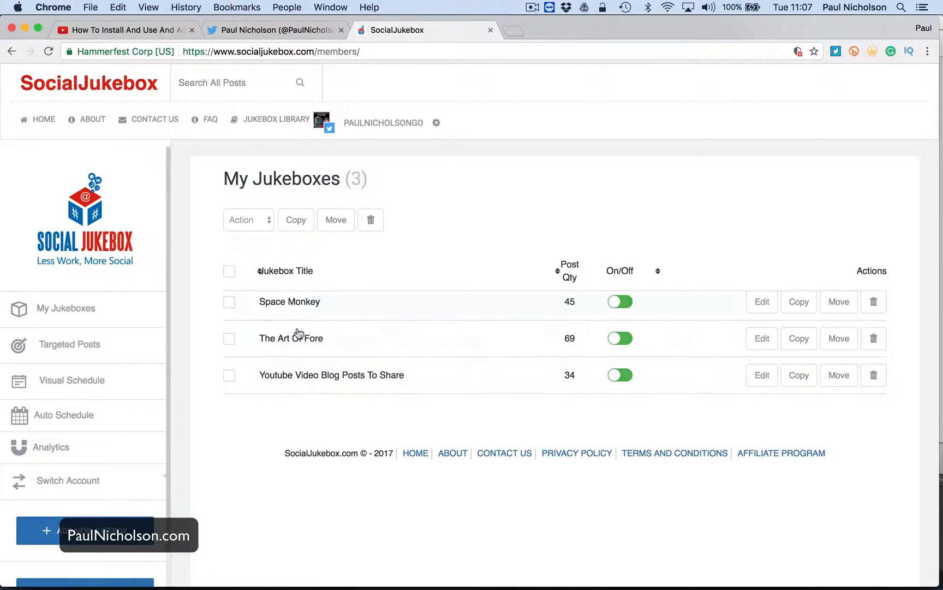
{"action": "mouse_move", "coordinate": [362, 319]}
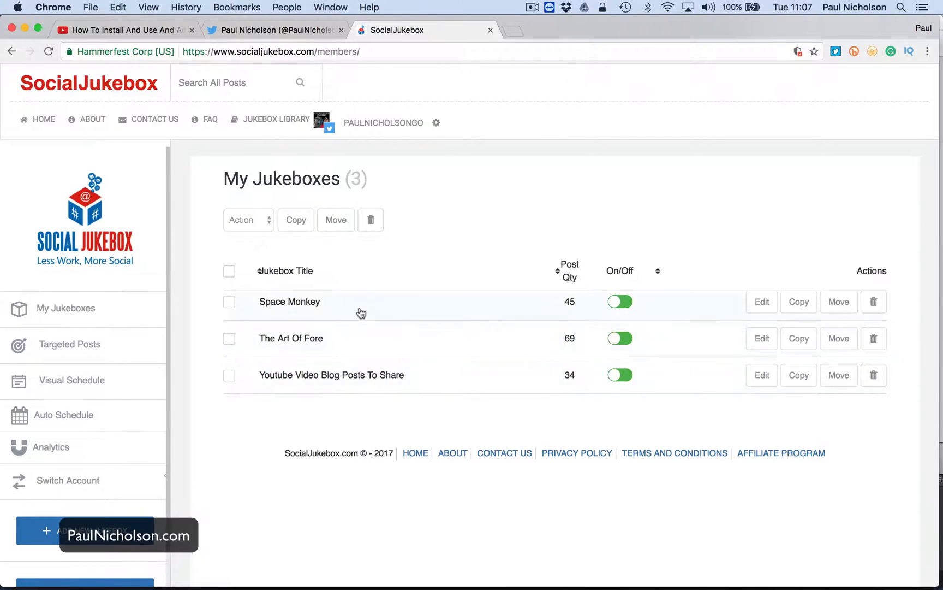
Step: Open Space Monkey's 45 posts and type 'new post' into a new draft post
{"action": "left_click", "coordinate": [288, 301]}
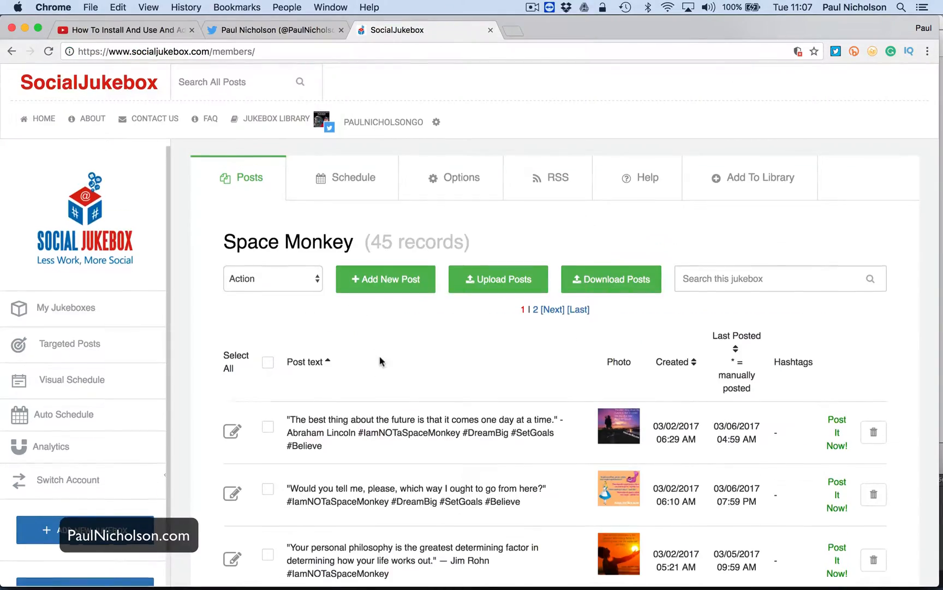
{"action": "scroll", "scroll_direction": "down", "scroll_amount": 3}
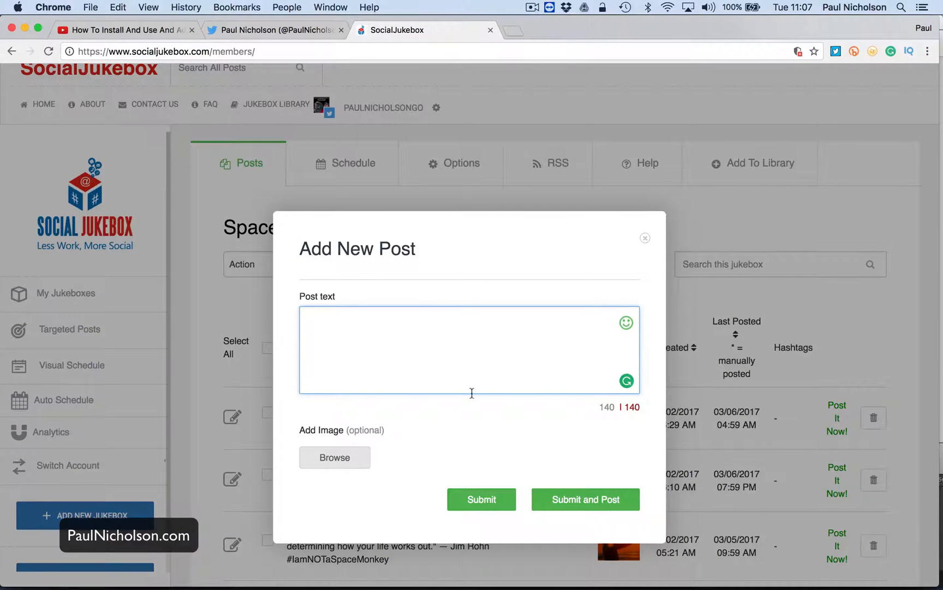
{"action": "type", "text": "new post"}
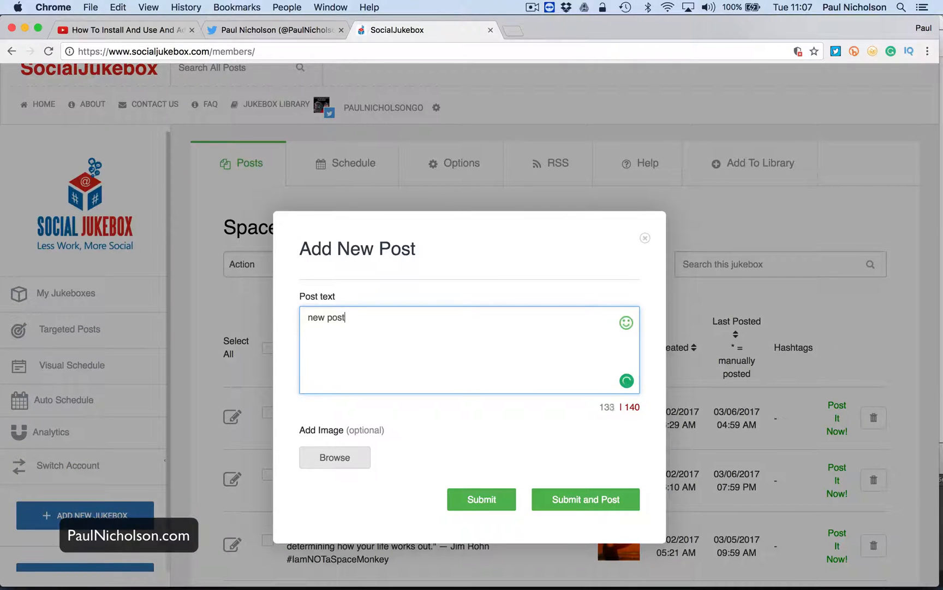
Step: Attach an image file to the draft, then discard it without submitting
{"action": "left_click", "coordinate": [335, 458]}
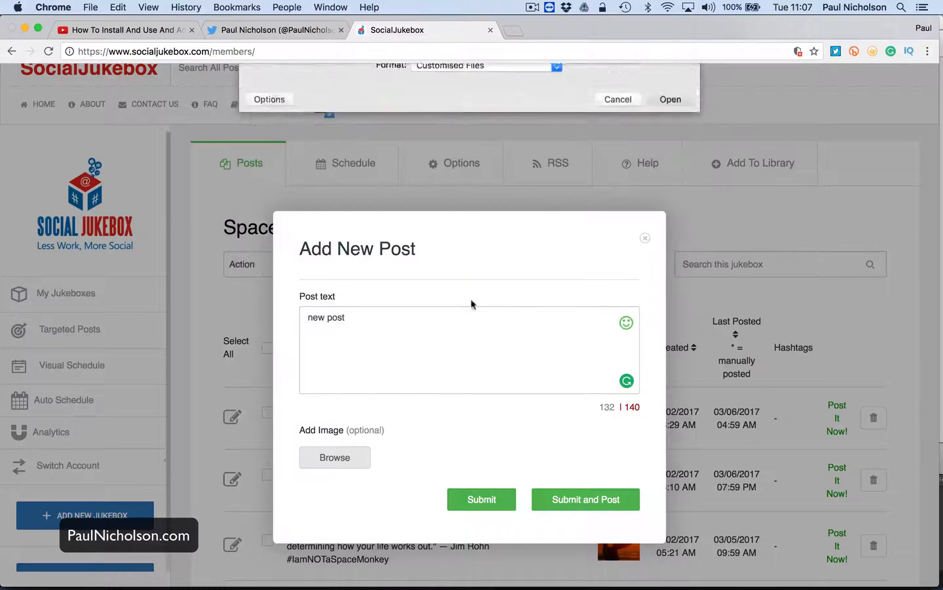
{"action": "left_click", "coordinate": [670, 99]}
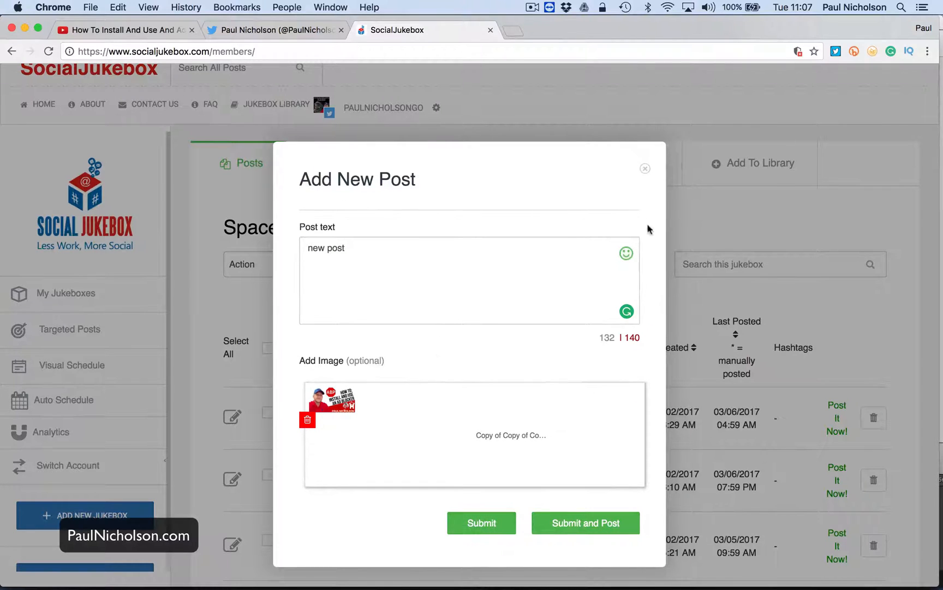
{"action": "left_click", "coordinate": [644, 167]}
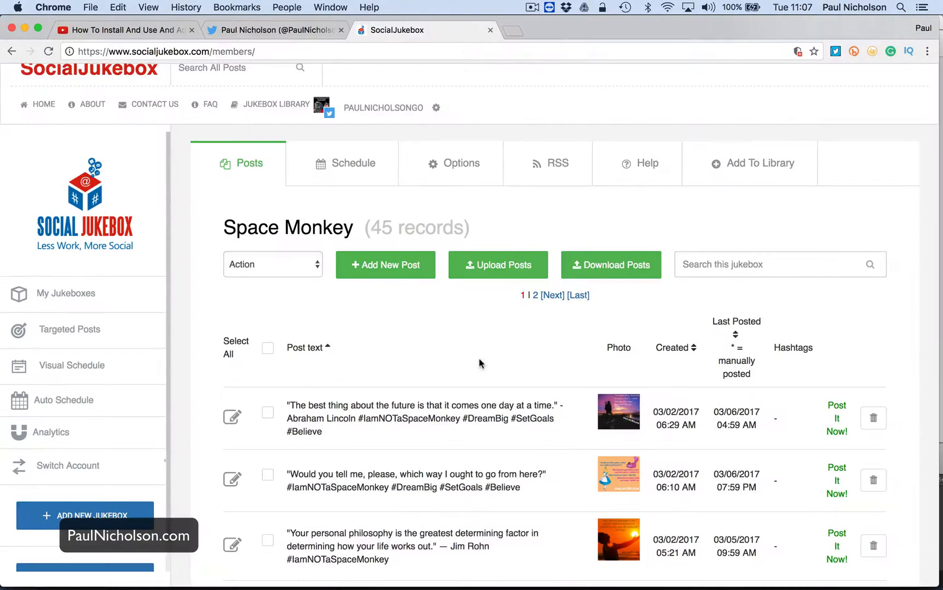
{"action": "scroll", "scroll_direction": "down", "scroll_amount": 3}
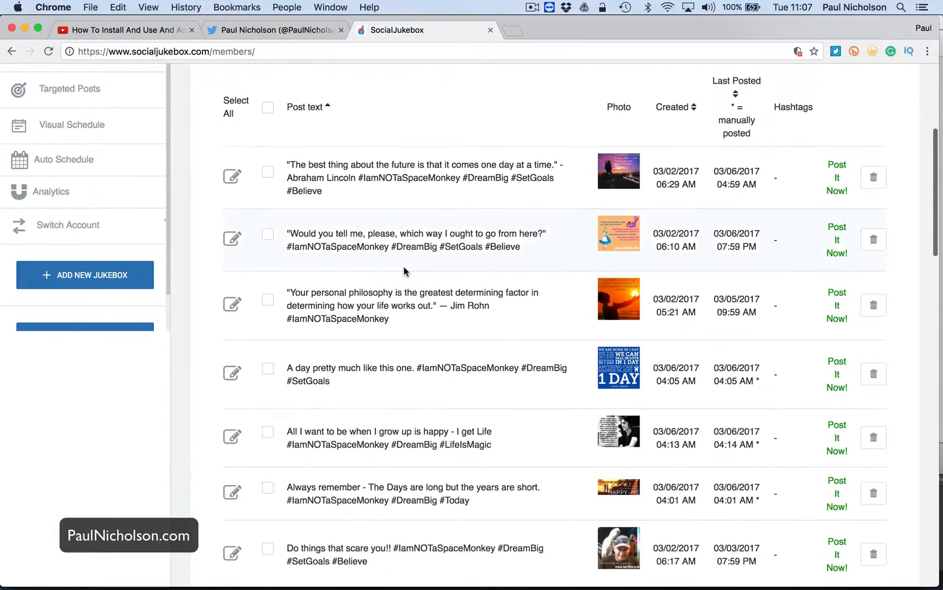
{"action": "scroll", "scroll_direction": "up", "scroll_amount": 3}
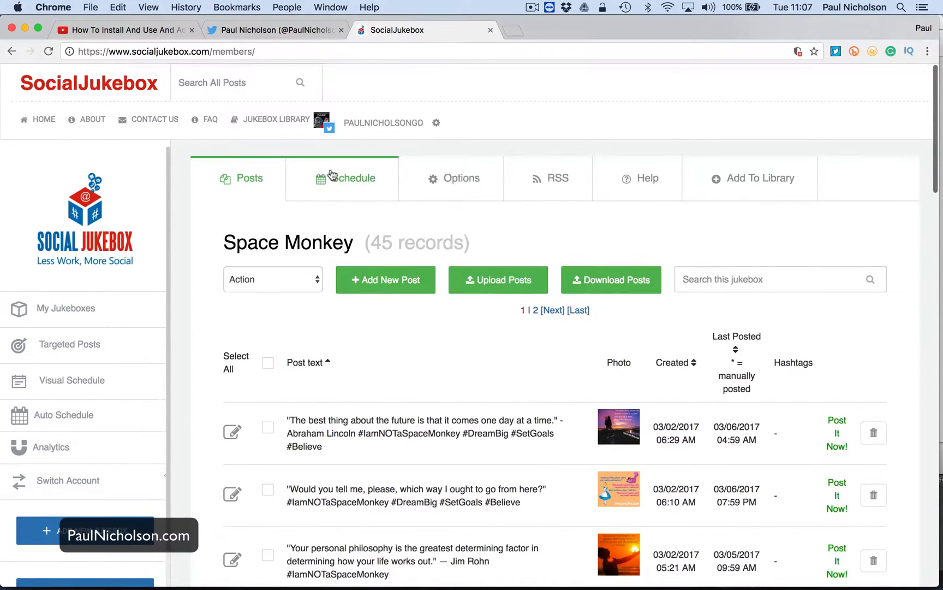
Step: View Space Monkey's every-5-hours schedule, try Schedule Daily, then revert to Schedule All
{"action": "left_click", "coordinate": [353, 177]}
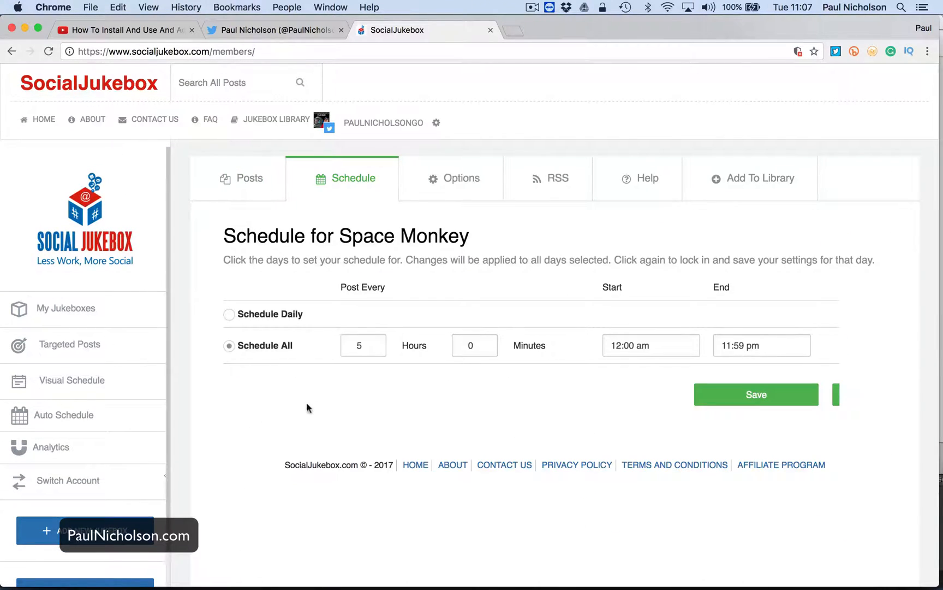
{"action": "left_click", "coordinate": [360, 345]}
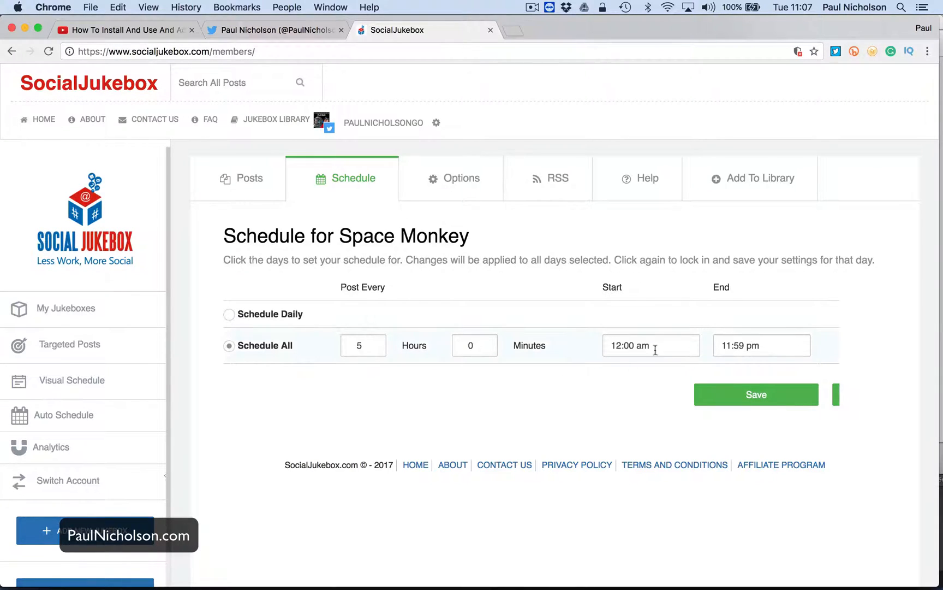
{"action": "left_click", "coordinate": [229, 313]}
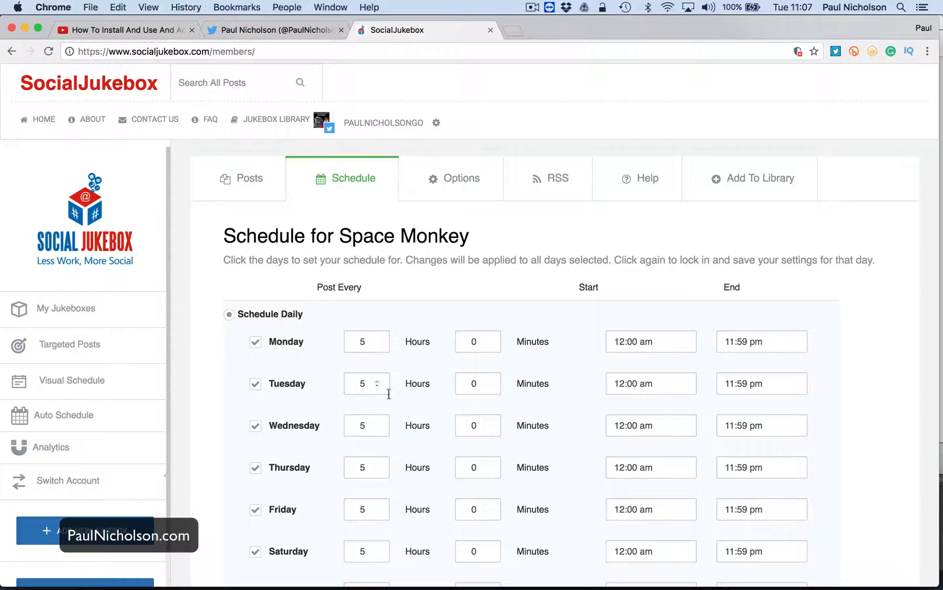
{"action": "scroll", "scroll_direction": "down", "scroll_amount": 3}
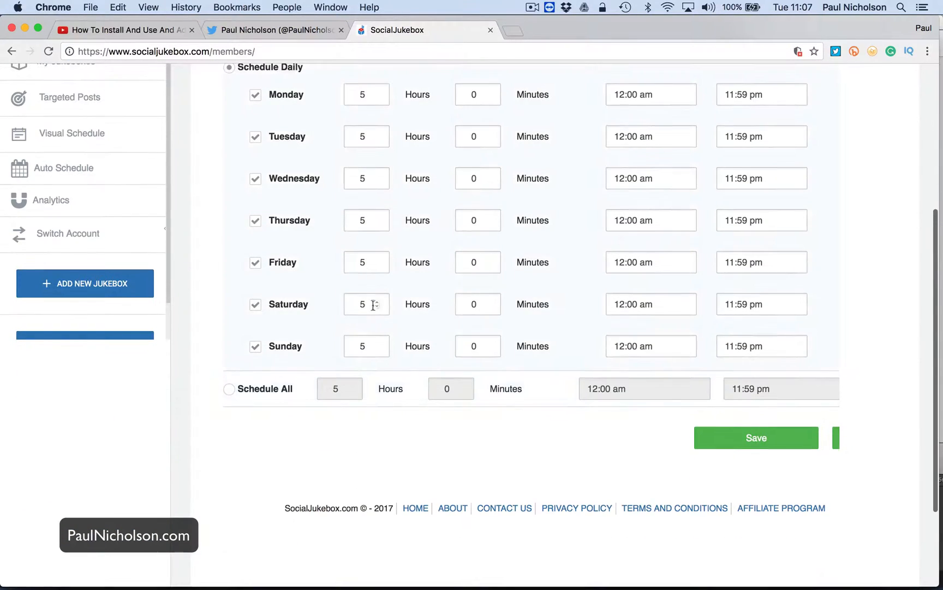
{"action": "scroll", "scroll_direction": "up", "scroll_amount": 3}
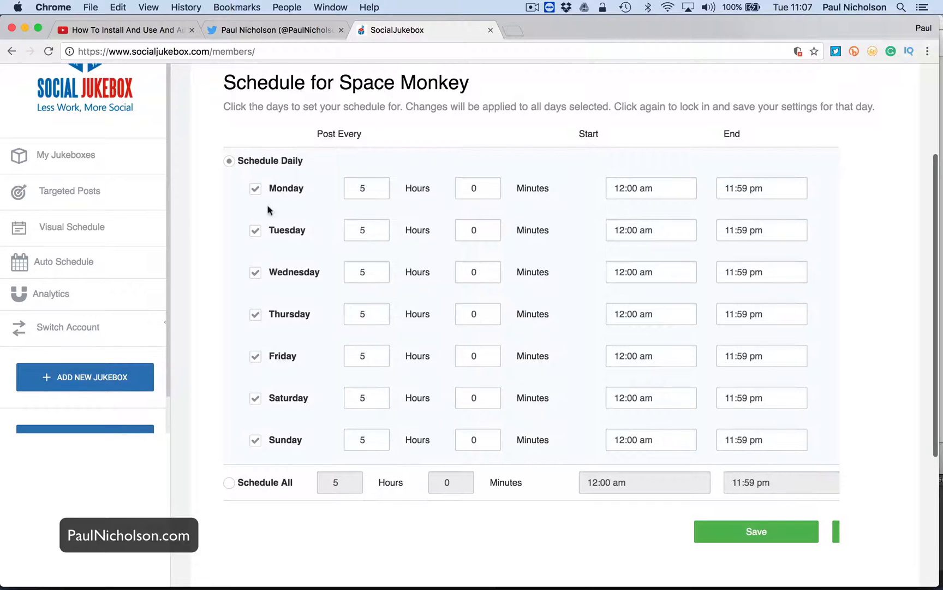
{"action": "left_click", "coordinate": [228, 482]}
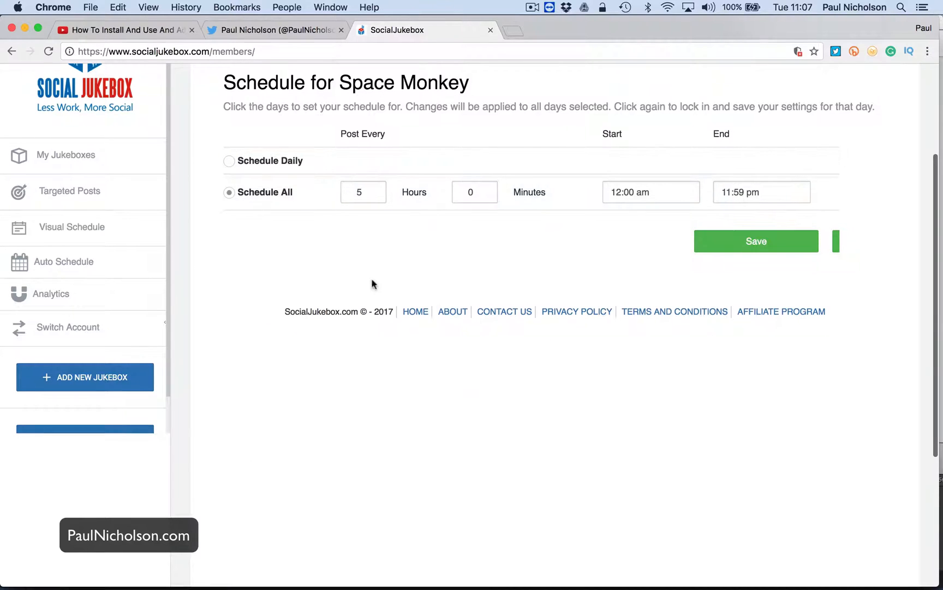
{"action": "scroll", "scroll_direction": "up", "scroll_amount": 3}
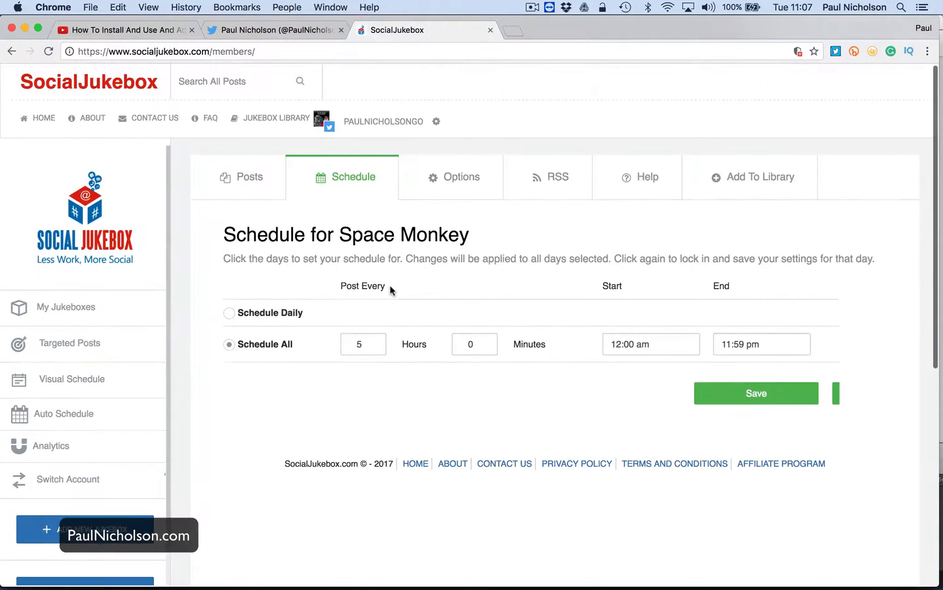
Step: Review Space Monkey's options (jukebox on, no repeats within 1 day), then return to its posts
{"action": "left_click", "coordinate": [461, 177]}
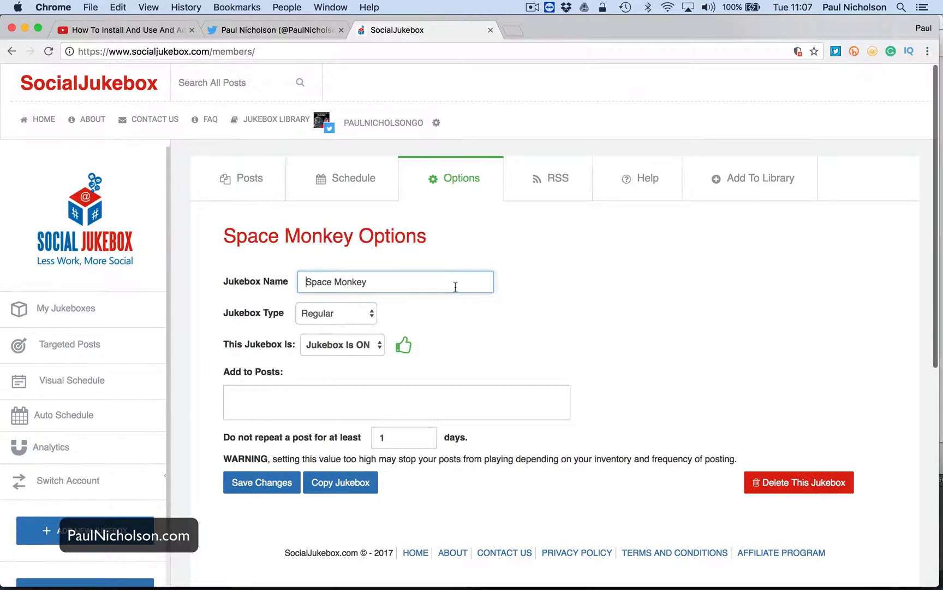
{"action": "mouse_move", "coordinate": [437, 449]}
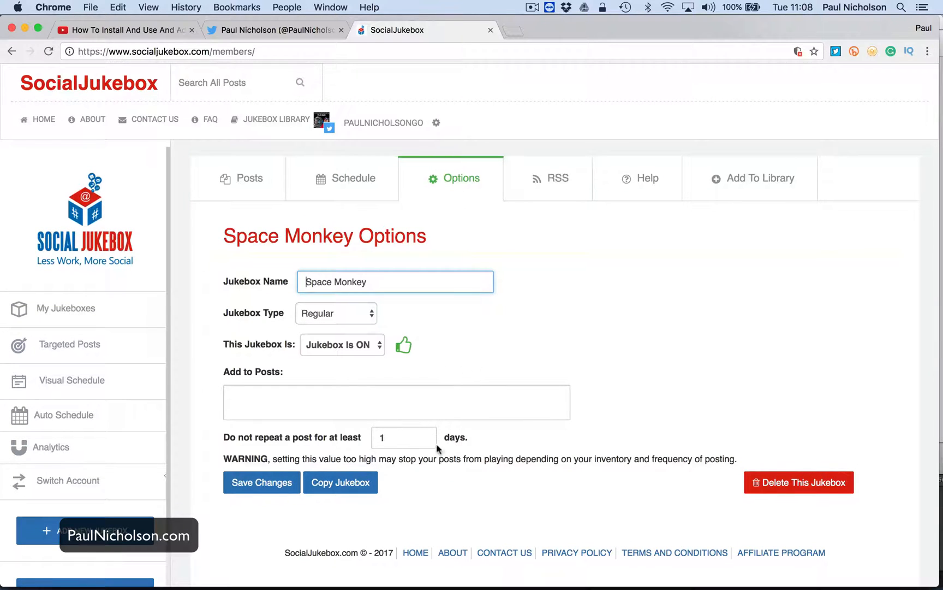
{"action": "mouse_move", "coordinate": [295, 442]}
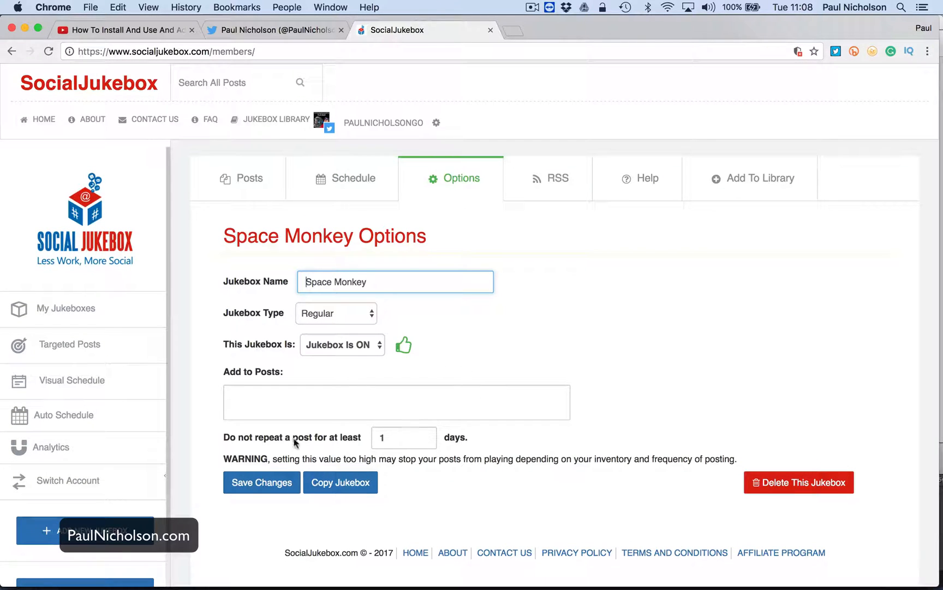
{"action": "left_click", "coordinate": [400, 437]}
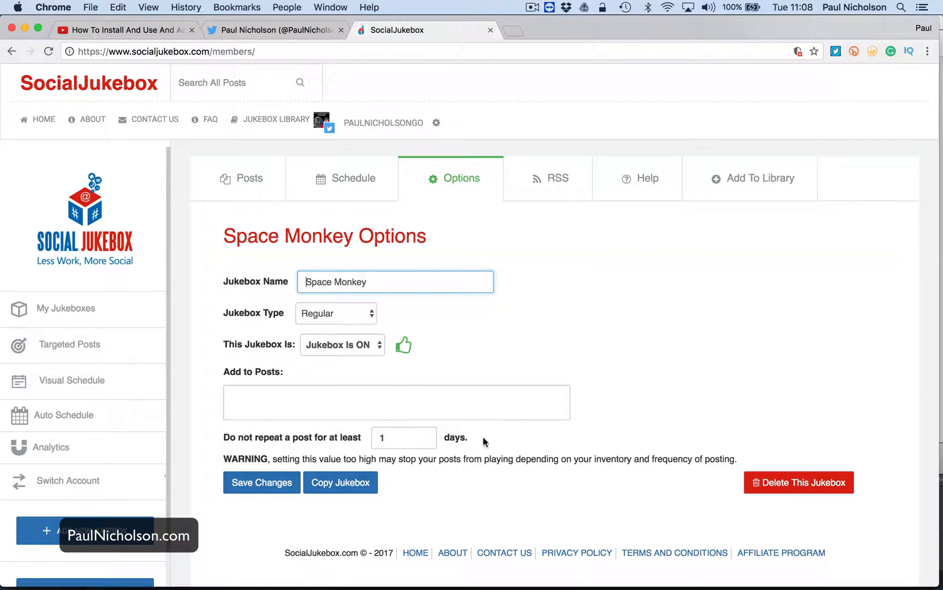
{"action": "mouse_move", "coordinate": [393, 208]}
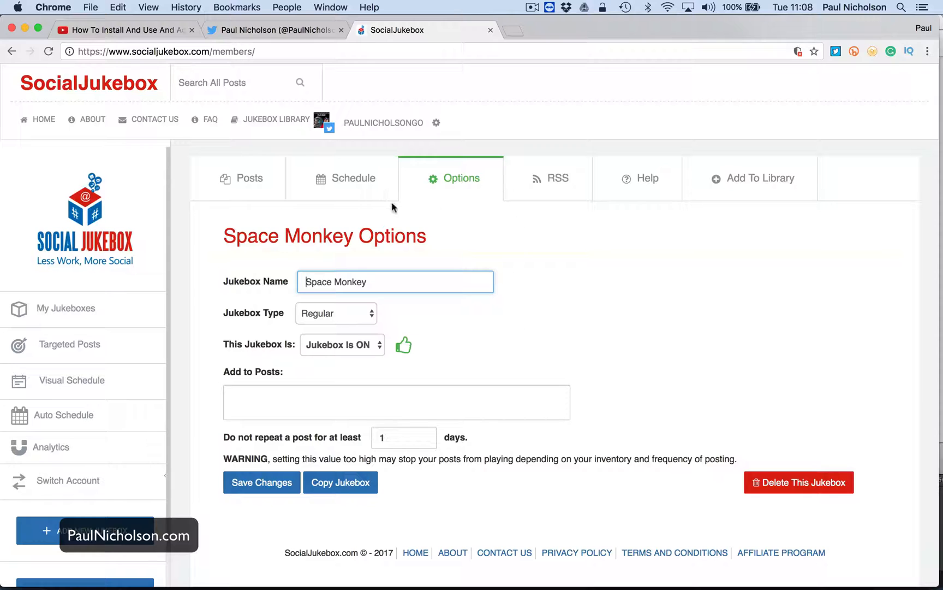
{"action": "left_click", "coordinate": [248, 177]}
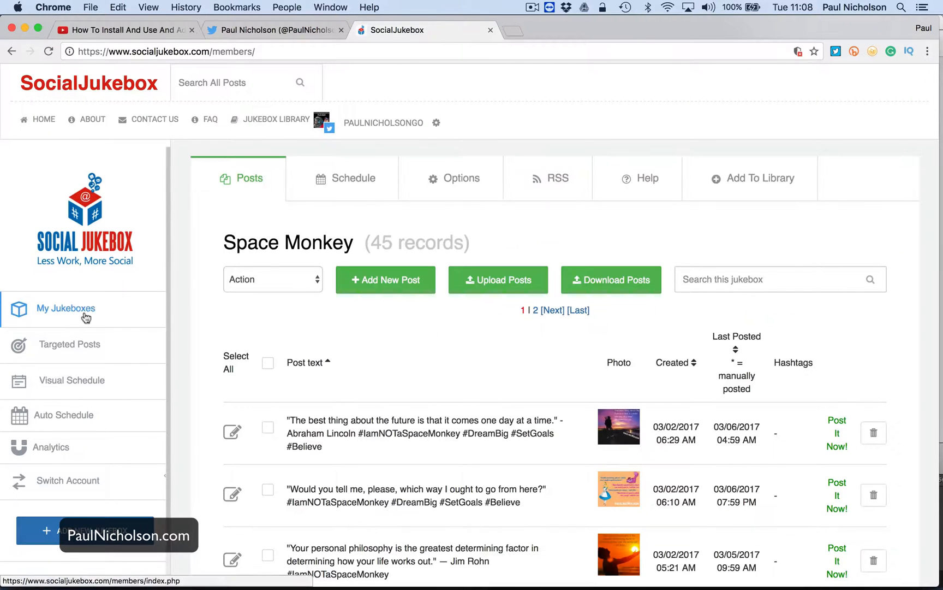
Step: Return to My Jukeboxes listing Space Monkey, The Art Of Fore and YouTube Video/Blog Posts
{"action": "left_click", "coordinate": [66, 308]}
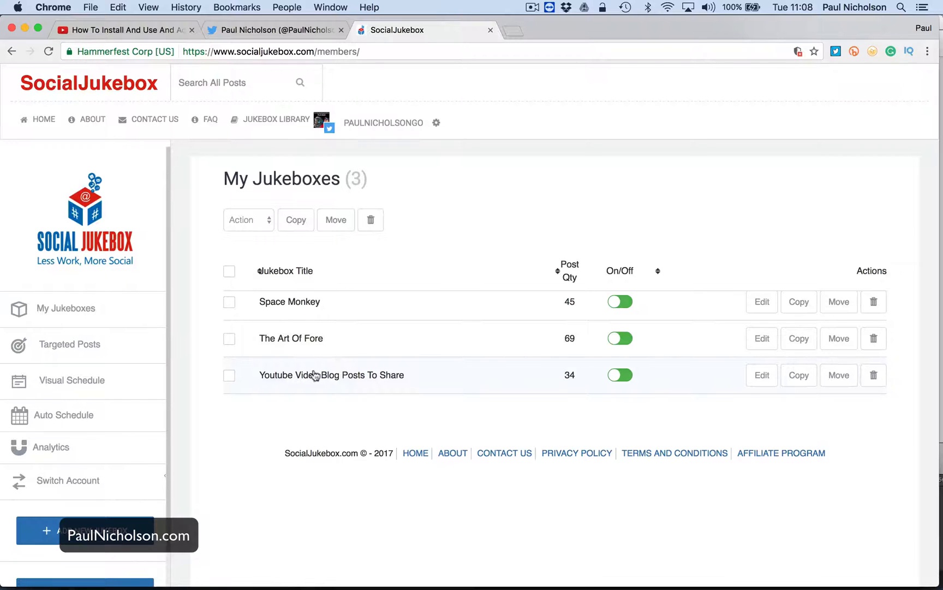
{"action": "mouse_move", "coordinate": [341, 344]}
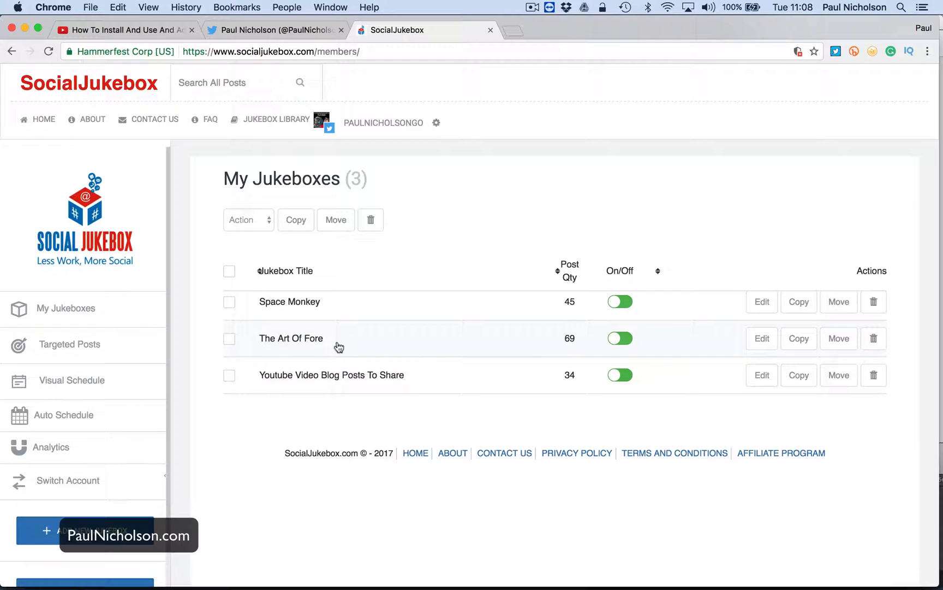
{"action": "mouse_move", "coordinate": [363, 313]}
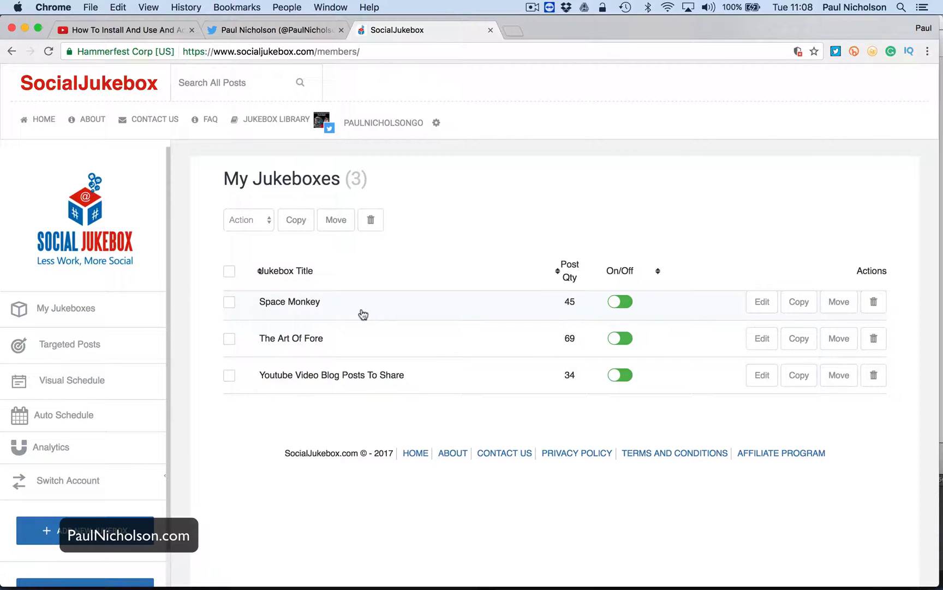
Step: Show the Ad Blocker video's share panel with its youtu.be link, then return to Social Jukebox
{"action": "left_click", "coordinate": [120, 29]}
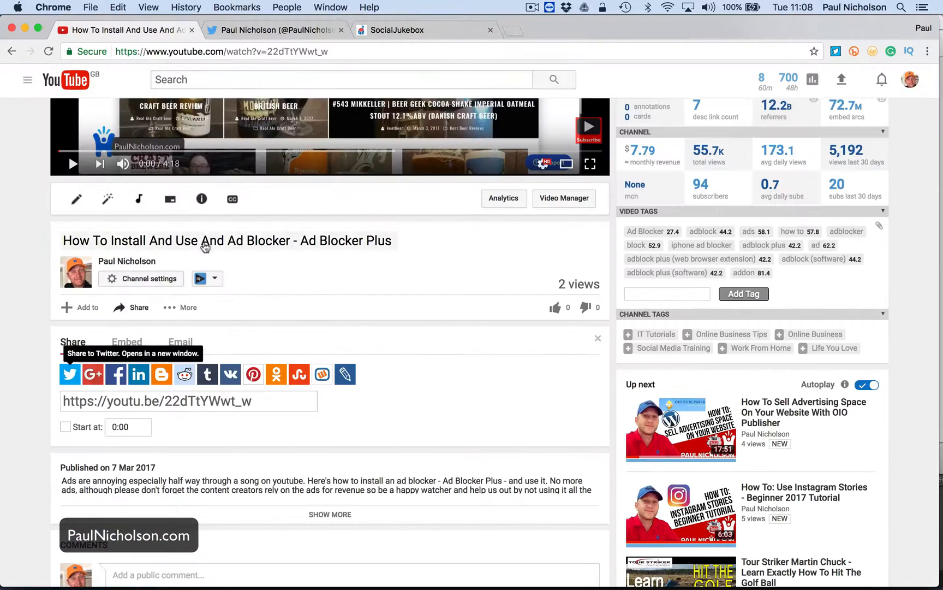
{"action": "mouse_move", "coordinate": [70, 374]}
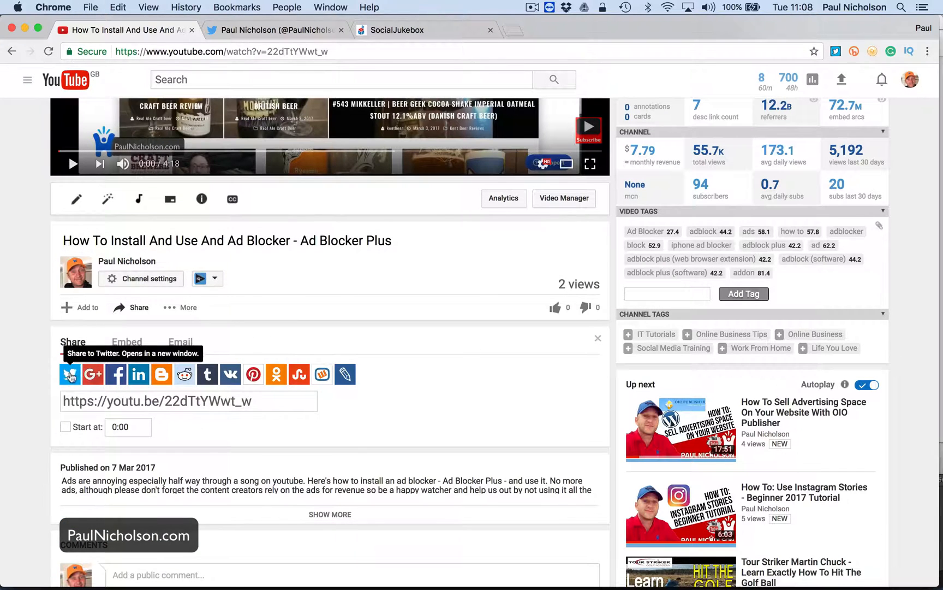
{"action": "left_click", "coordinate": [70, 374]}
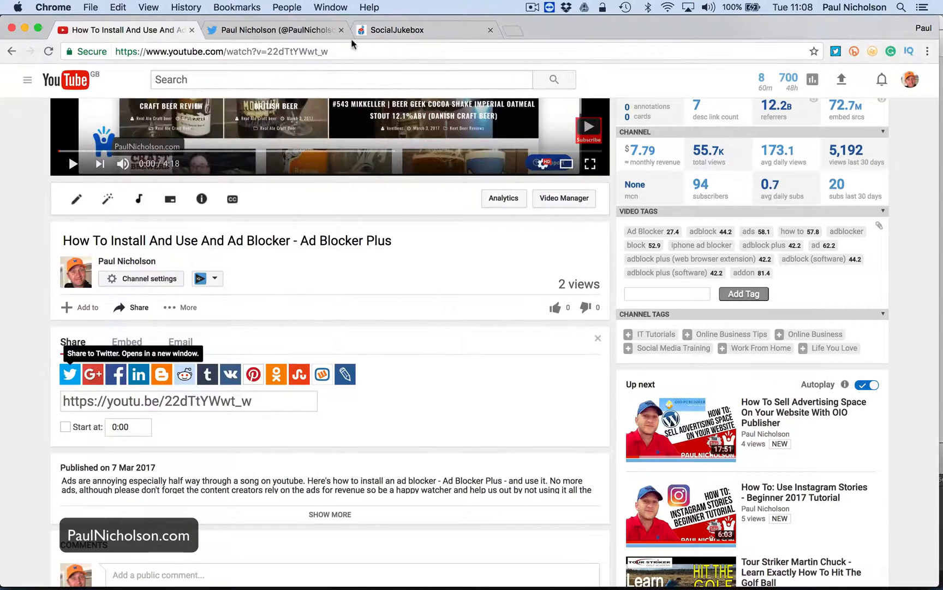
{"action": "left_click", "coordinate": [424, 30]}
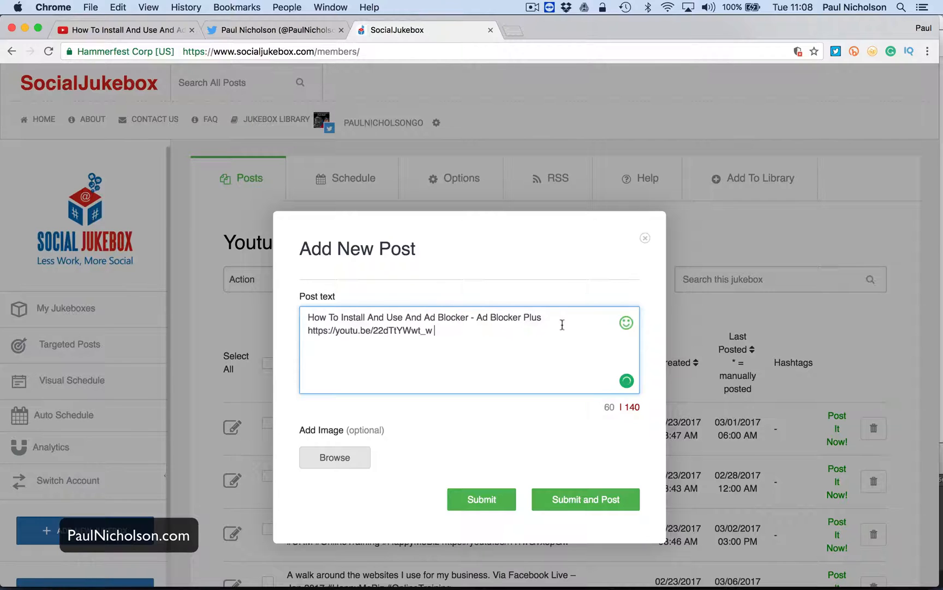
Step: Add #OnlineBusiness #HappyMeBiz #AdBlocker before the Ad Blocker video link and submit the post
{"action": "type", "text": "#"}
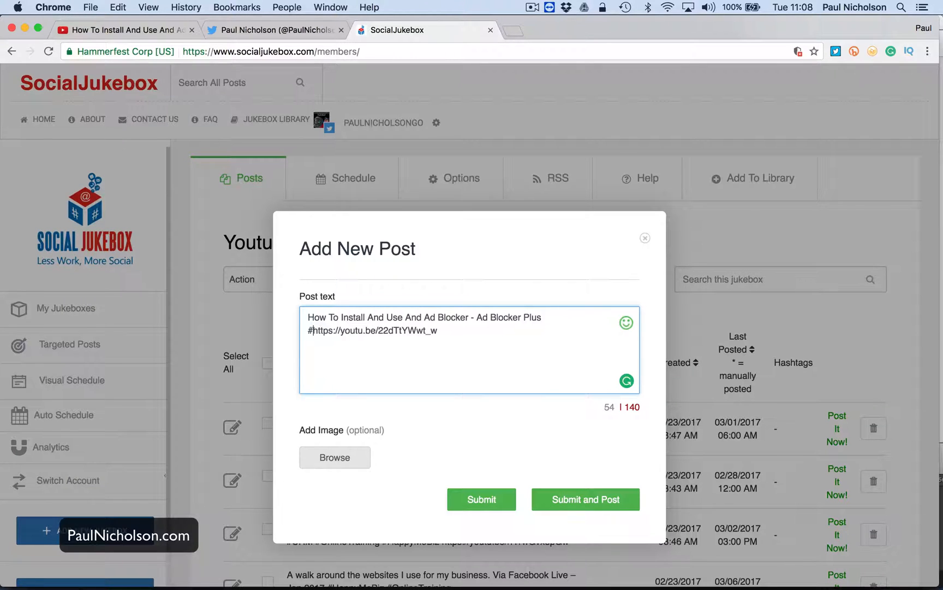
{"action": "type", "text": "online"}
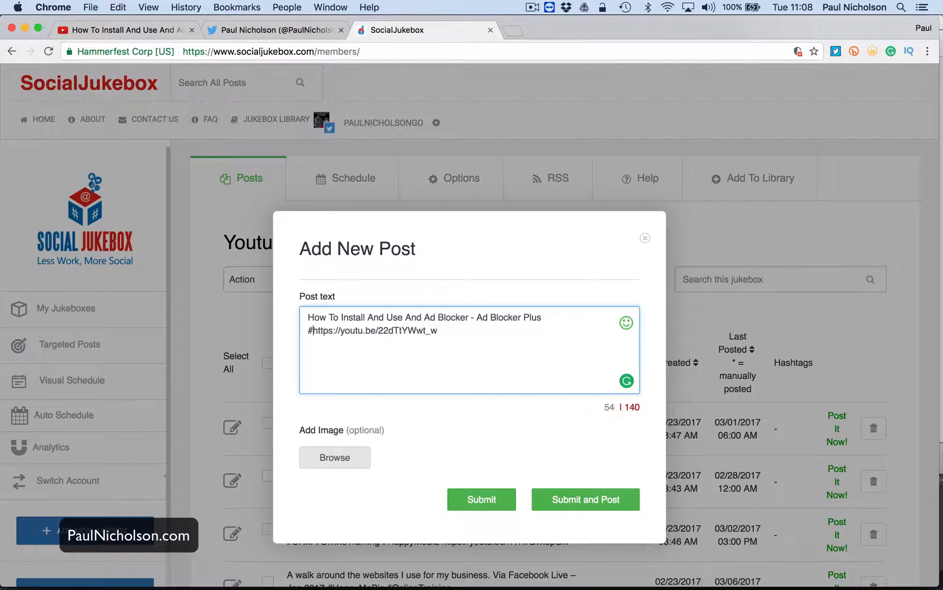
{"action": "type", "text": "OnlineBusiness"}
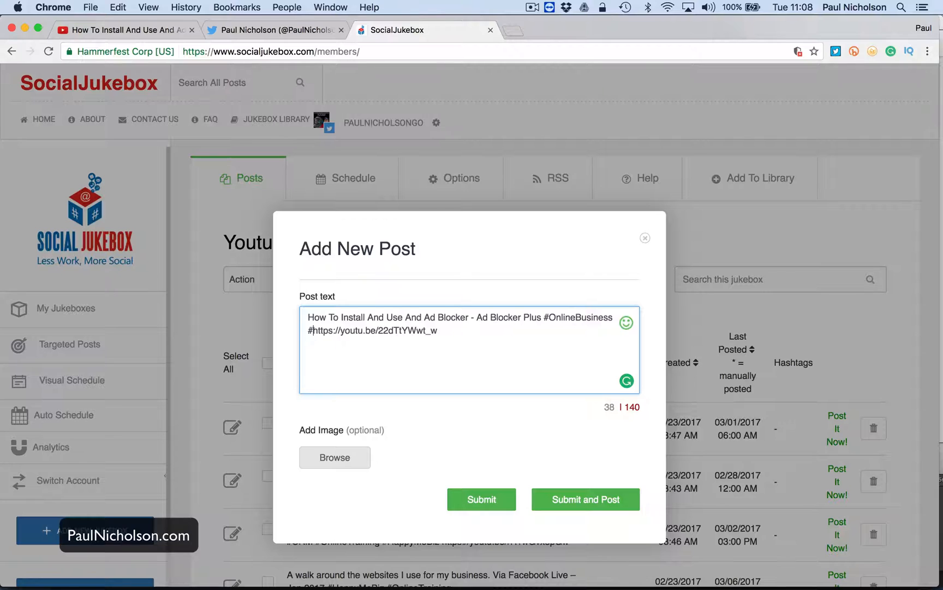
{"action": "type", "text": "hap"}
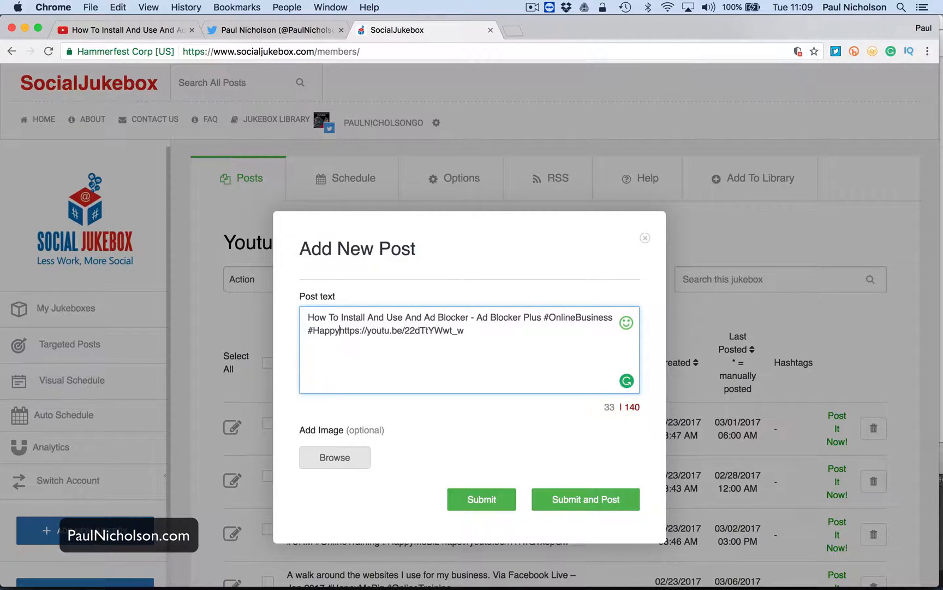
{"action": "type", "text": "MeBiz"}
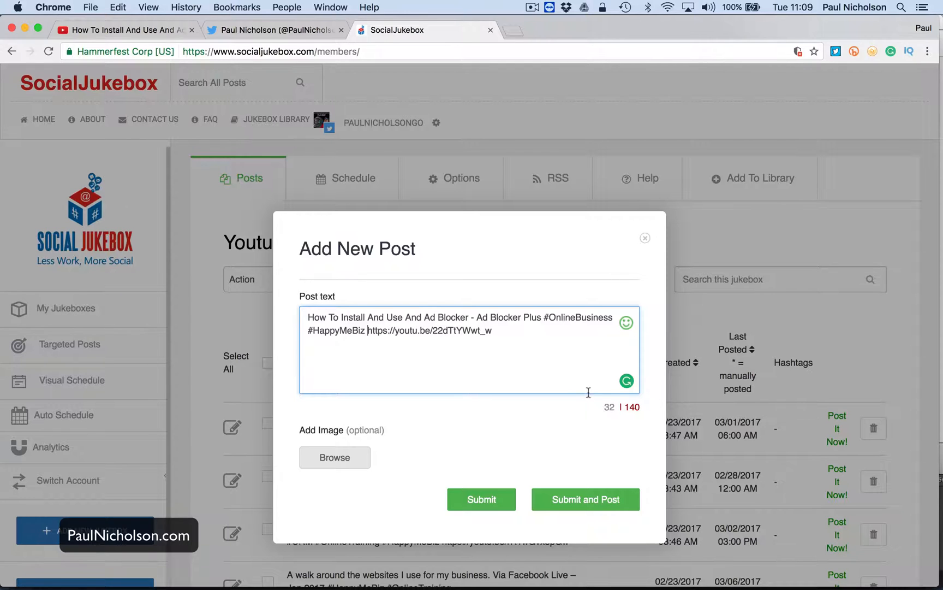
{"action": "mouse_move", "coordinate": [384, 350]}
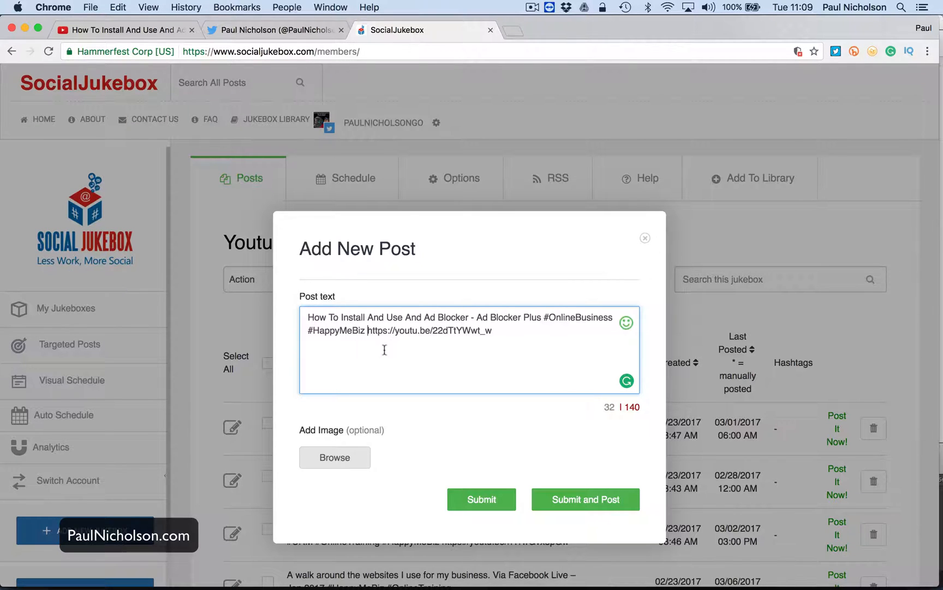
{"action": "mouse_move", "coordinate": [485, 330]}
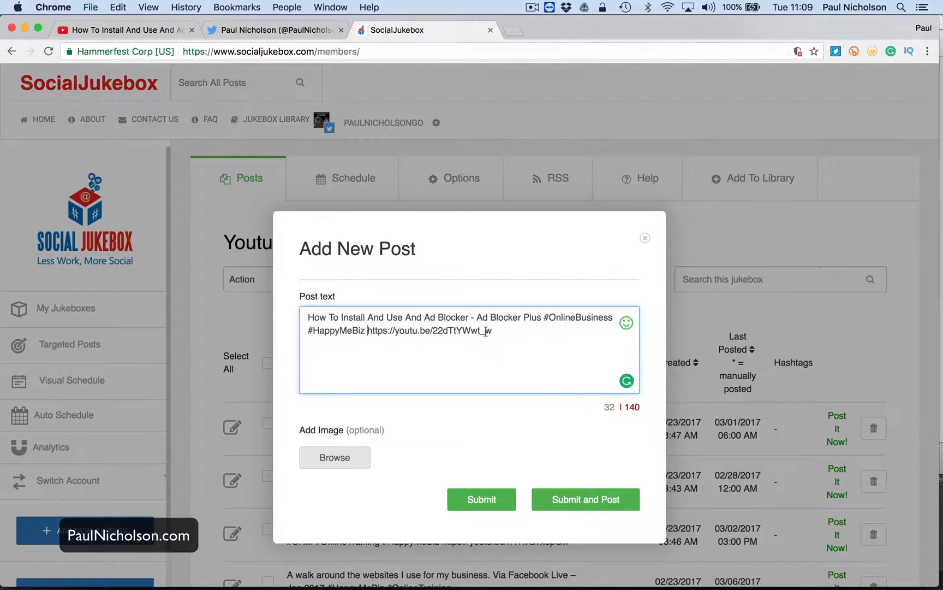
{"action": "type", "text": "#ad"}
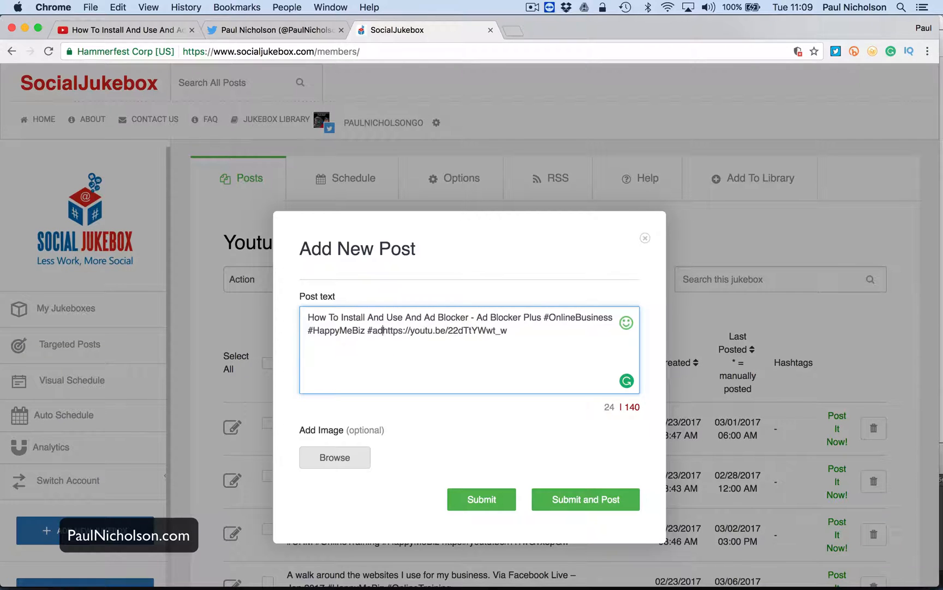
{"action": "key", "text": "backspace"}
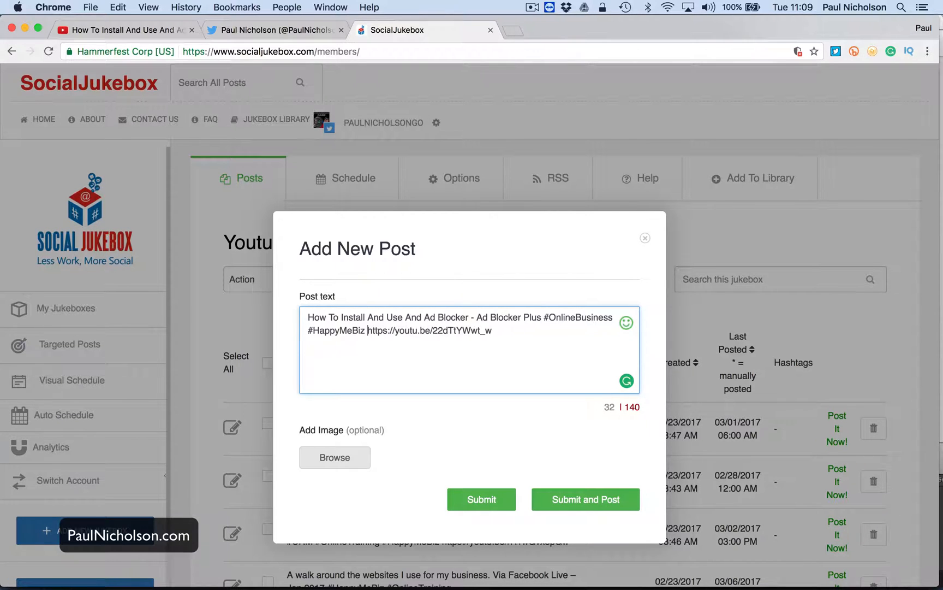
{"action": "type", "text": "#AdBlocker"}
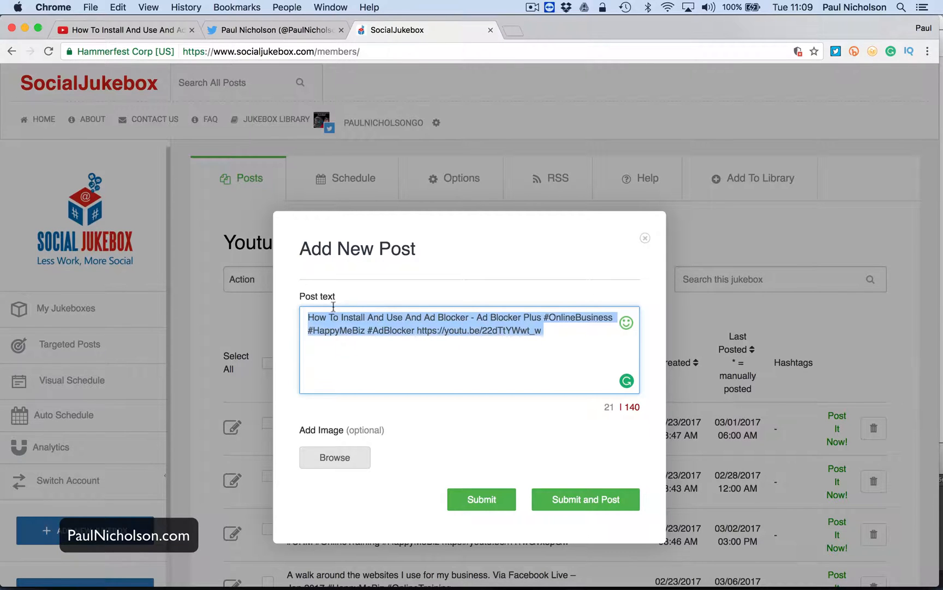
{"action": "mouse_move", "coordinate": [478, 431]}
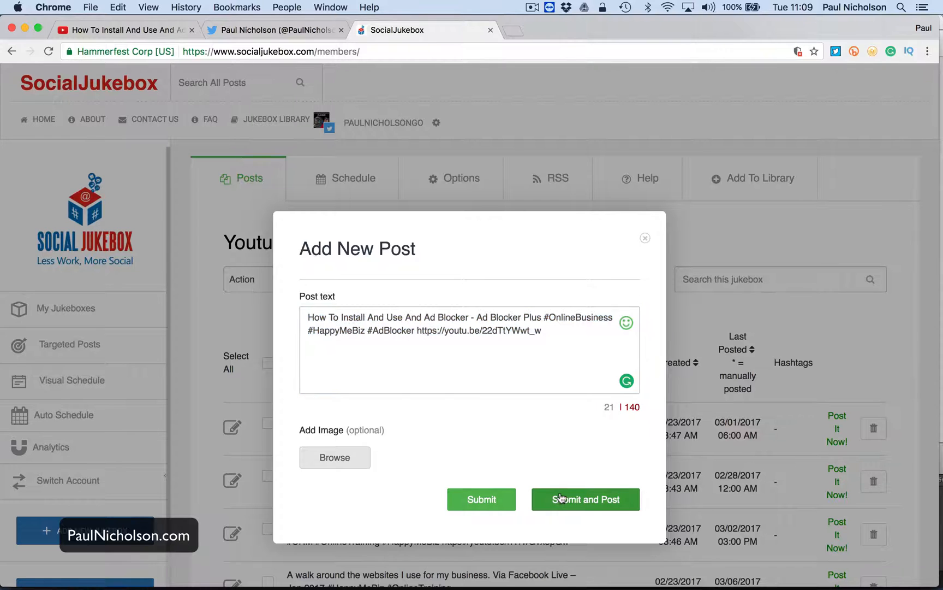
{"action": "left_click", "coordinate": [584, 499]}
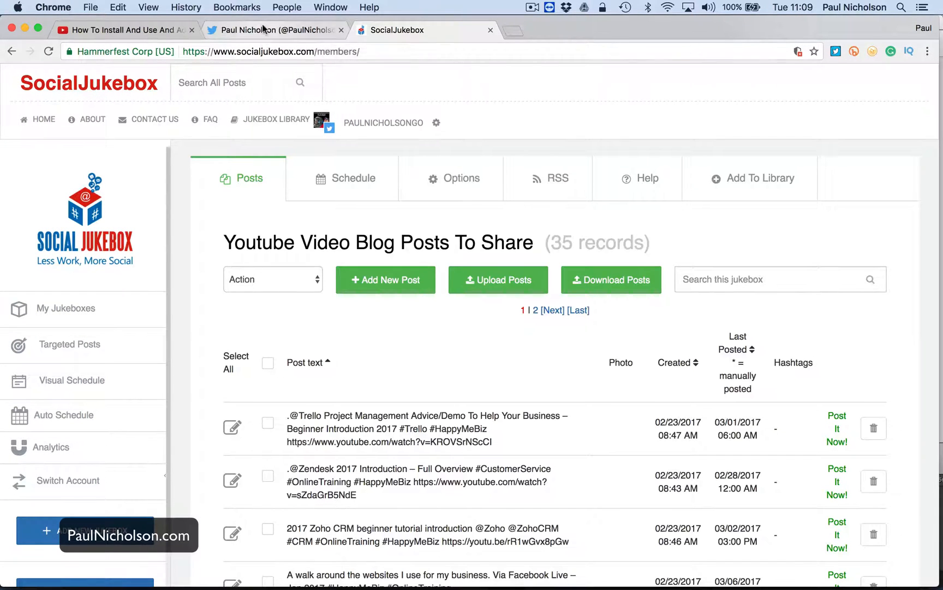
Step: Check the Twitter profile's top tweet: the Ad Blocker Plus video with three hashtags
{"action": "left_click", "coordinate": [273, 30]}
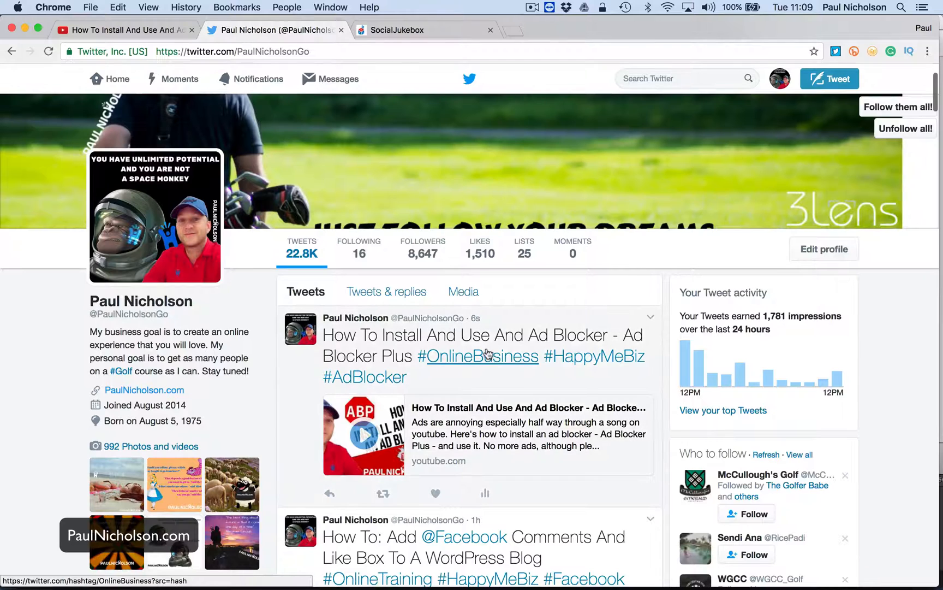
{"action": "mouse_move", "coordinate": [535, 403]}
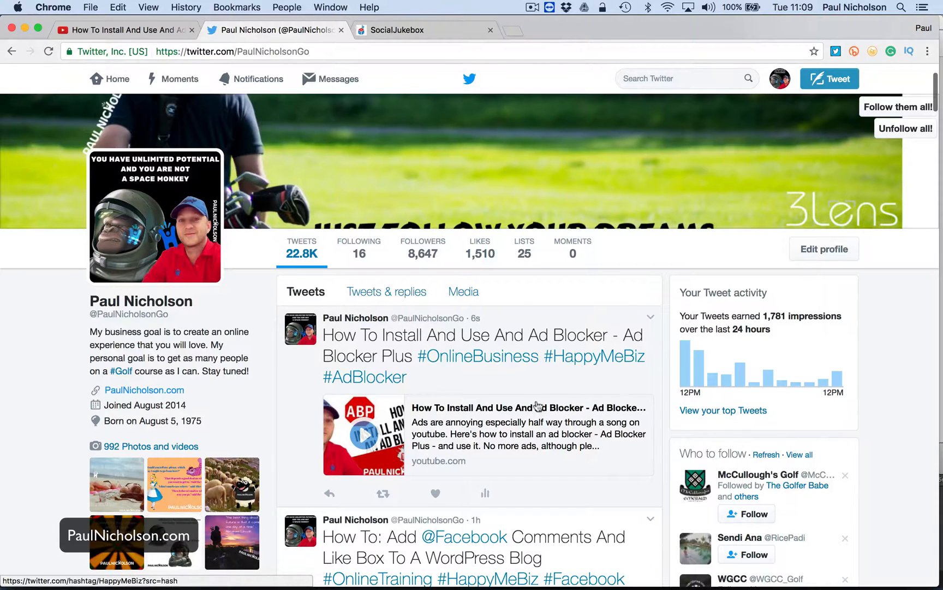
Step: Glance at the YouTube jukebox's options and schedule, then scroll its 35 posts for the Ad Blocker entry
{"action": "left_click", "coordinate": [425, 30]}
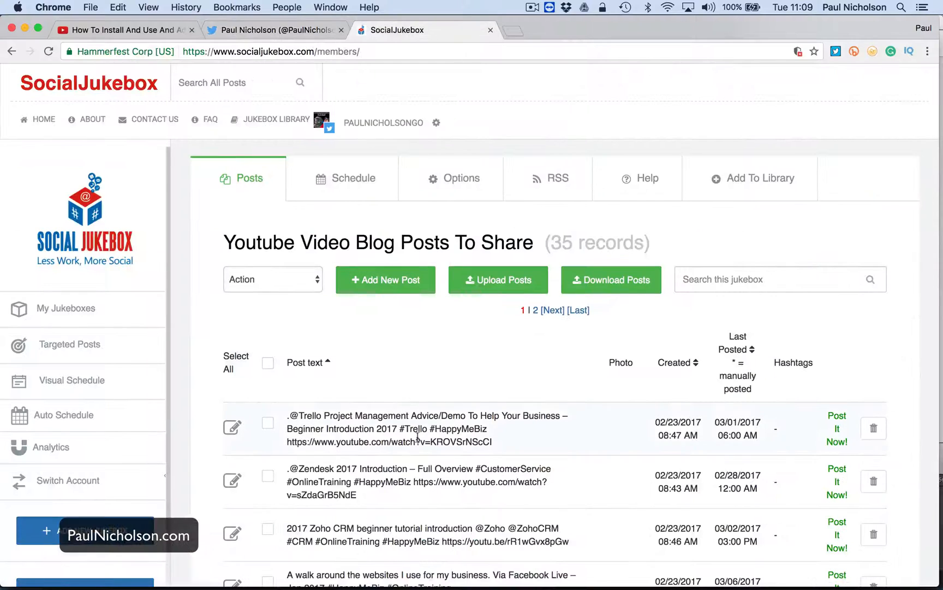
{"action": "scroll", "scroll_direction": "down", "scroll_amount": 3}
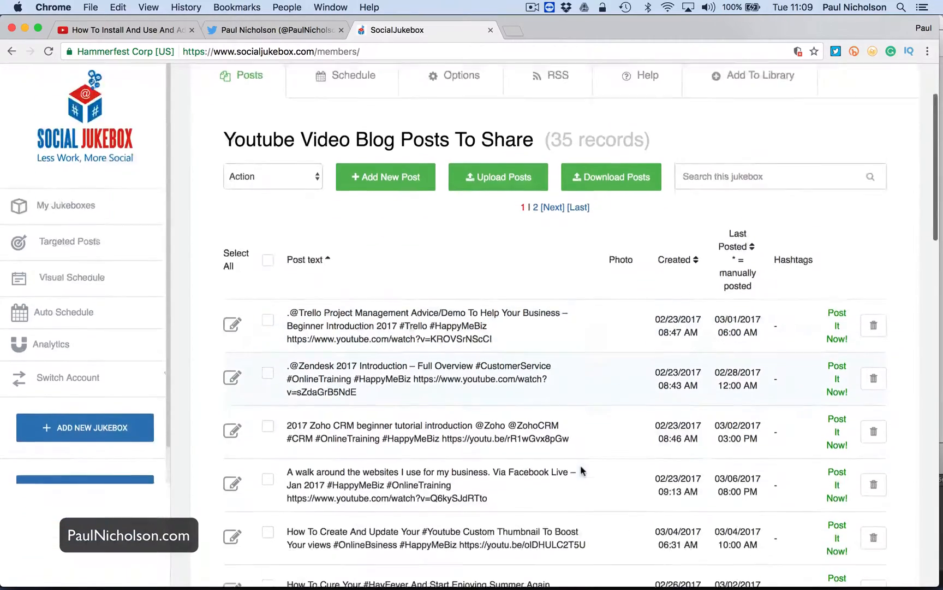
{"action": "scroll", "scroll_direction": "up", "scroll_amount": 3}
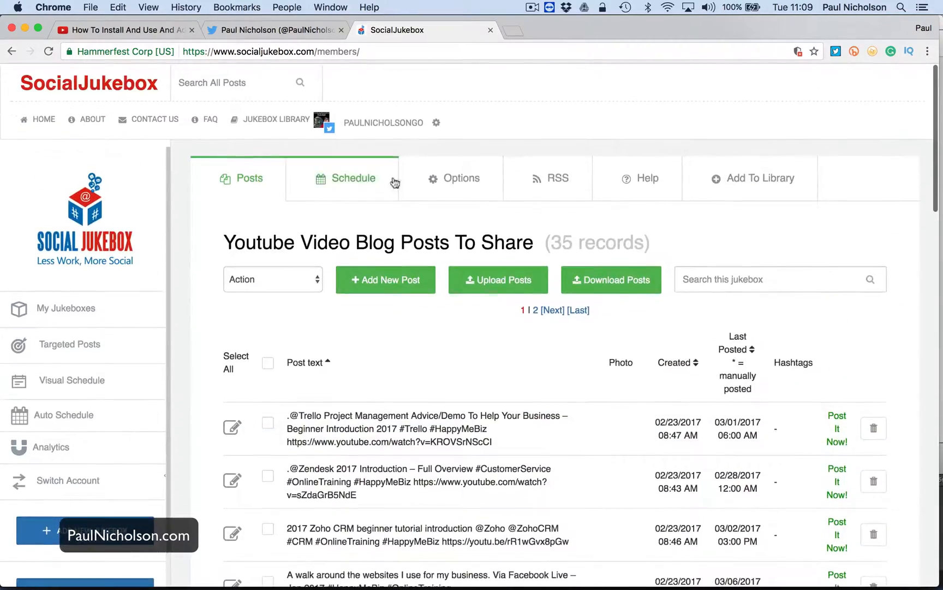
{"action": "left_click", "coordinate": [461, 178]}
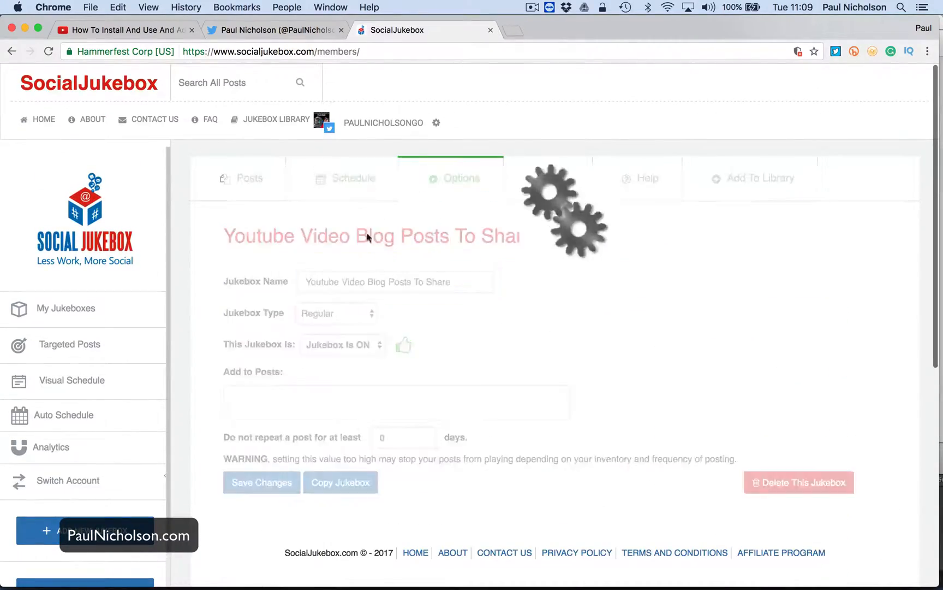
{"action": "left_click", "coordinate": [352, 178]}
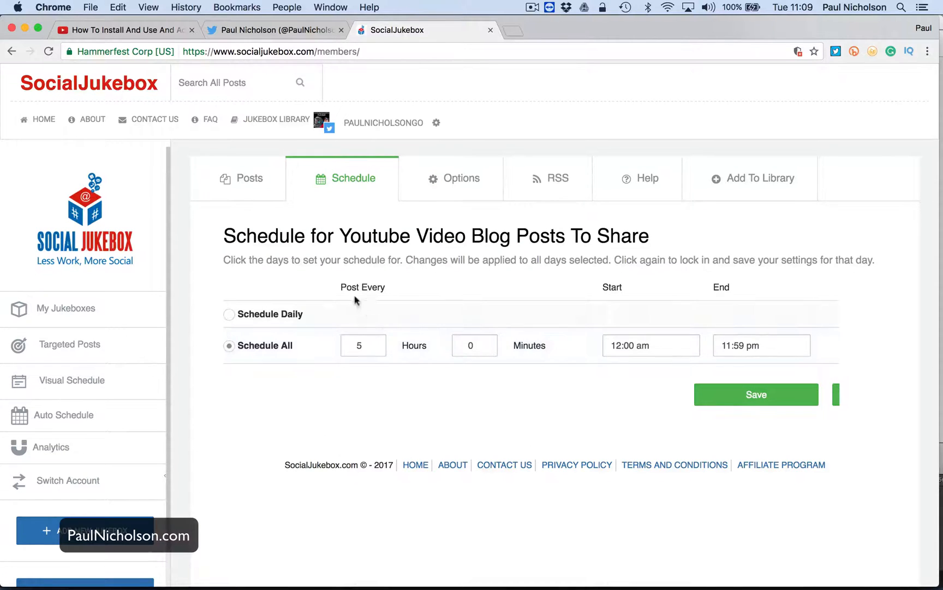
{"action": "left_click", "coordinate": [248, 178]}
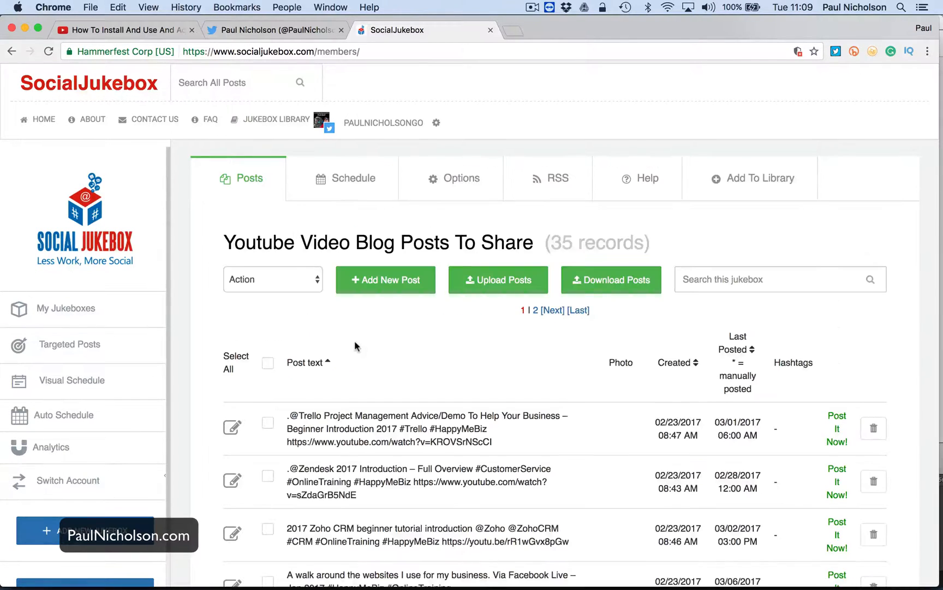
{"action": "scroll", "scroll_direction": "down", "scroll_amount": 3}
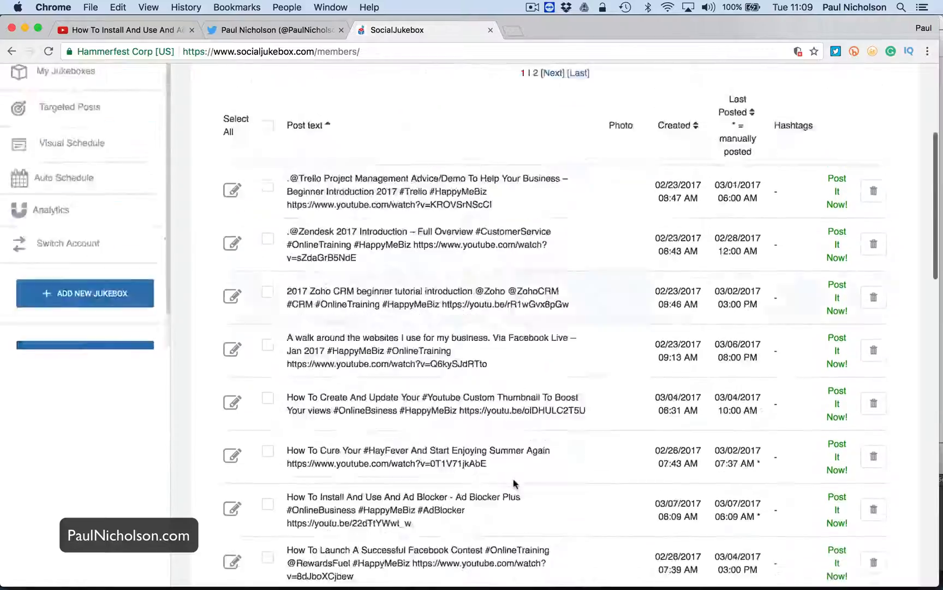
{"action": "scroll", "scroll_direction": "down", "scroll_amount": 3}
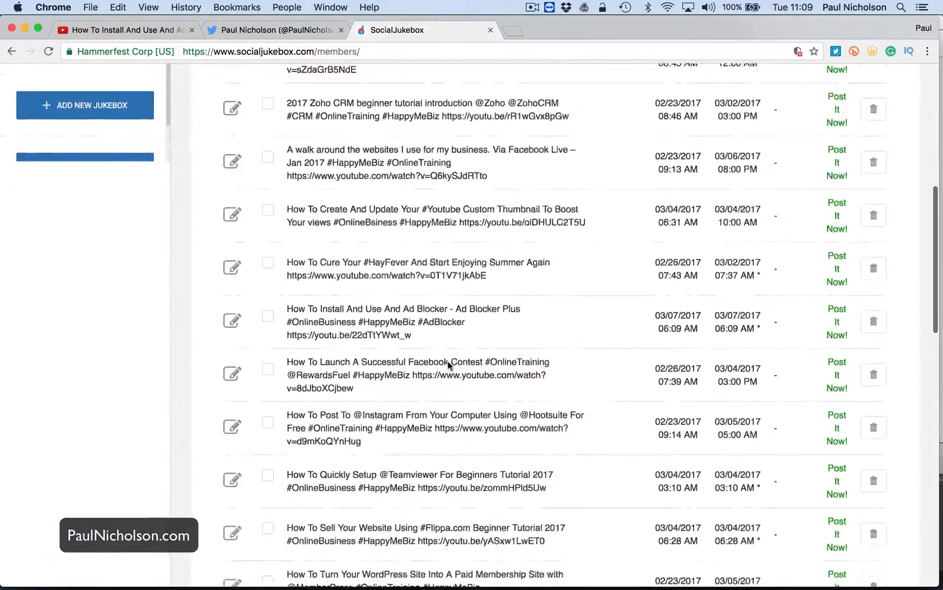
{"action": "scroll", "scroll_direction": "up", "scroll_amount": 3}
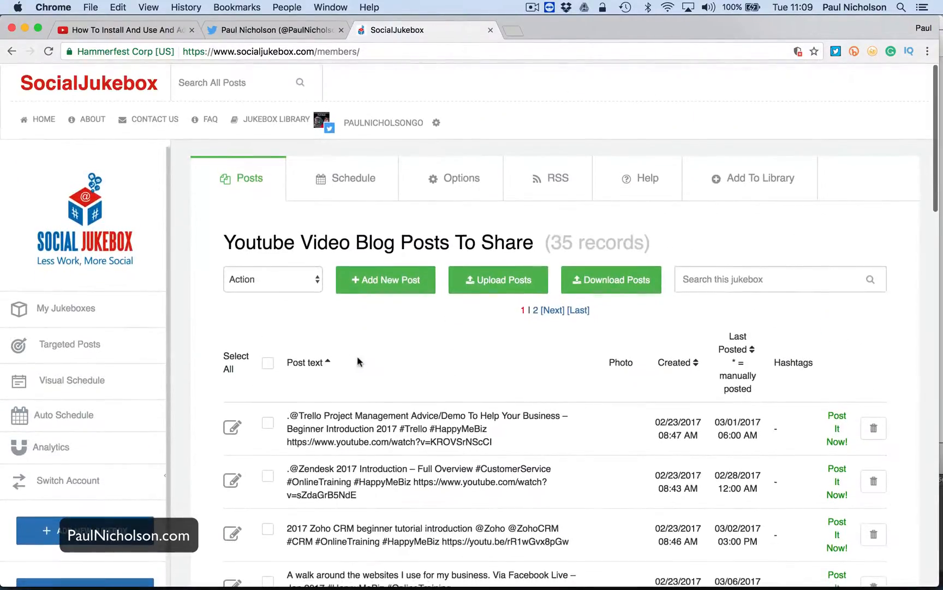
{"action": "mouse_move", "coordinate": [69, 480]}
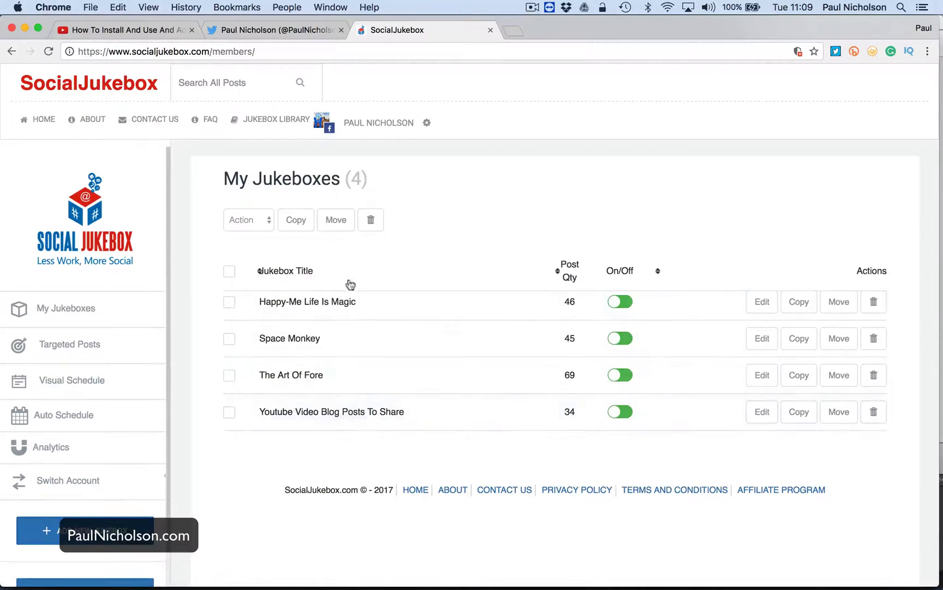
{"action": "mouse_move", "coordinate": [379, 417]}
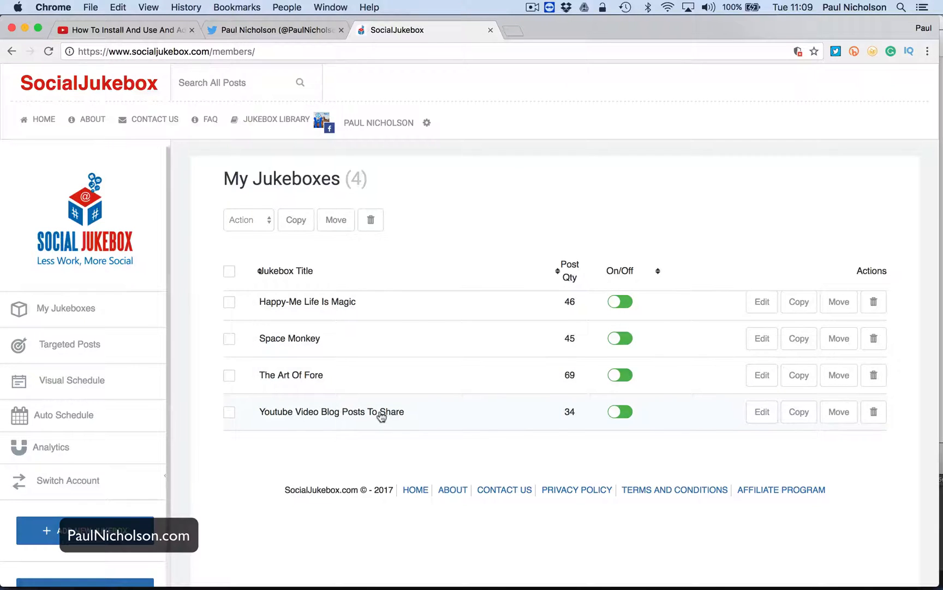
Step: Add the Ad Blocker video post to Youtube Video Blog Posts To Share (35 records)
{"action": "left_click", "coordinate": [332, 412]}
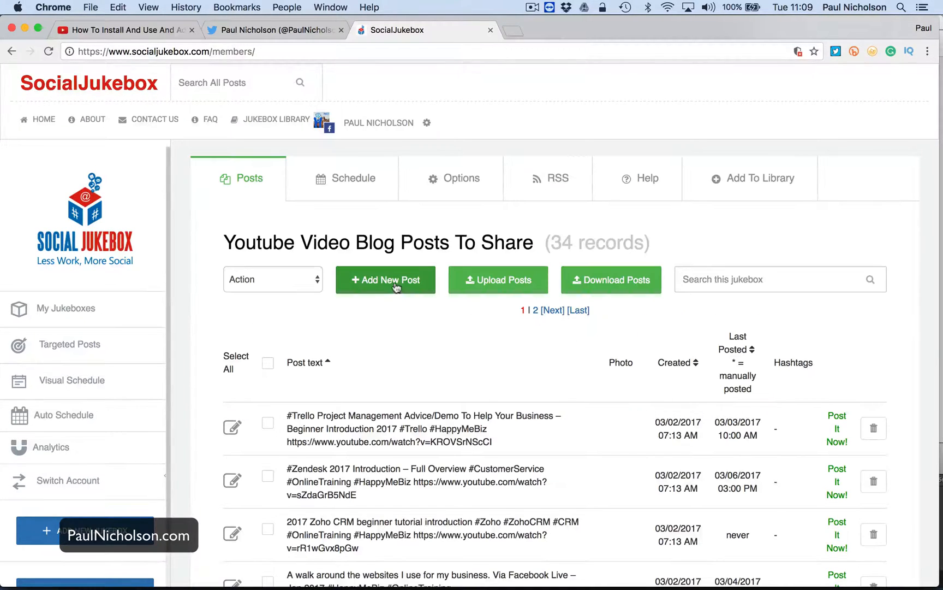
{"action": "left_click", "coordinate": [385, 279]}
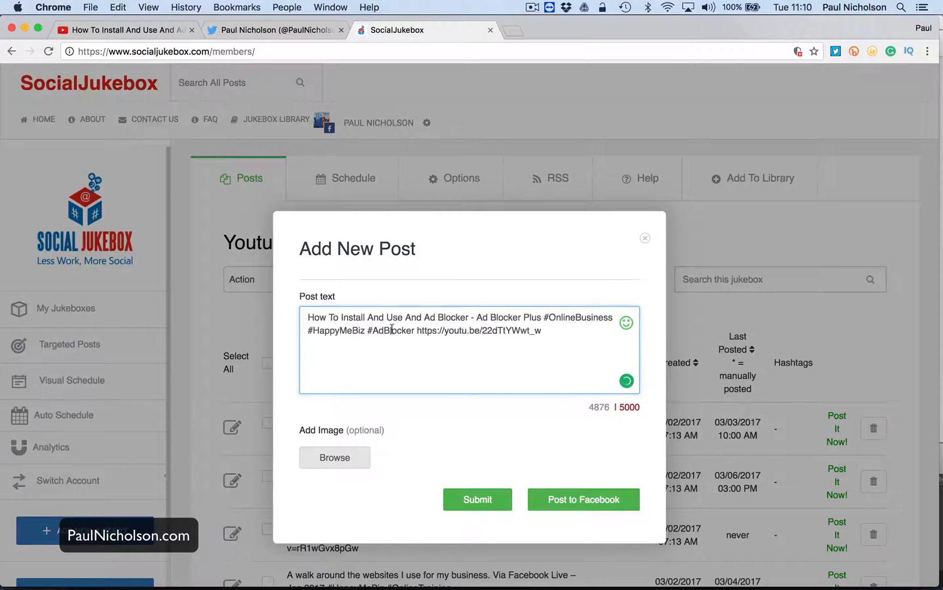
{"action": "left_click", "coordinate": [644, 237]}
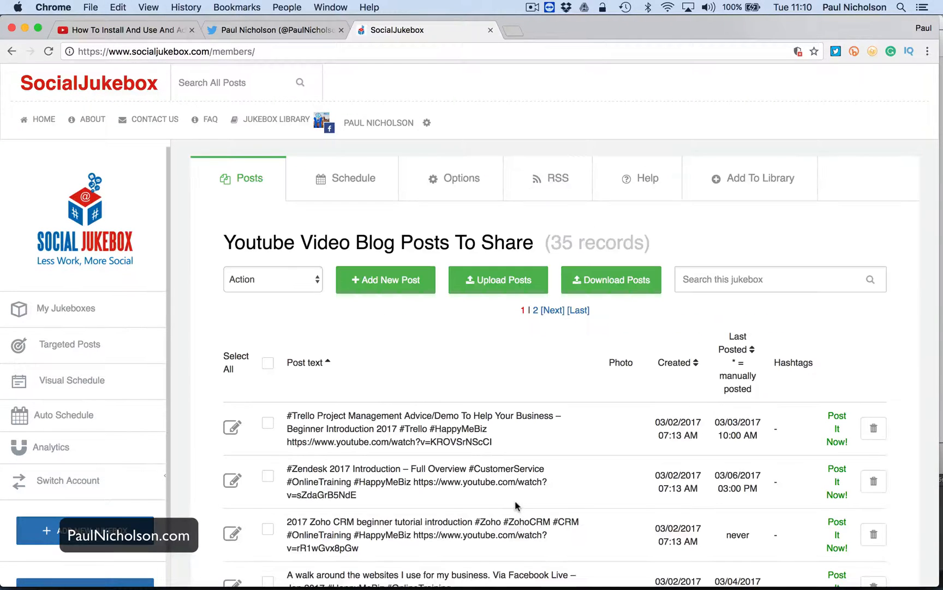
{"action": "scroll", "scroll_direction": "down", "scroll_amount": 3}
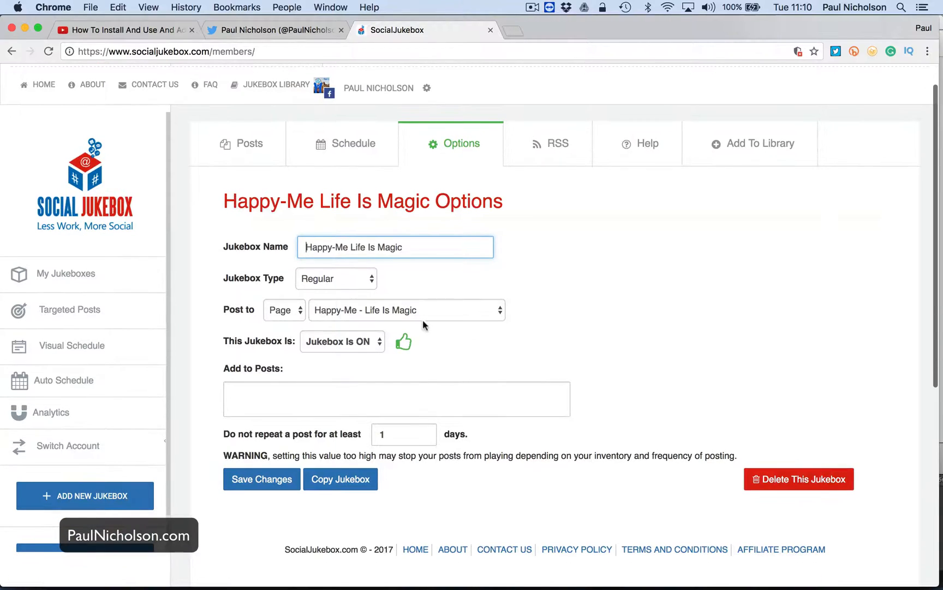
Step: Keep Happy-Me - Life Is Magic as the jukebox's destination page
{"action": "left_click", "coordinate": [281, 310]}
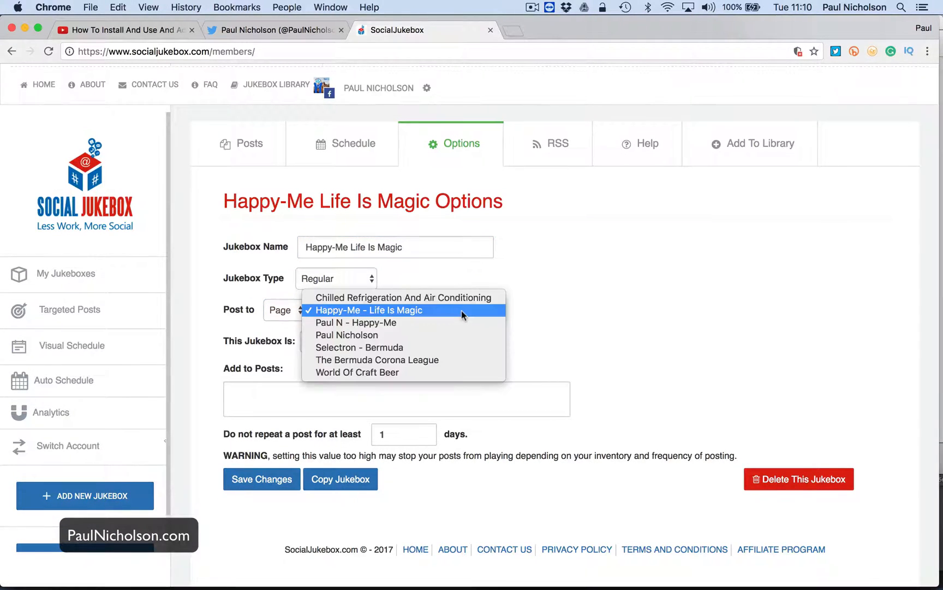
{"action": "left_click", "coordinate": [370, 310]}
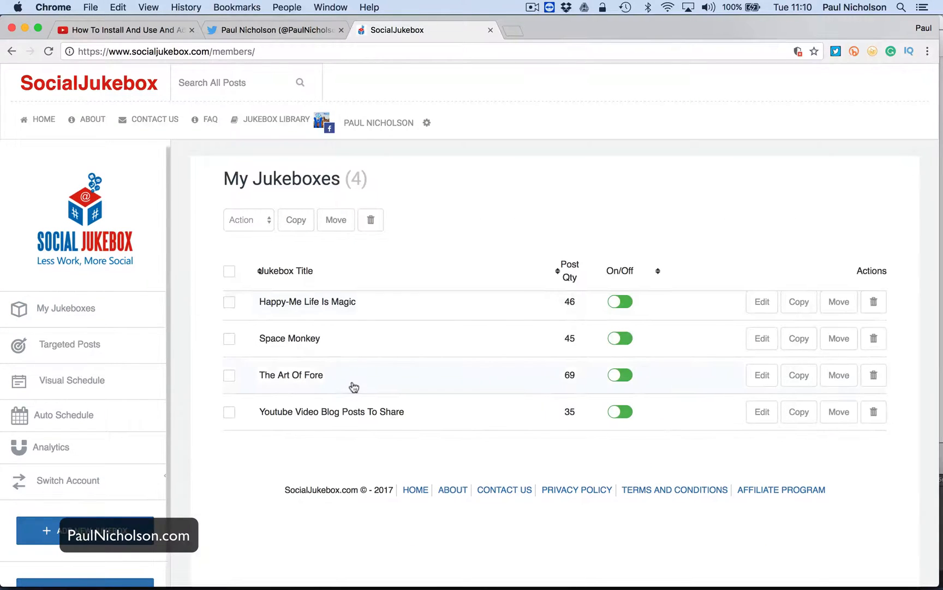
Step: Switch to the LinkedIn account and dismiss the empty new post form
{"action": "left_click", "coordinate": [67, 479]}
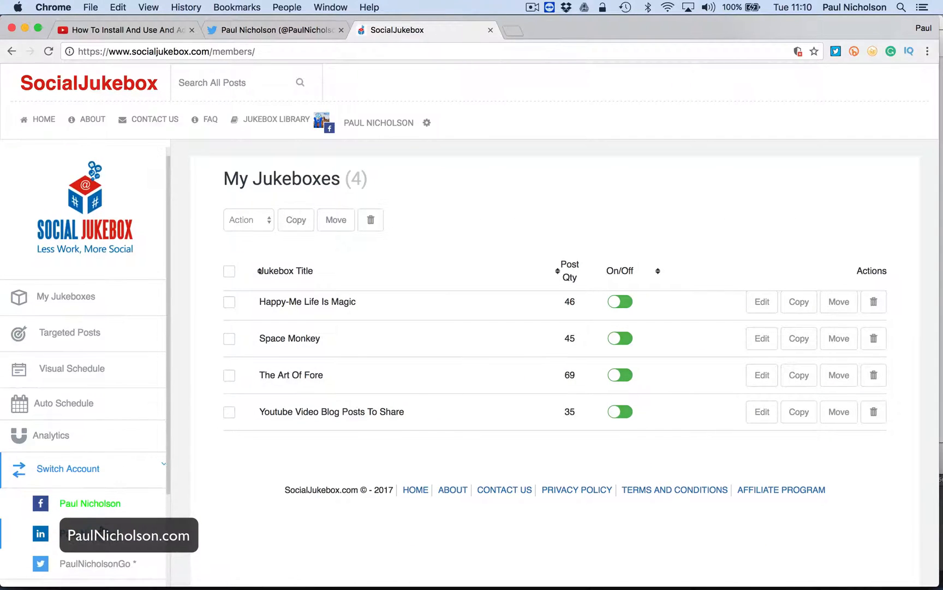
{"action": "left_click", "coordinate": [40, 532]}
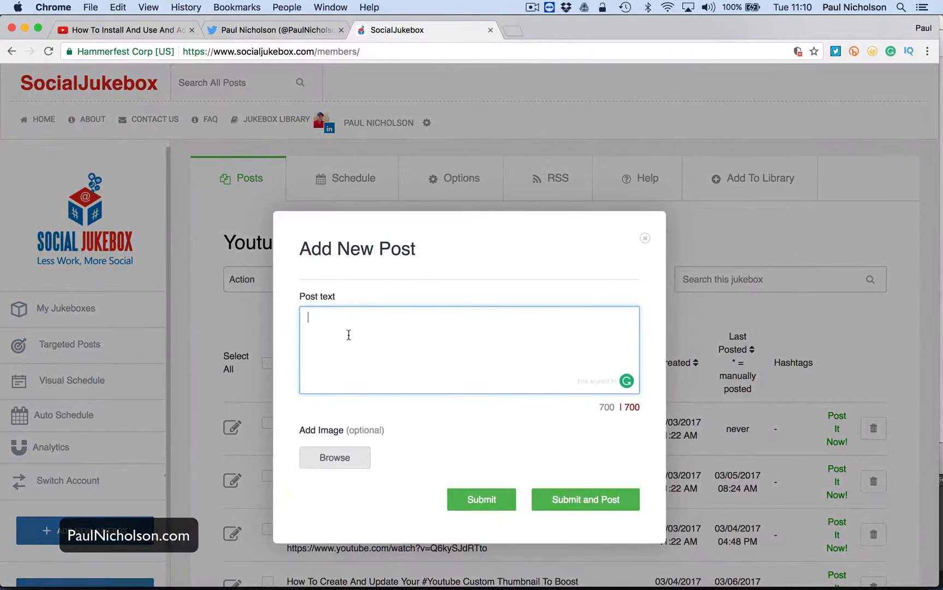
{"action": "left_click", "coordinate": [644, 237]}
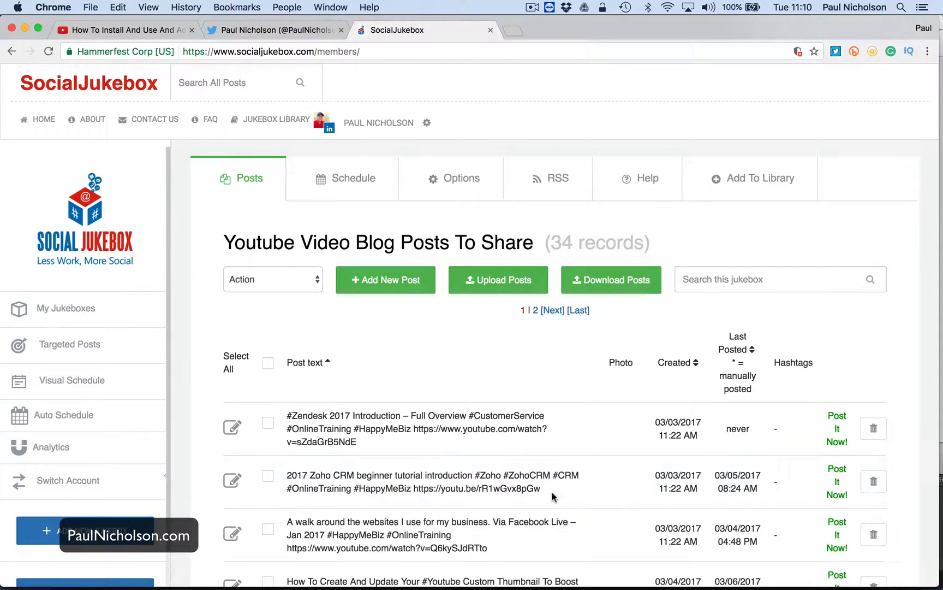
{"action": "mouse_move", "coordinate": [219, 328]}
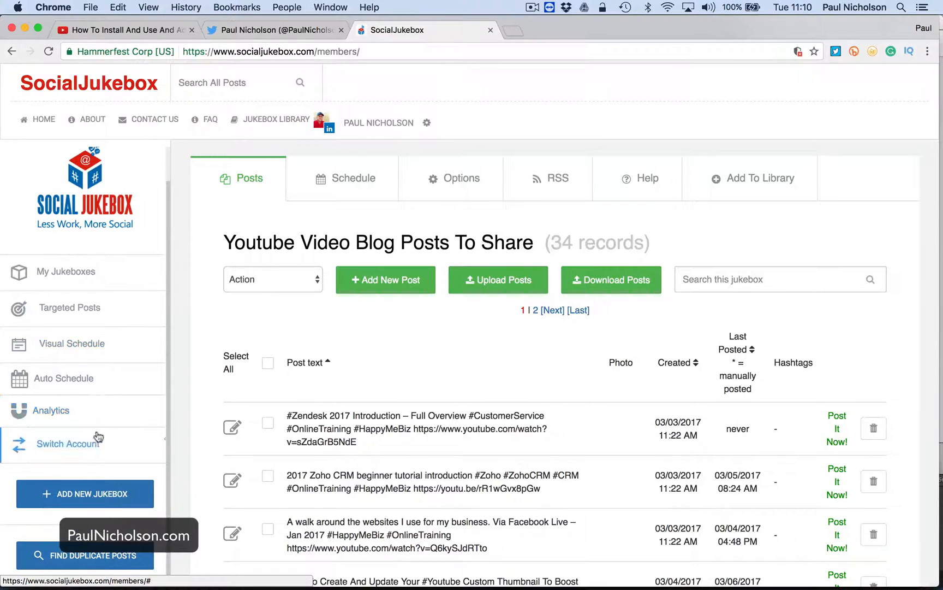
Step: Open the LinkedIn account's Targeted Posts page and begin scheduling a new post
{"action": "left_click", "coordinate": [69, 306]}
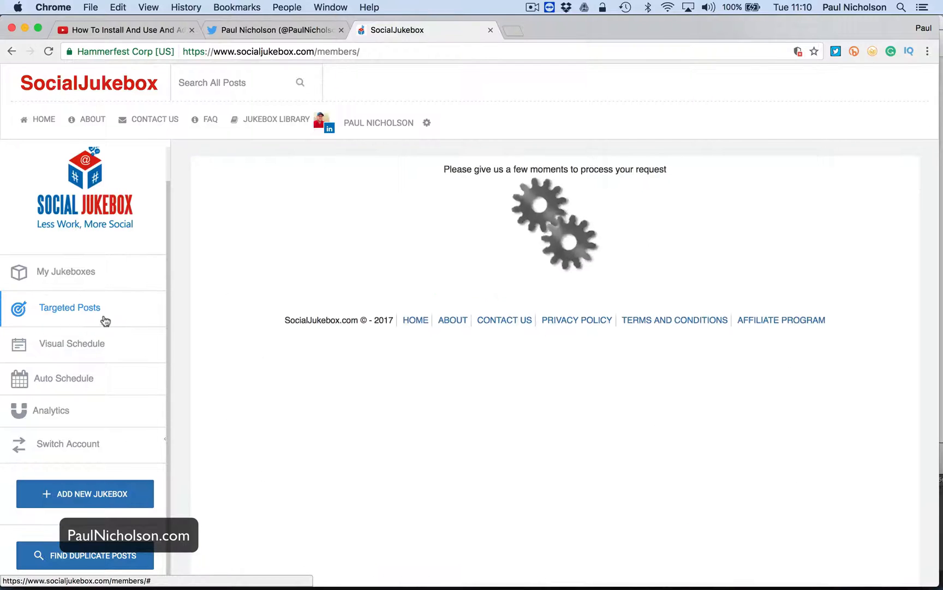
{"action": "left_click", "coordinate": [69, 307]}
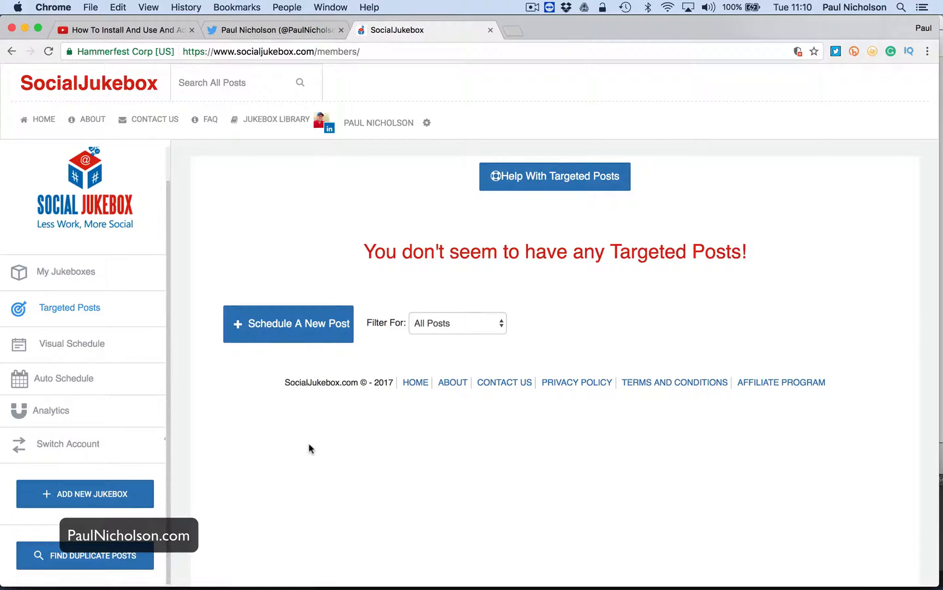
{"action": "mouse_move", "coordinate": [310, 373]}
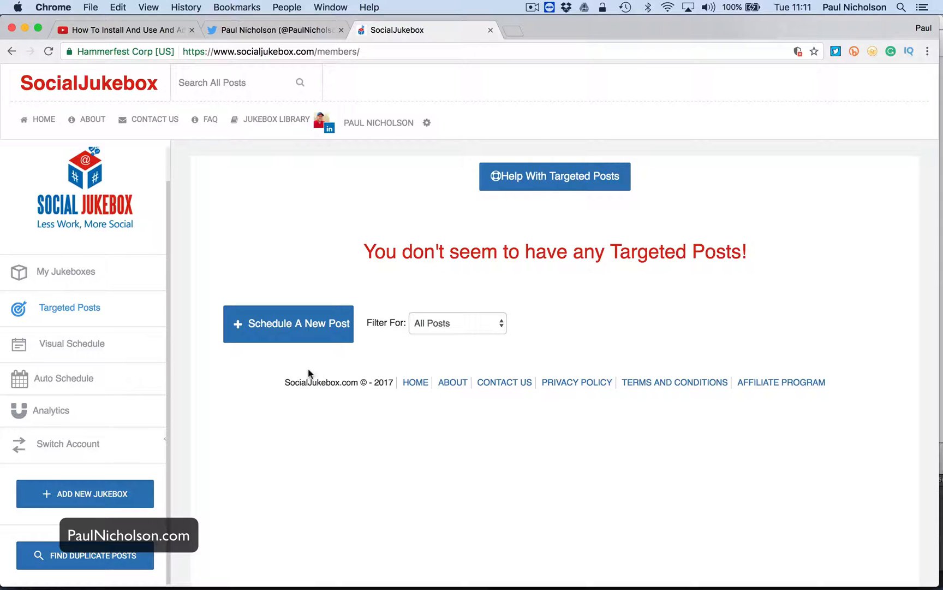
{"action": "left_click", "coordinate": [289, 323]}
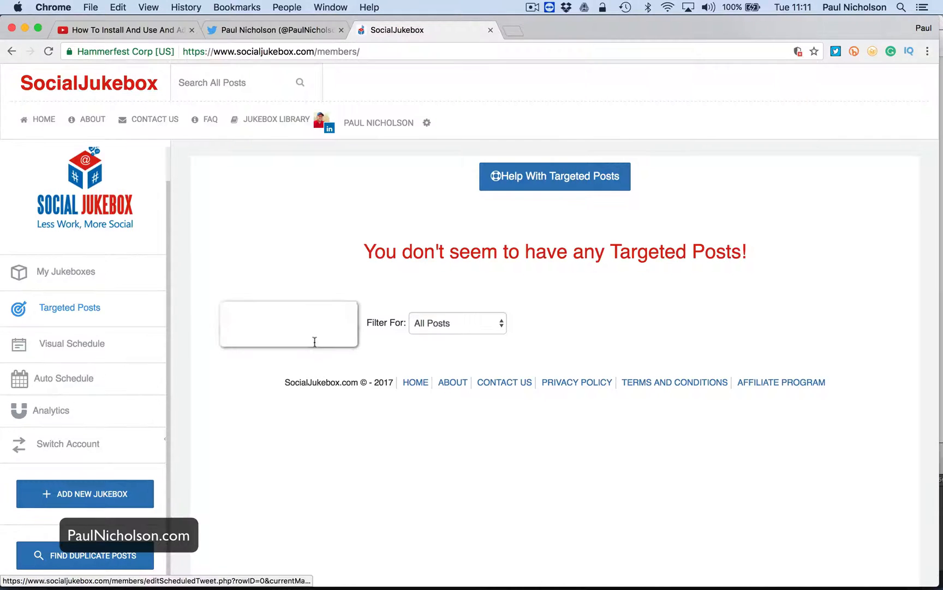
Step: Write the post text 'Don't forget tonight pop quiz starts at 9pm'
{"action": "left_click", "coordinate": [288, 323]}
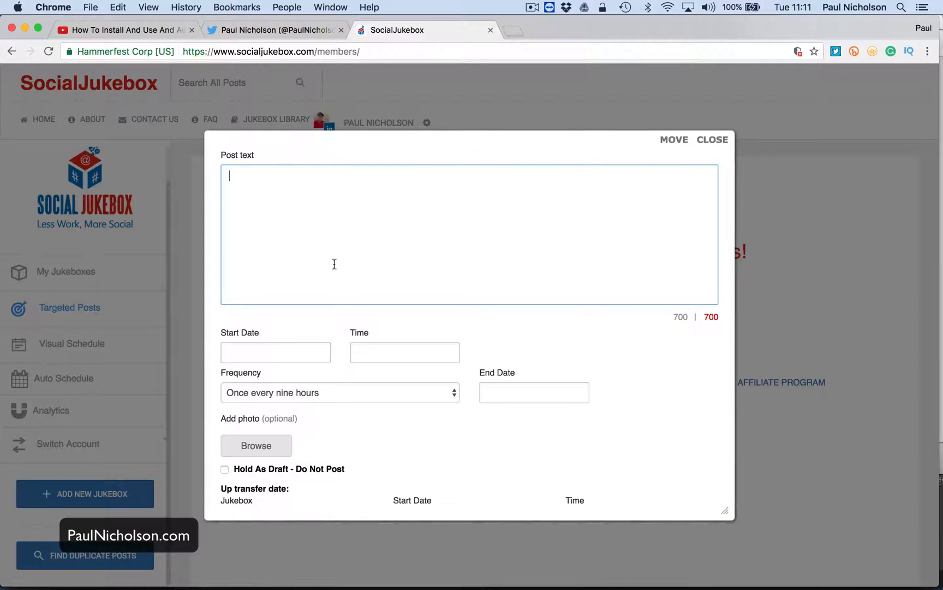
{"action": "type", "text": "Tonigh"}
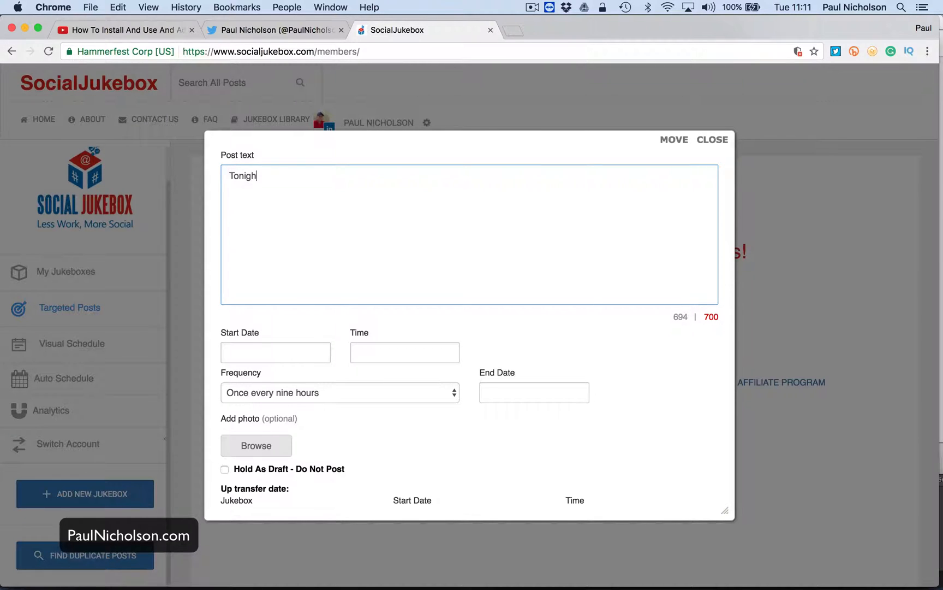
{"action": "type", "text": "Don't"}
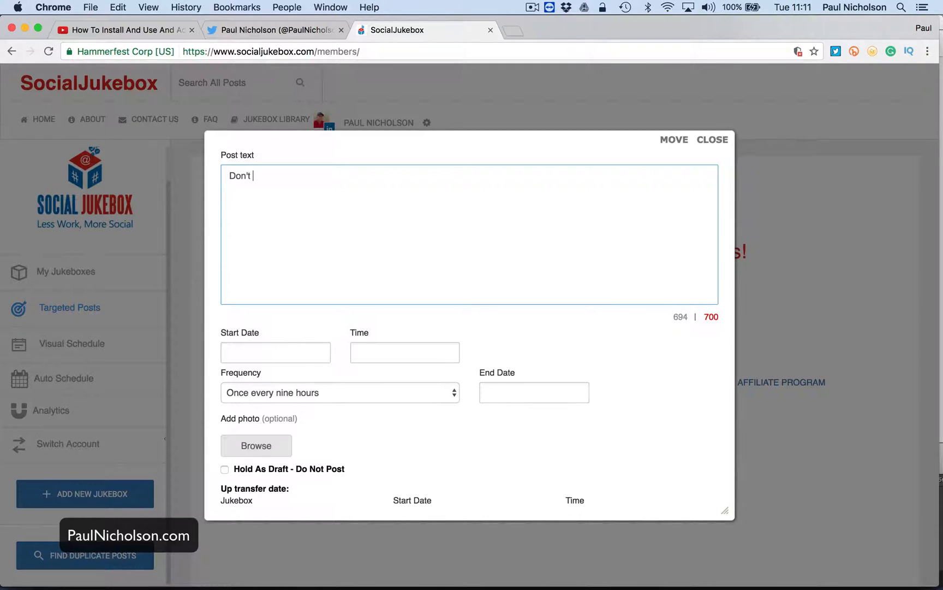
{"action": "type", "text": "forget tonigh"}
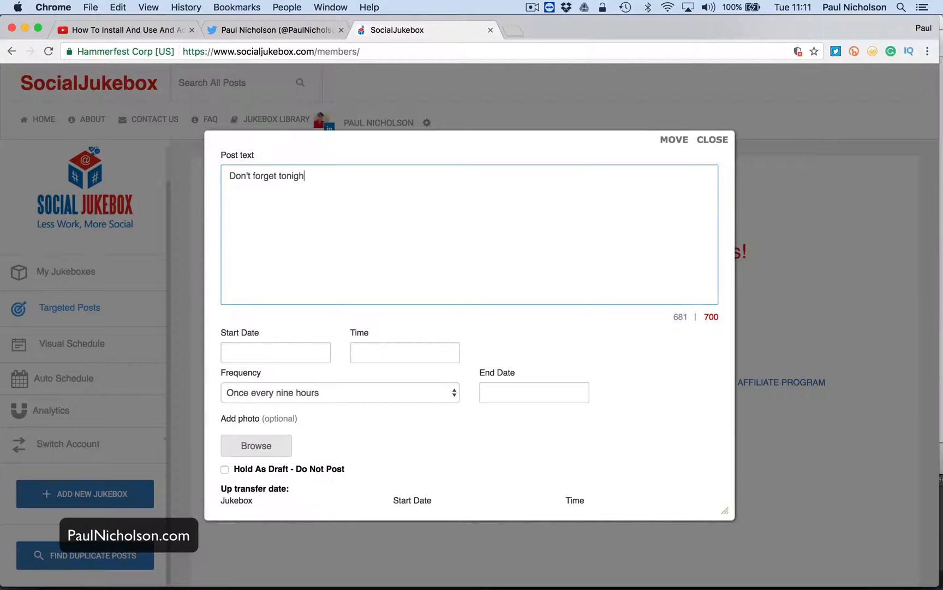
{"action": "type", "text": "pop qu"}
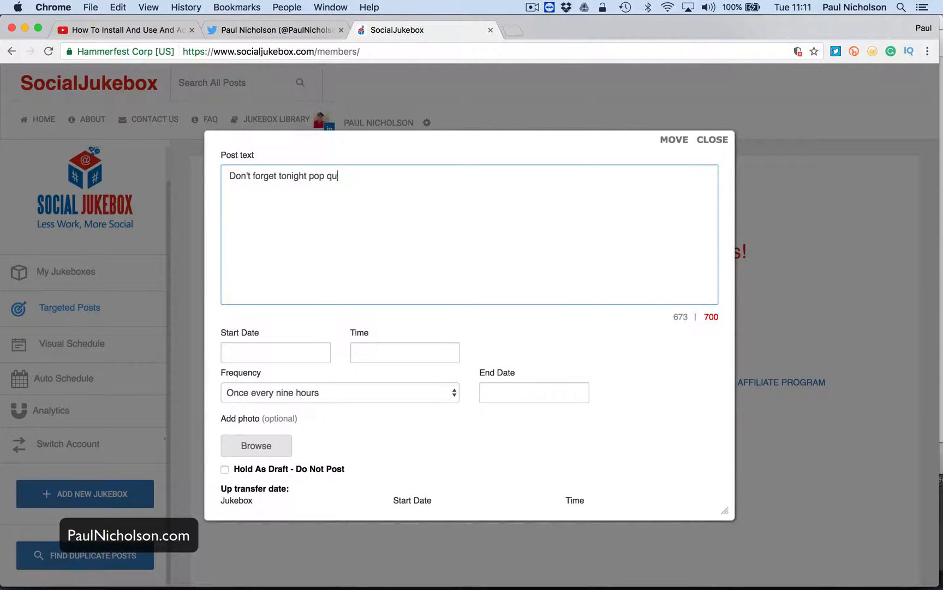
{"action": "type", "text": "iz starts at"}
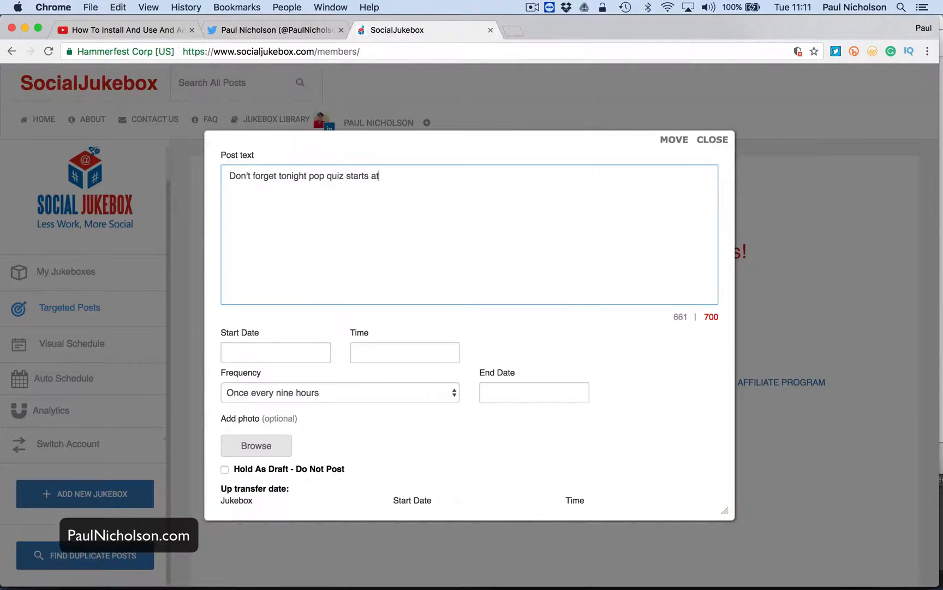
{"action": "type", "text": "9pm"}
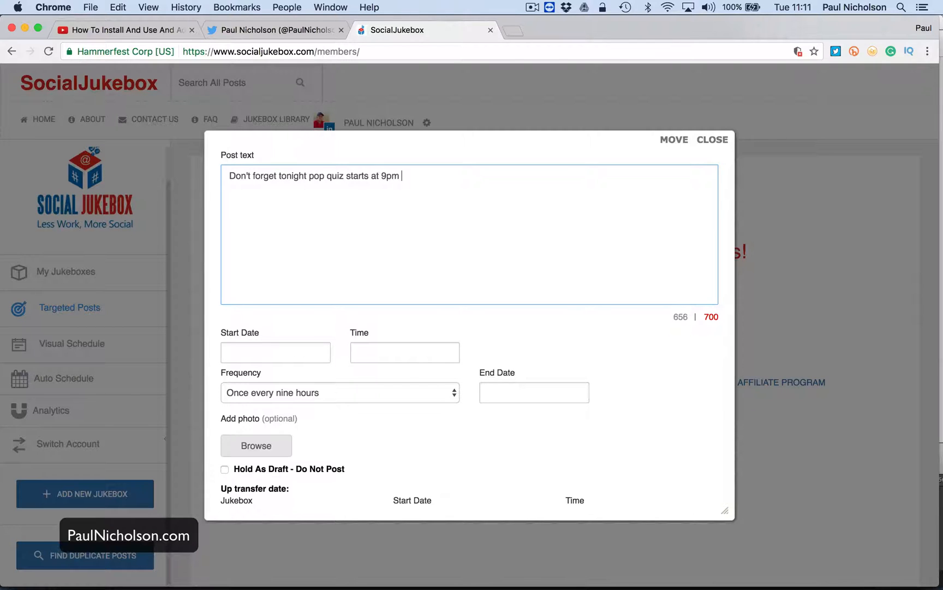
{"action": "mouse_move", "coordinate": [344, 264]}
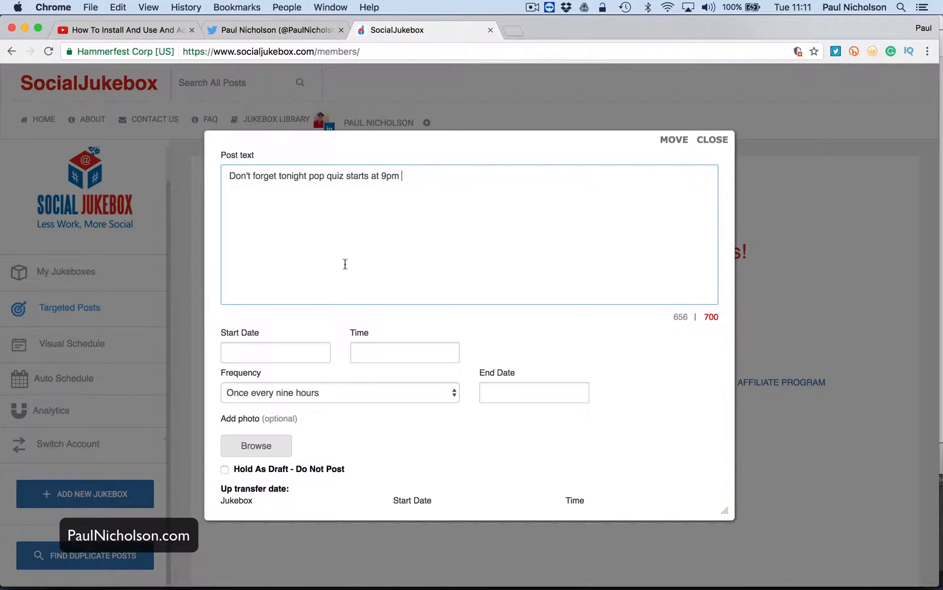
{"action": "mouse_move", "coordinate": [354, 265]}
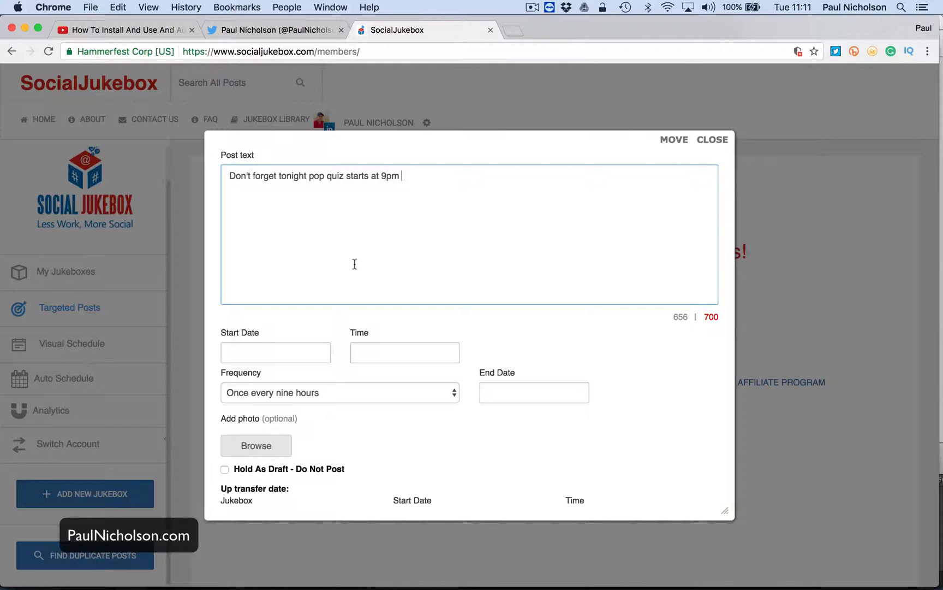
Step: Set the post to start on March 16, 2017 at 05:00 PM
{"action": "left_click", "coordinate": [275, 352]}
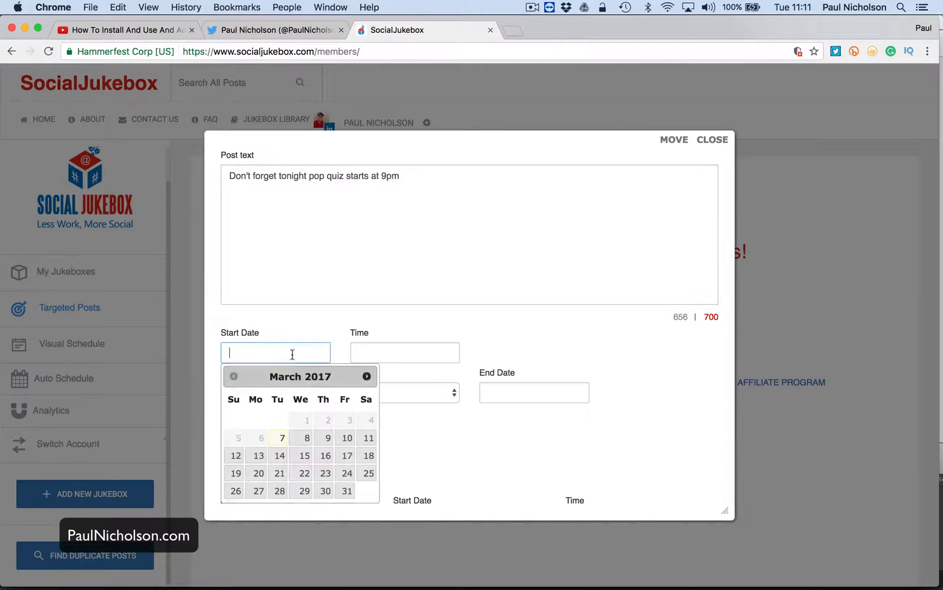
{"action": "left_click", "coordinate": [325, 455]}
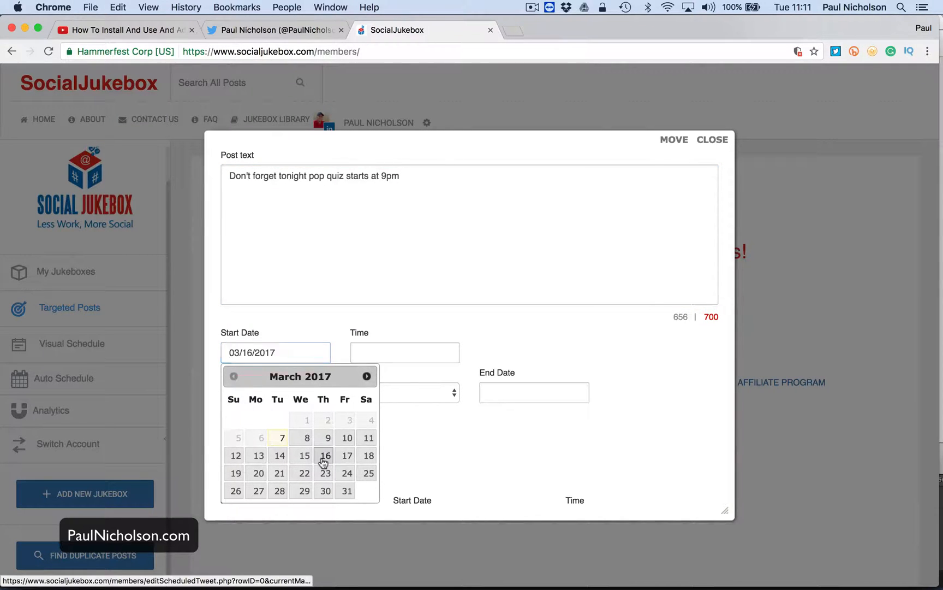
{"action": "left_click", "coordinate": [405, 352]}
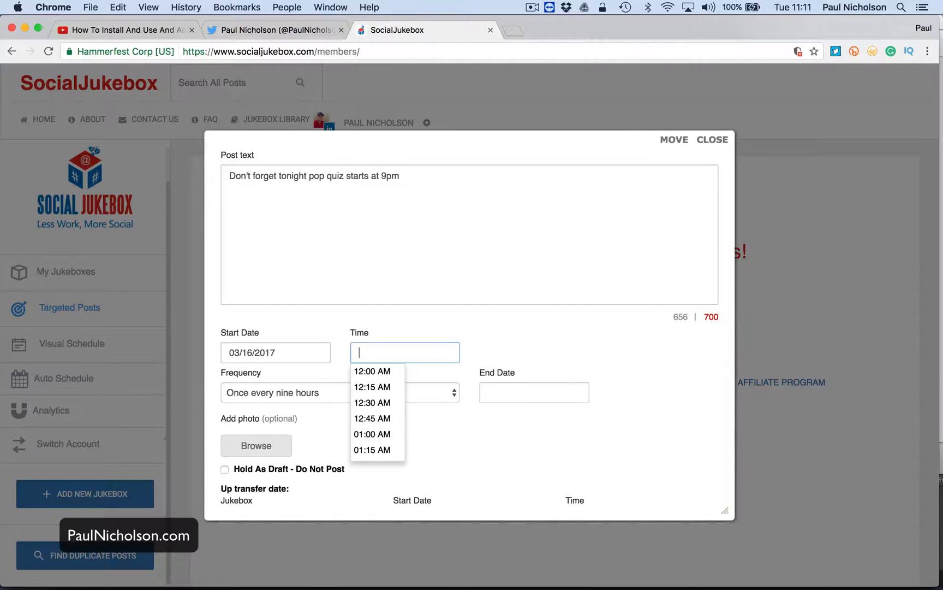
{"action": "scroll", "scroll_direction": "down", "scroll_amount": 3}
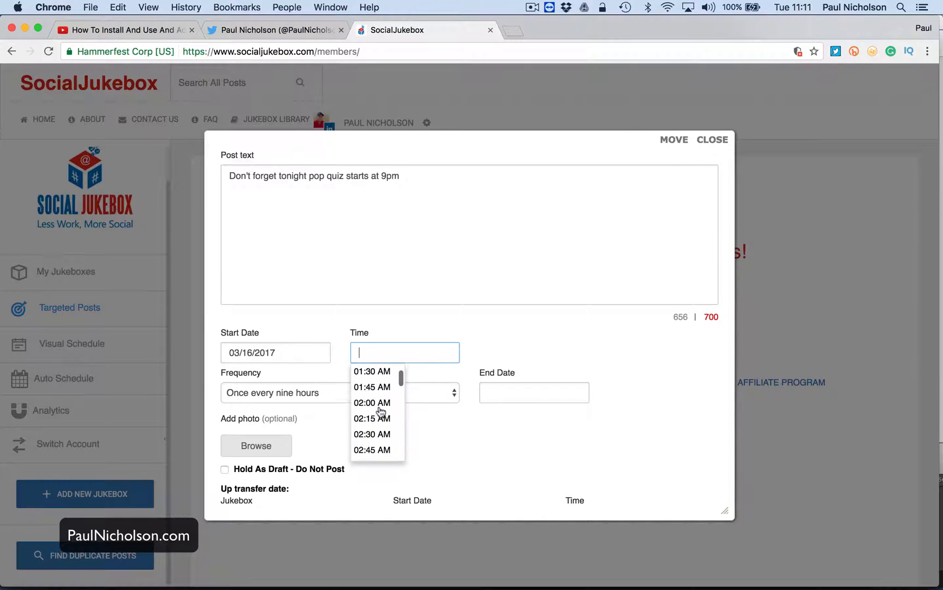
{"action": "scroll", "scroll_direction": "down", "scroll_amount": 3}
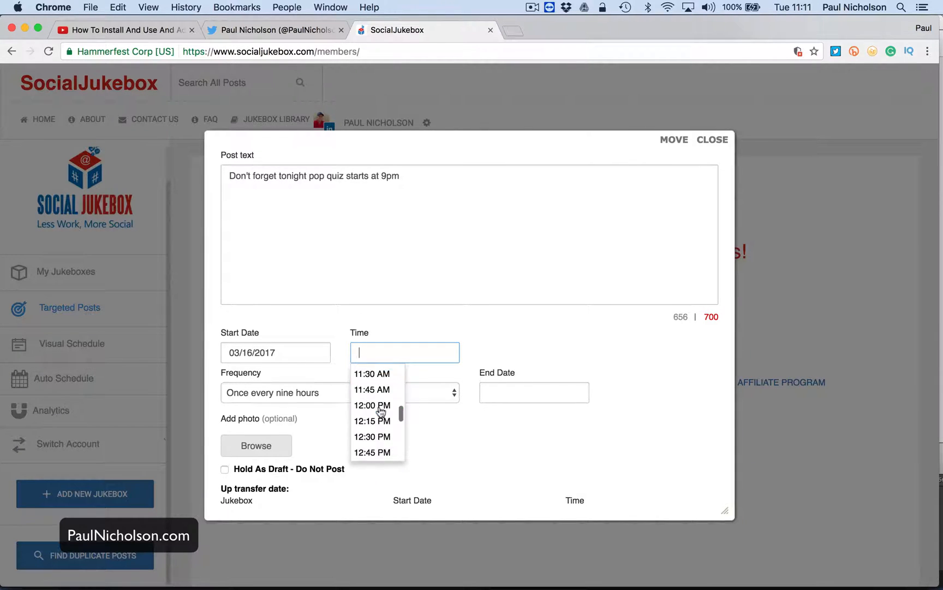
{"action": "scroll", "scroll_direction": "down", "scroll_amount": 3}
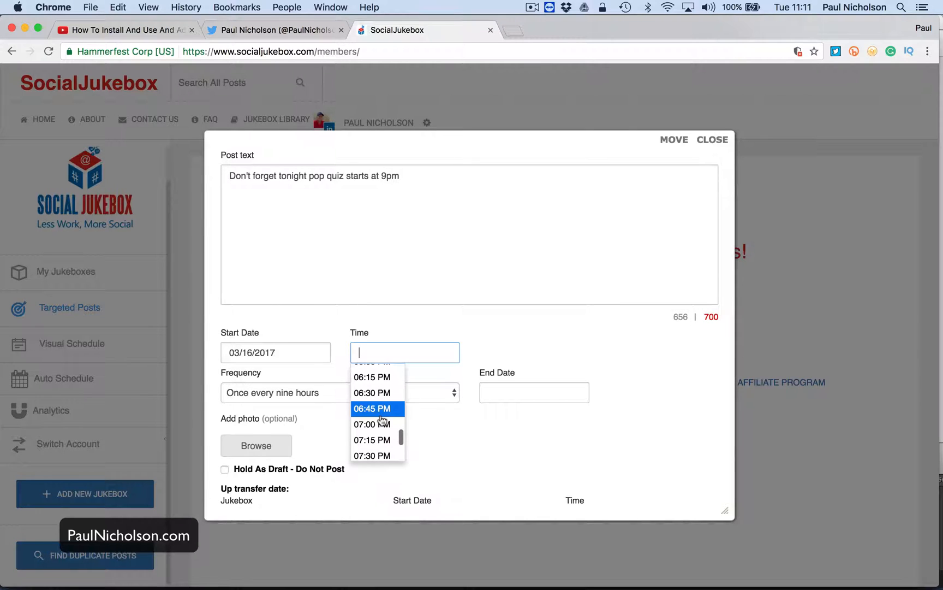
{"action": "scroll", "scroll_direction": "up", "scroll_amount": 3}
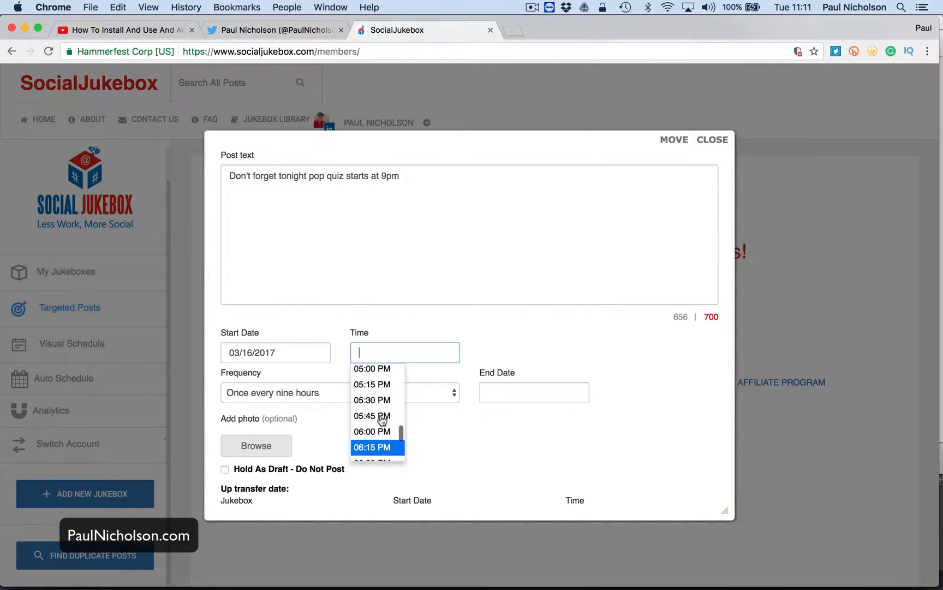
{"action": "left_click", "coordinate": [372, 368]}
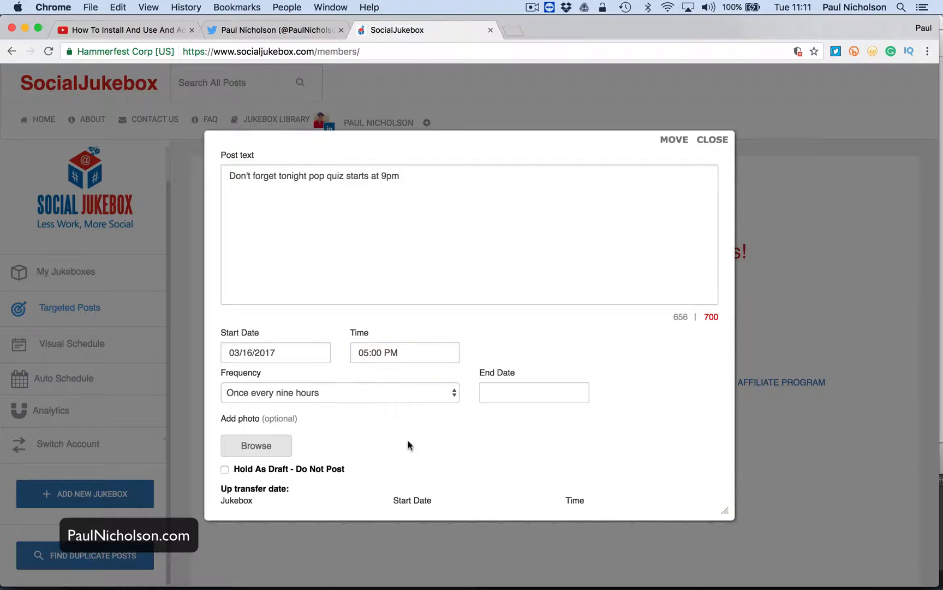
Step: Make the post repeat once every week and submit it
{"action": "left_click", "coordinate": [340, 392]}
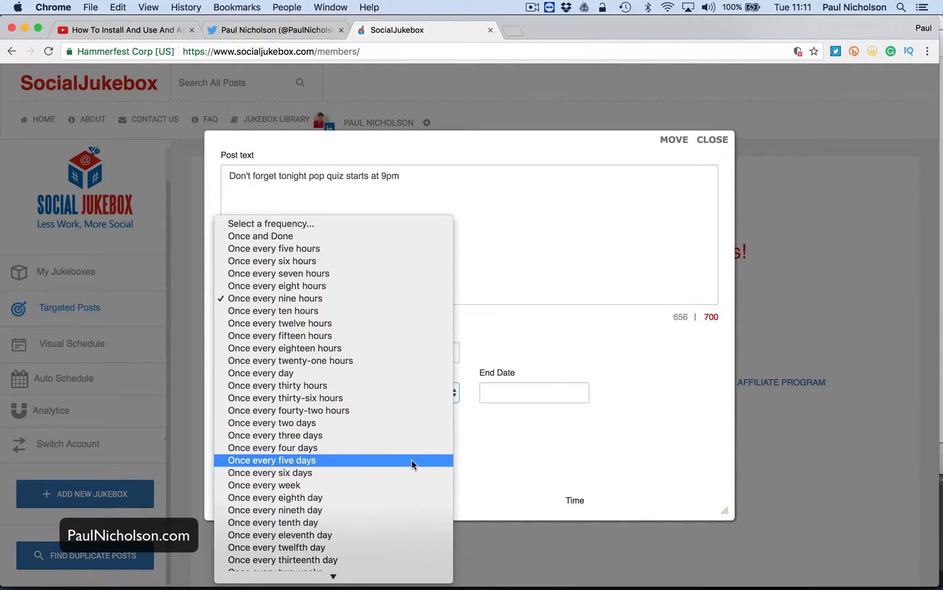
{"action": "mouse_move", "coordinate": [404, 485]}
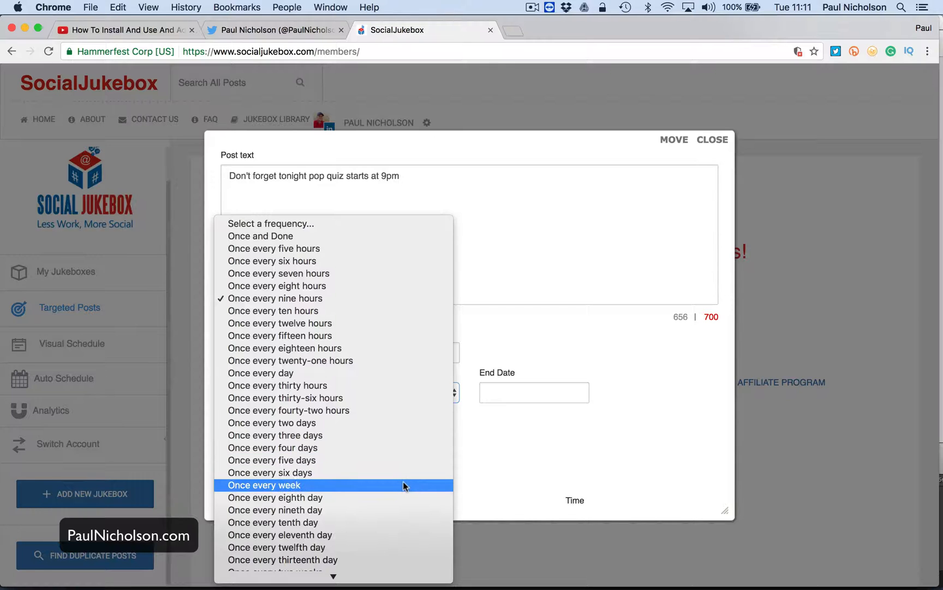
{"action": "left_click", "coordinate": [264, 485]}
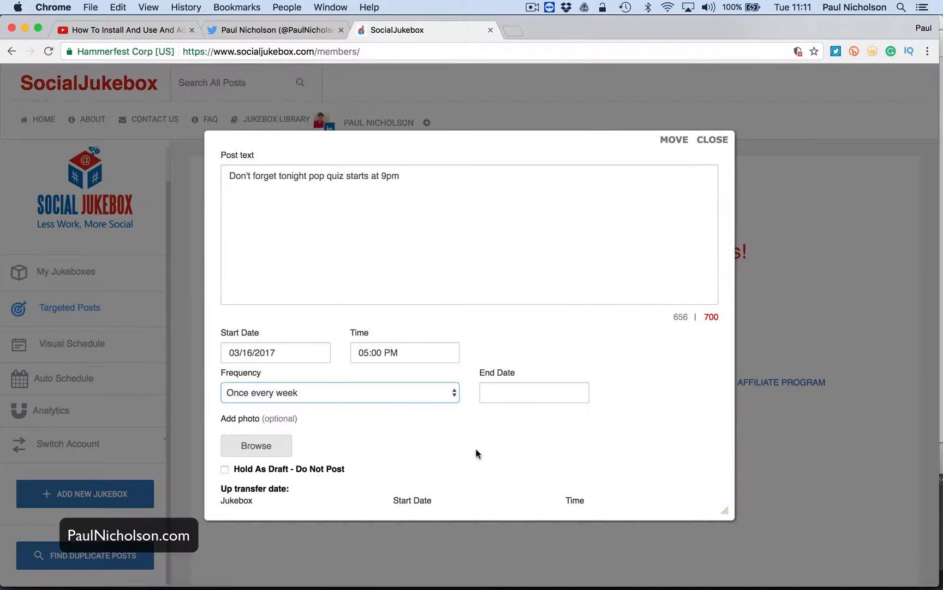
{"action": "scroll", "scroll_direction": "down", "scroll_amount": 3}
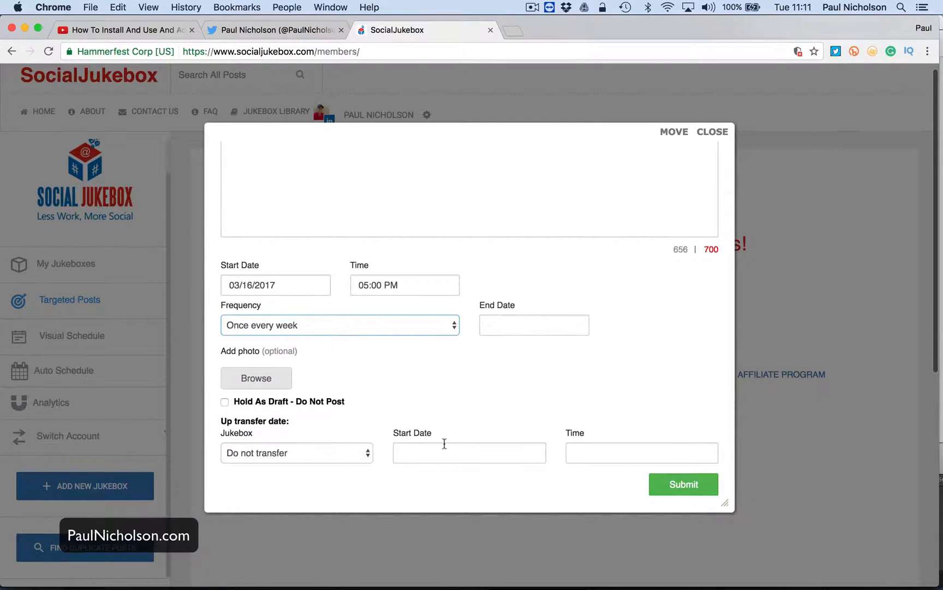
{"action": "left_click", "coordinate": [683, 483]}
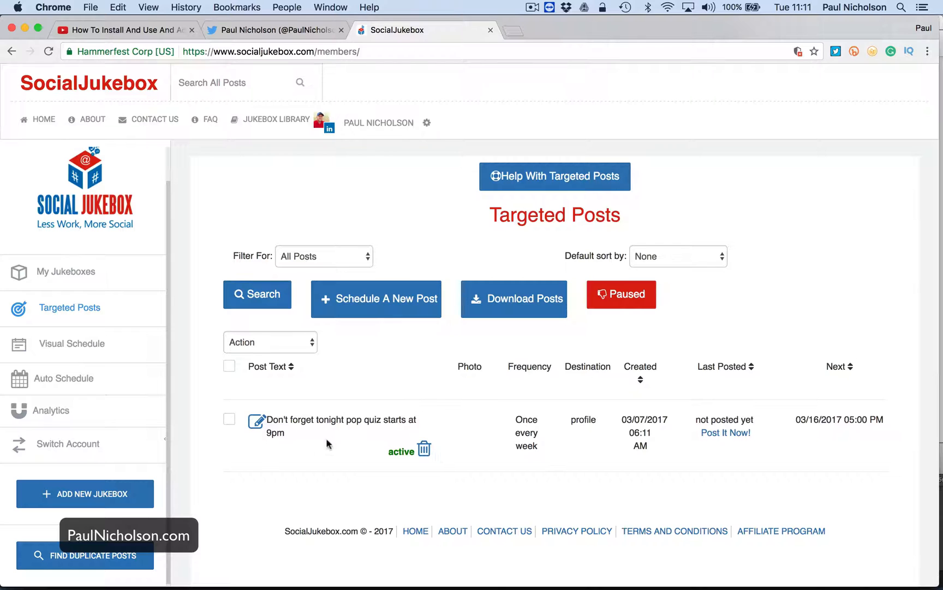
{"action": "mouse_move", "coordinate": [353, 419]}
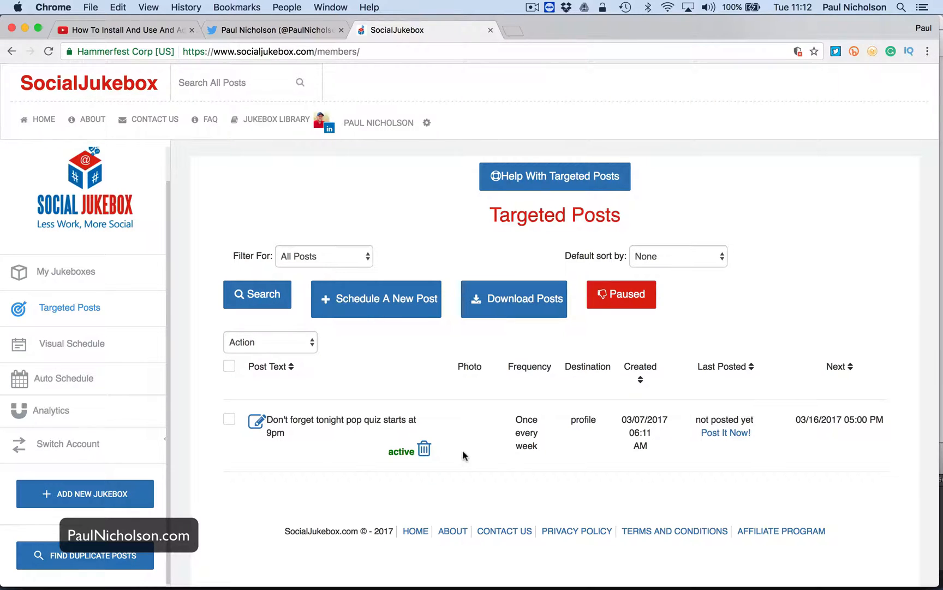
Step: Delete the pop quiz targeted post and switch to the Twitter account
{"action": "left_click", "coordinate": [424, 448]}
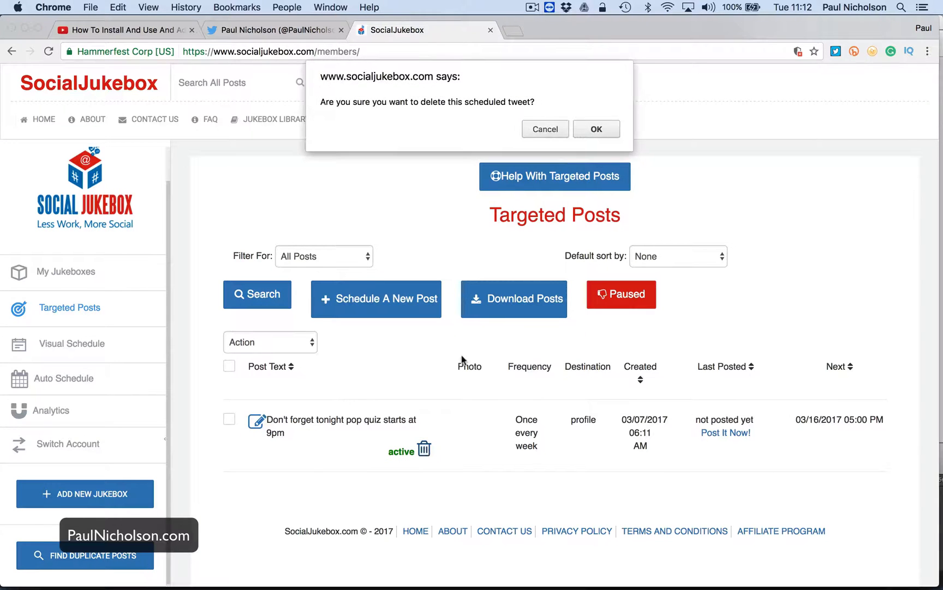
{"action": "left_click", "coordinate": [544, 129]}
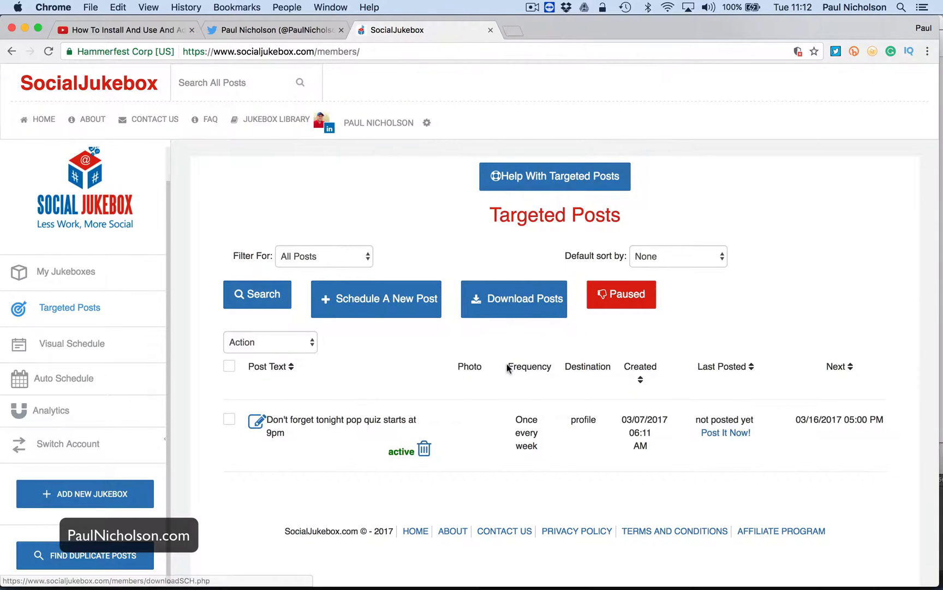
{"action": "left_click", "coordinate": [425, 448]}
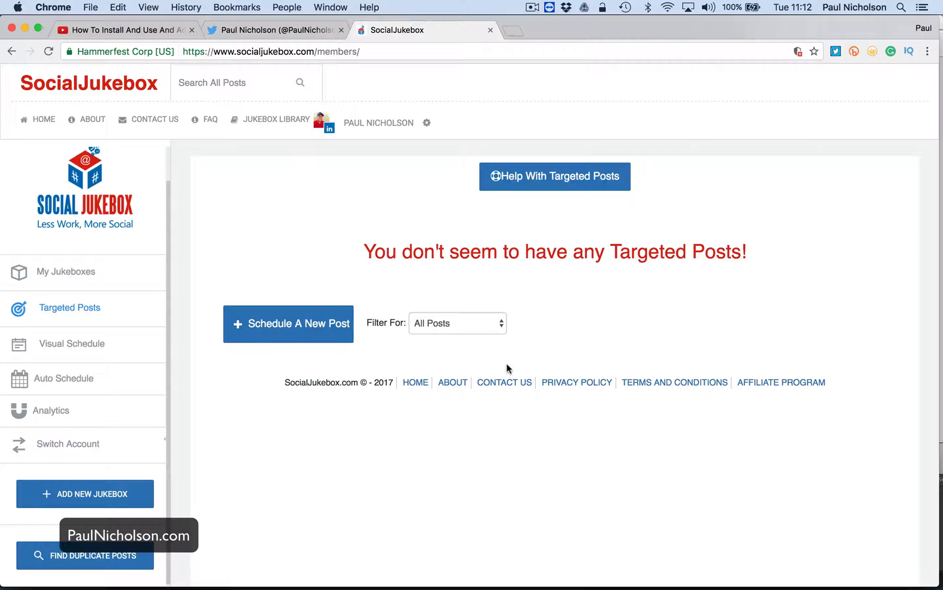
{"action": "left_click", "coordinate": [68, 444]}
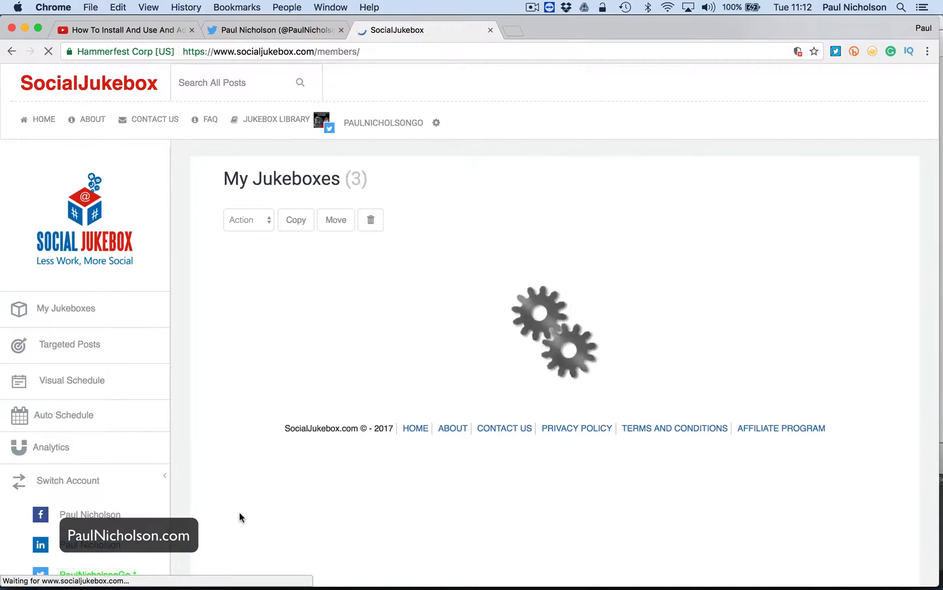
Step: Open the Twitter account's Targeted Posts page, which lists no posts
{"action": "left_click", "coordinate": [70, 343]}
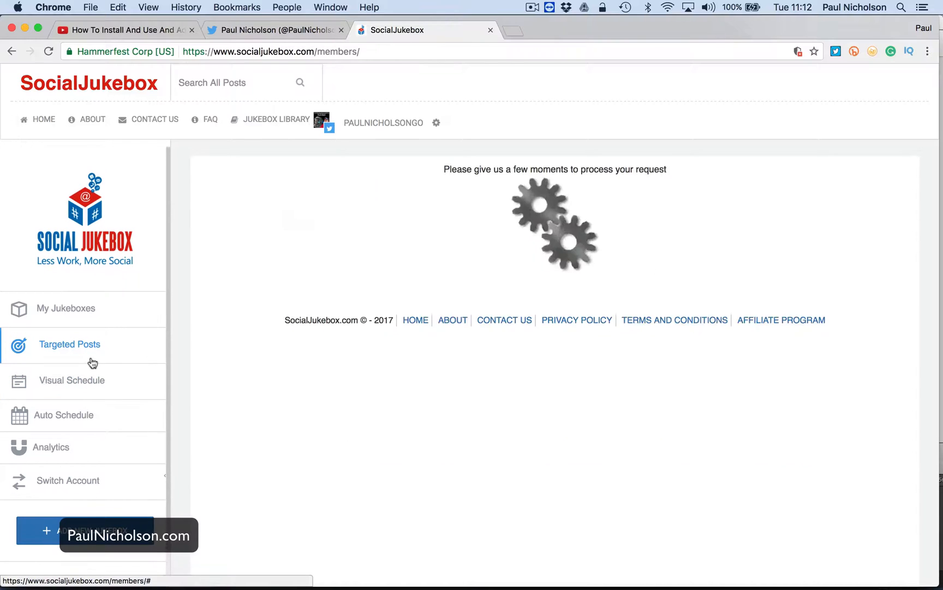
{"action": "left_click", "coordinate": [70, 344]}
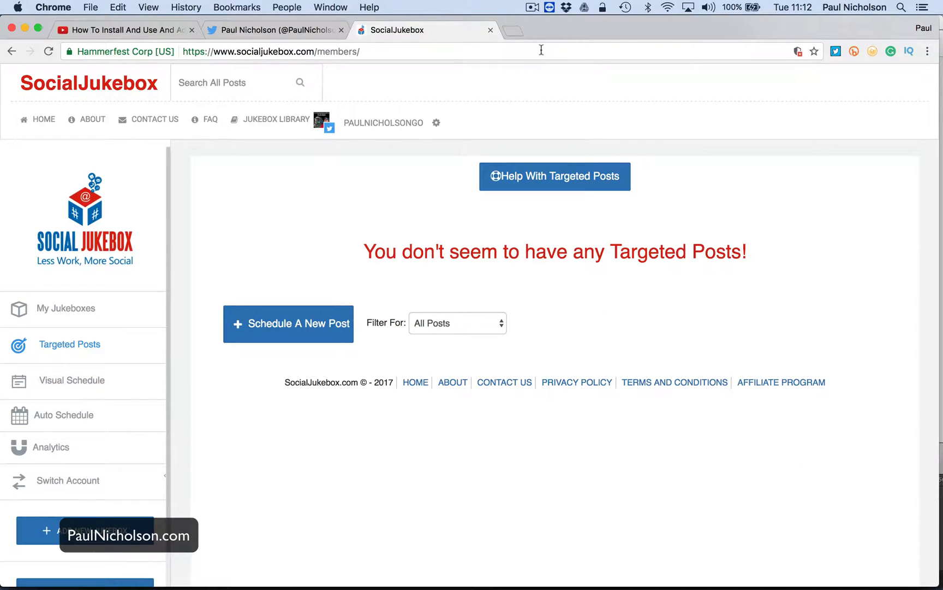
{"action": "mouse_move", "coordinate": [554, 294]}
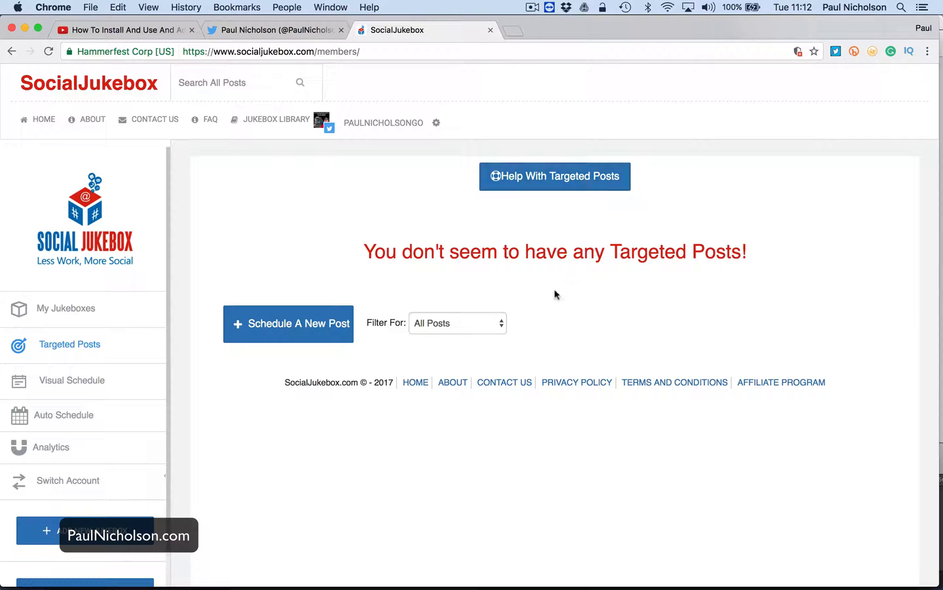
{"action": "mouse_move", "coordinate": [560, 318]}
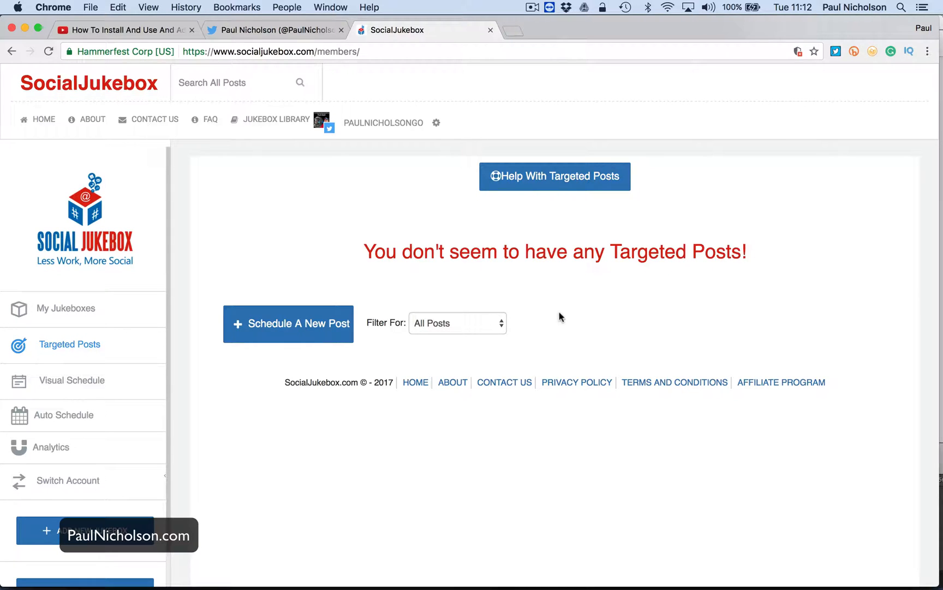
{"action": "mouse_move", "coordinate": [562, 325]}
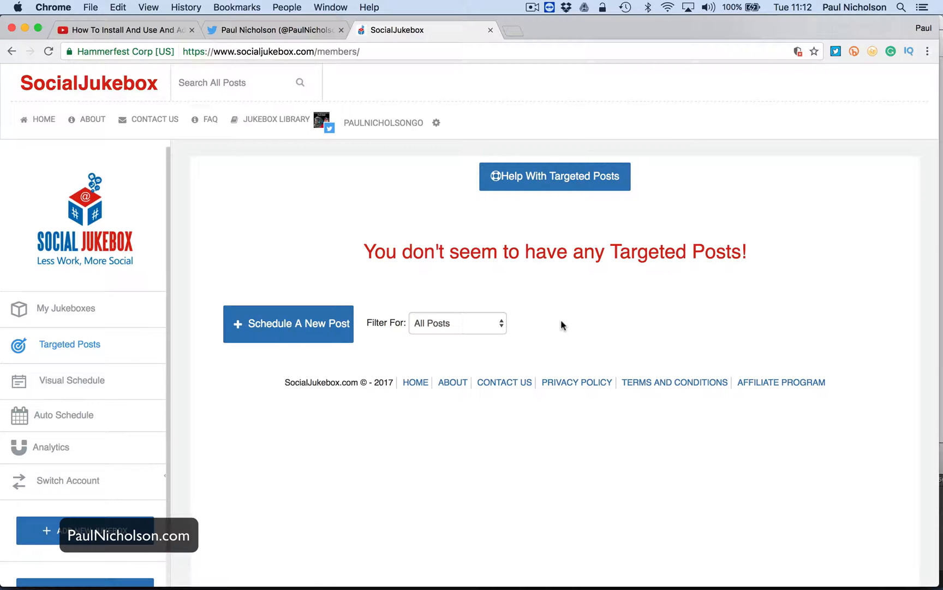
{"action": "mouse_move", "coordinate": [570, 349]}
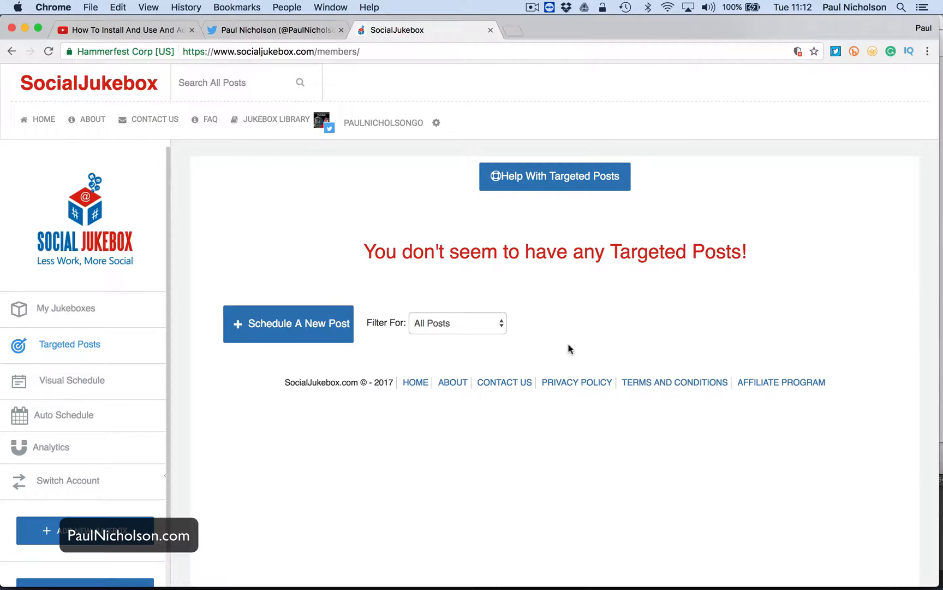
Step: Return to My Jukeboxes: Space Monkey, The Art Of Fore, Youtube Video Blog Posts
{"action": "left_click", "coordinate": [66, 308]}
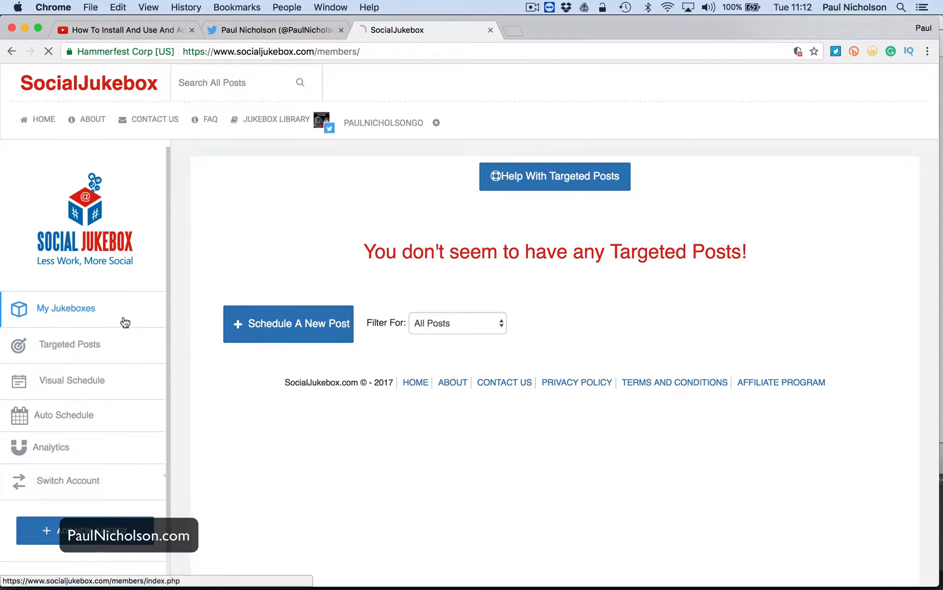
{"action": "left_click", "coordinate": [66, 308]}
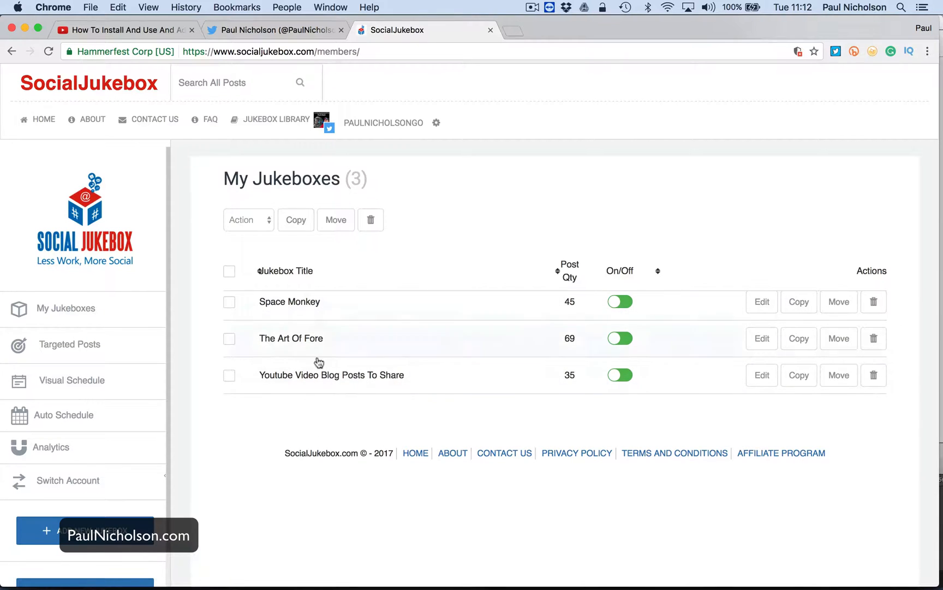
{"action": "mouse_move", "coordinate": [466, 405]}
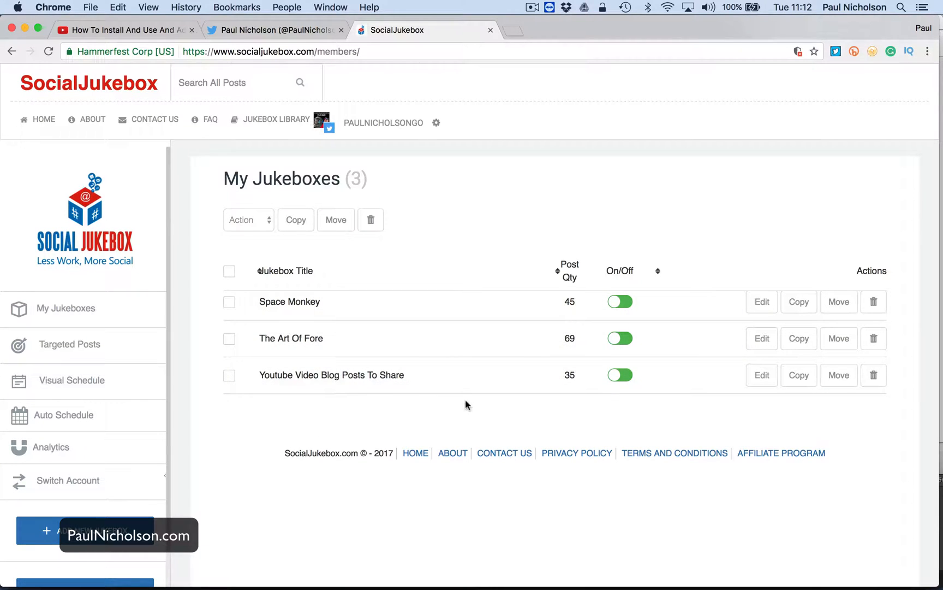
{"action": "mouse_move", "coordinate": [478, 414]}
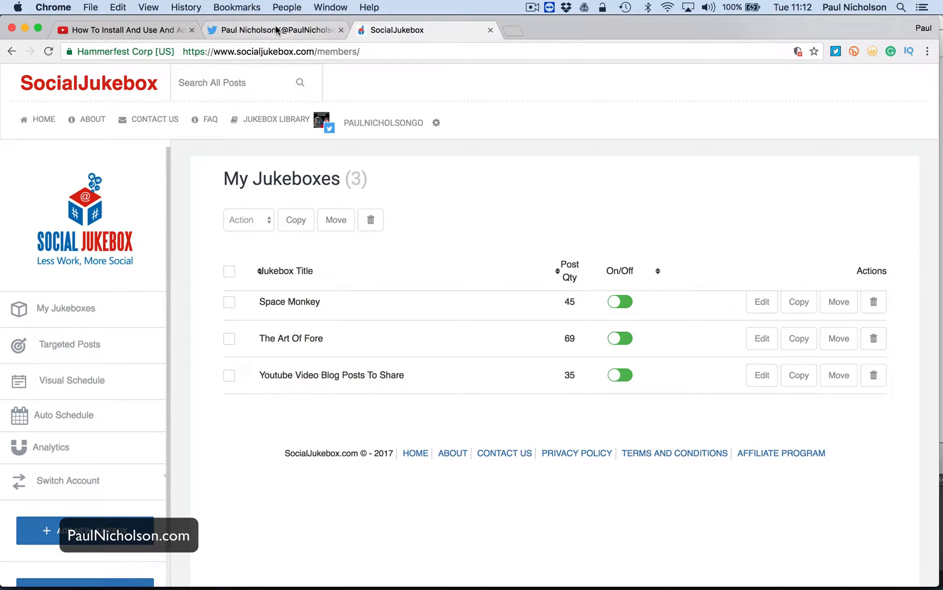
Step: Scroll through the Twitter profile's tweets and back up to the Ad Blocker tweet
{"action": "left_click", "coordinate": [274, 30]}
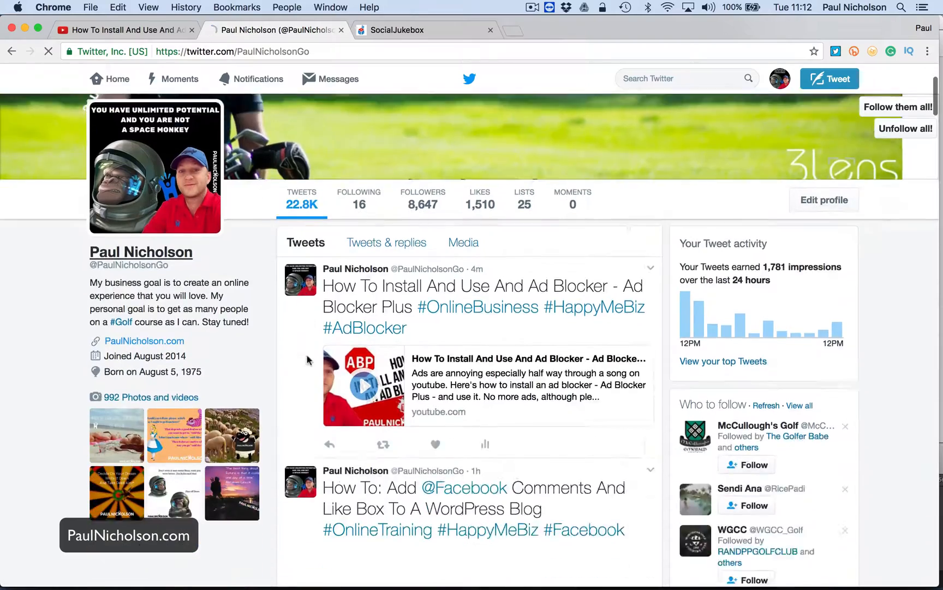
{"action": "scroll", "scroll_direction": "down", "scroll_amount": 3}
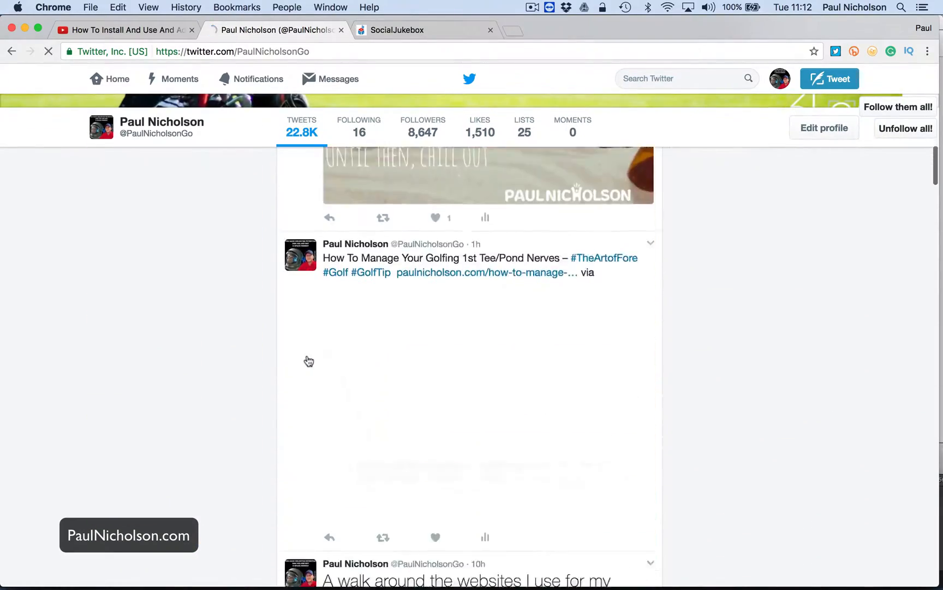
{"action": "scroll", "scroll_direction": "down", "scroll_amount": 3}
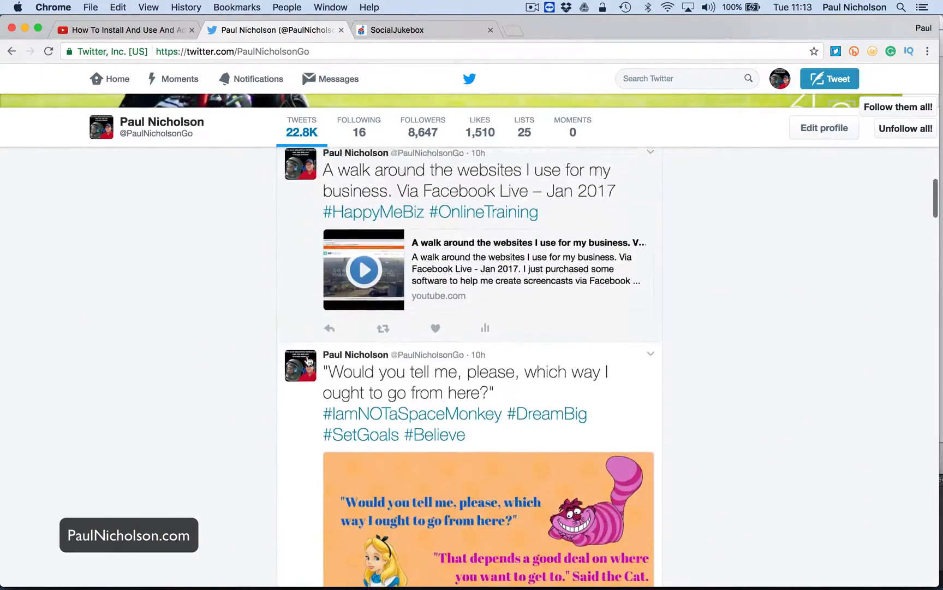
{"action": "scroll", "scroll_direction": "down", "scroll_amount": 3}
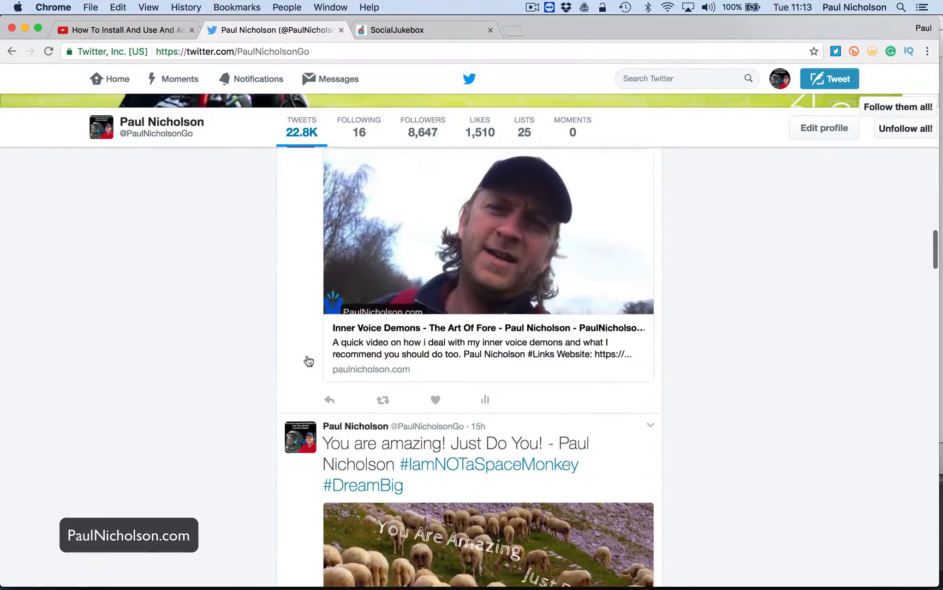
{"action": "scroll", "scroll_direction": "down", "scroll_amount": 3}
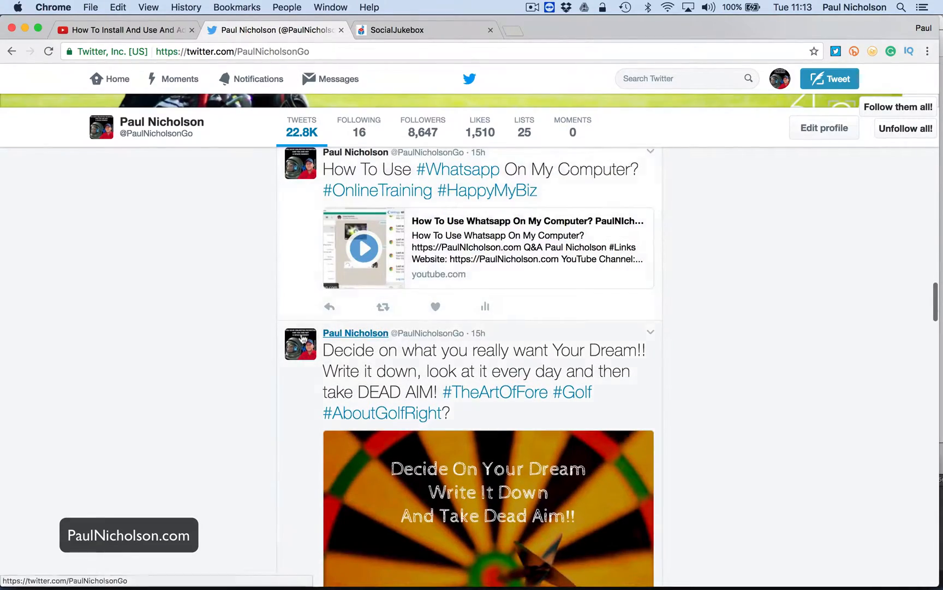
{"action": "scroll", "scroll_direction": "up", "scroll_amount": 3}
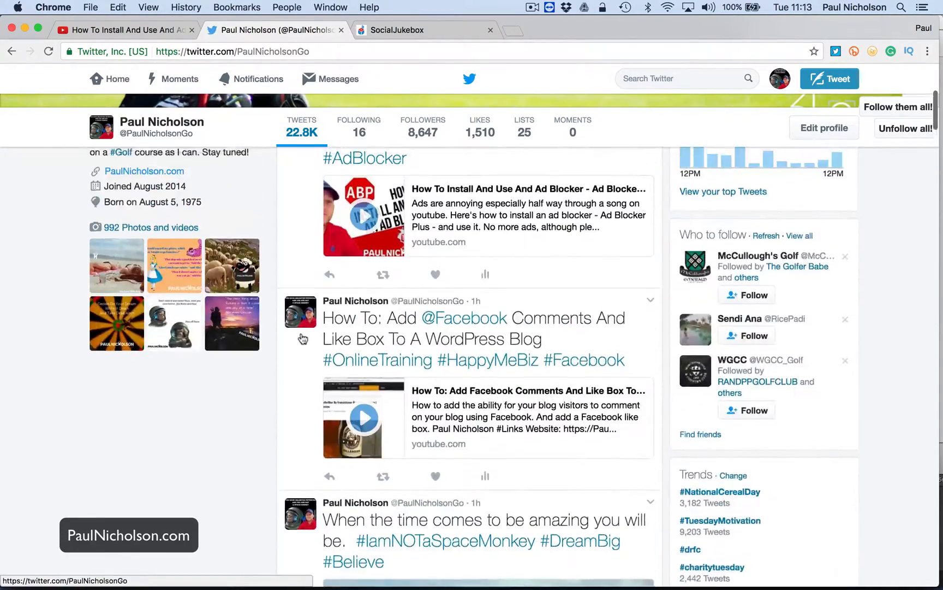
{"action": "scroll", "scroll_direction": "up", "scroll_amount": 3}
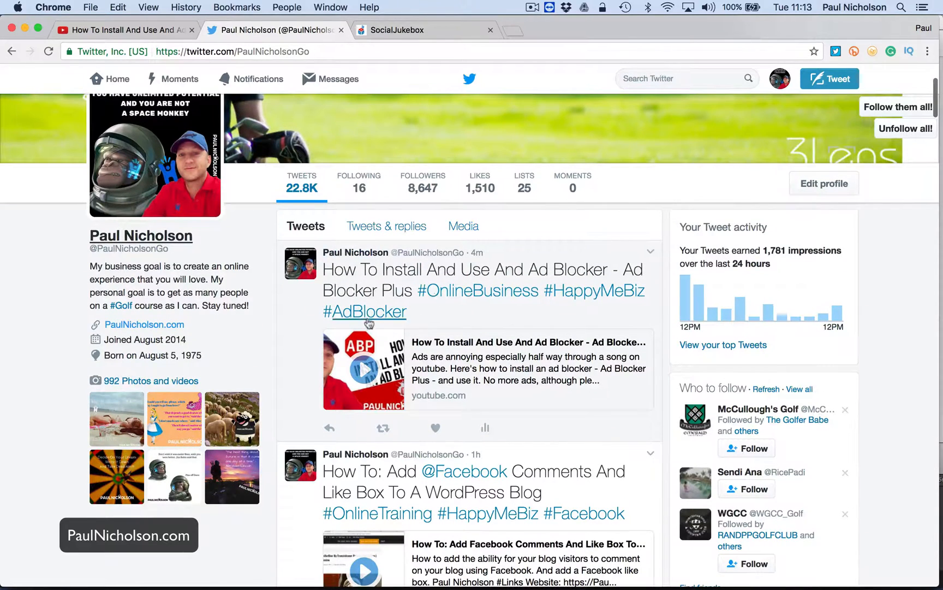
{"action": "mouse_move", "coordinate": [406, 306]}
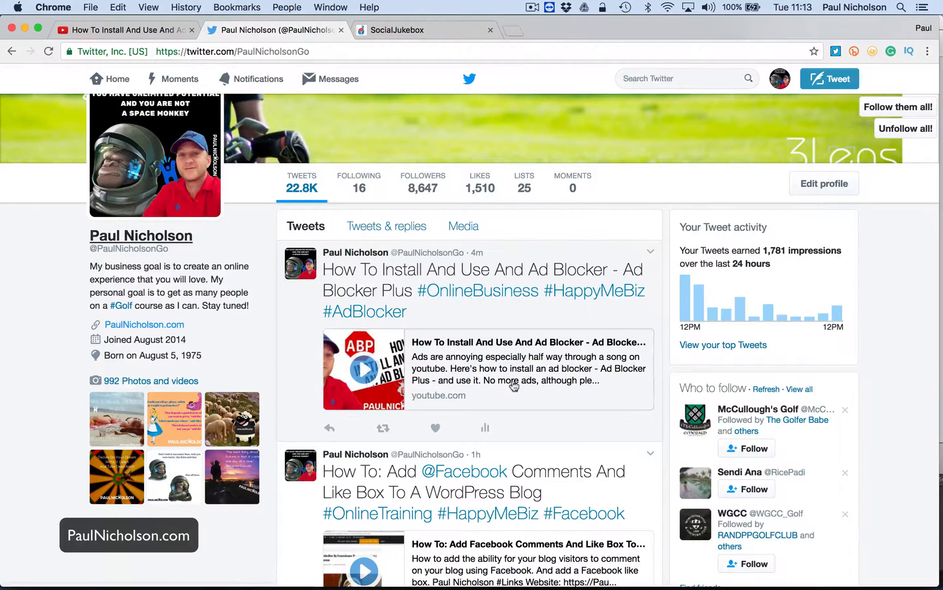
{"action": "mouse_move", "coordinate": [507, 387]}
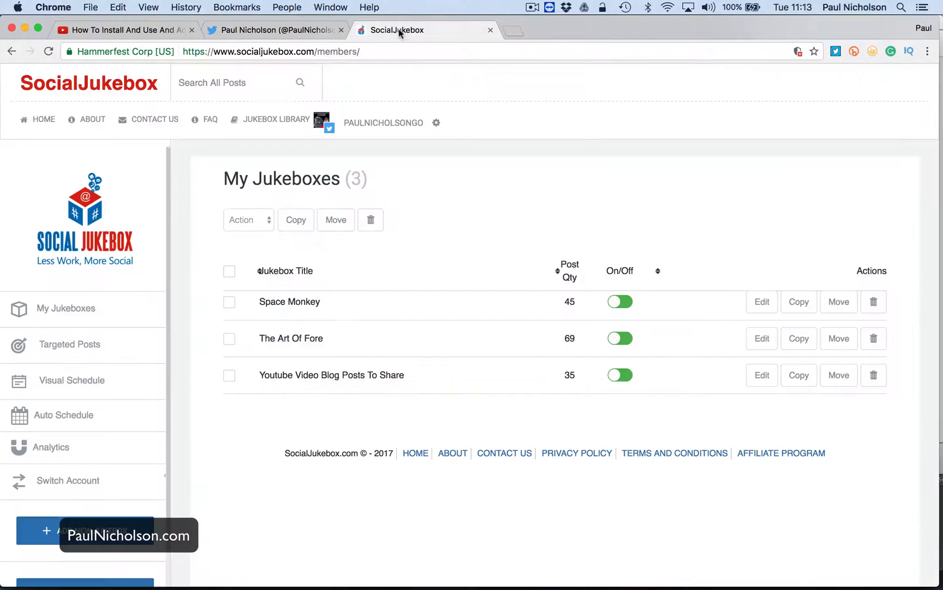
{"action": "mouse_move", "coordinate": [468, 251]}
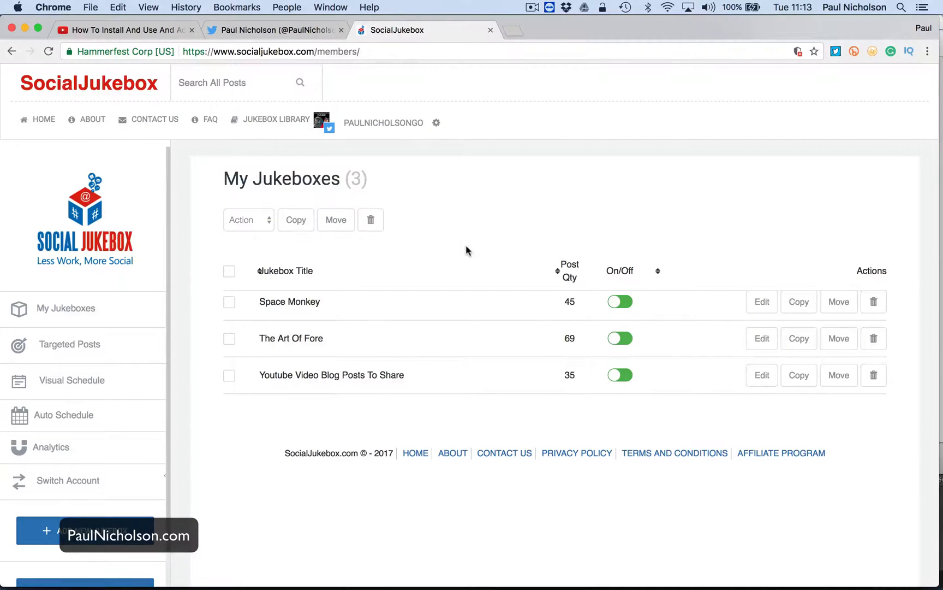
{"action": "mouse_move", "coordinate": [258, 127]}
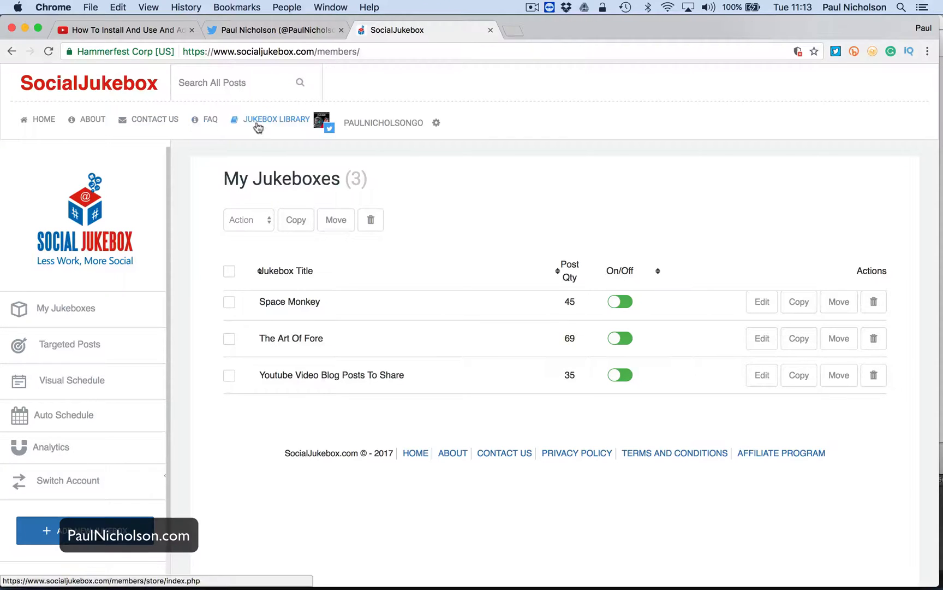
{"action": "mouse_move", "coordinate": [364, 132]}
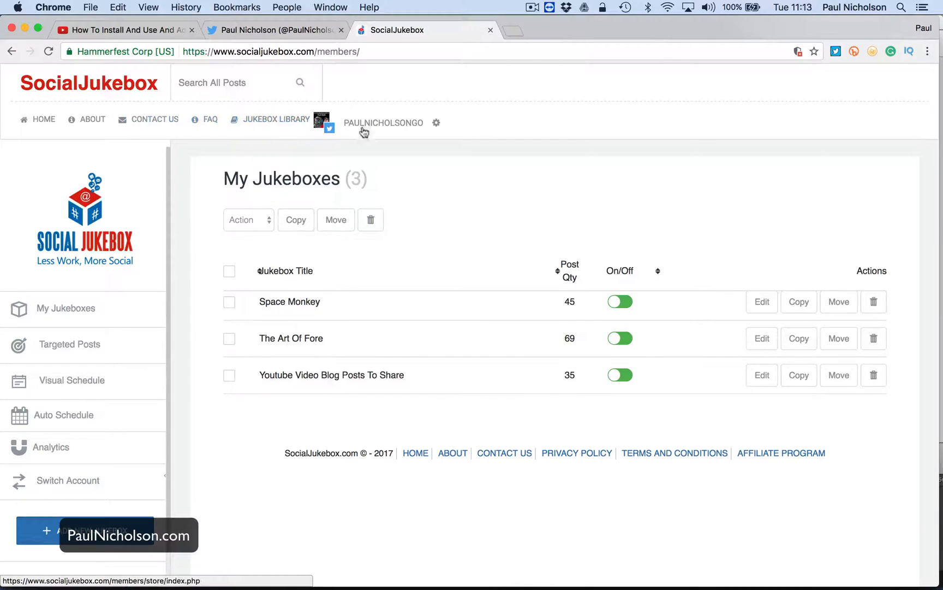
Step: Open the About Social Jukebox page, then load the /plans/ Membership Plans page
{"action": "left_click", "coordinate": [153, 119]}
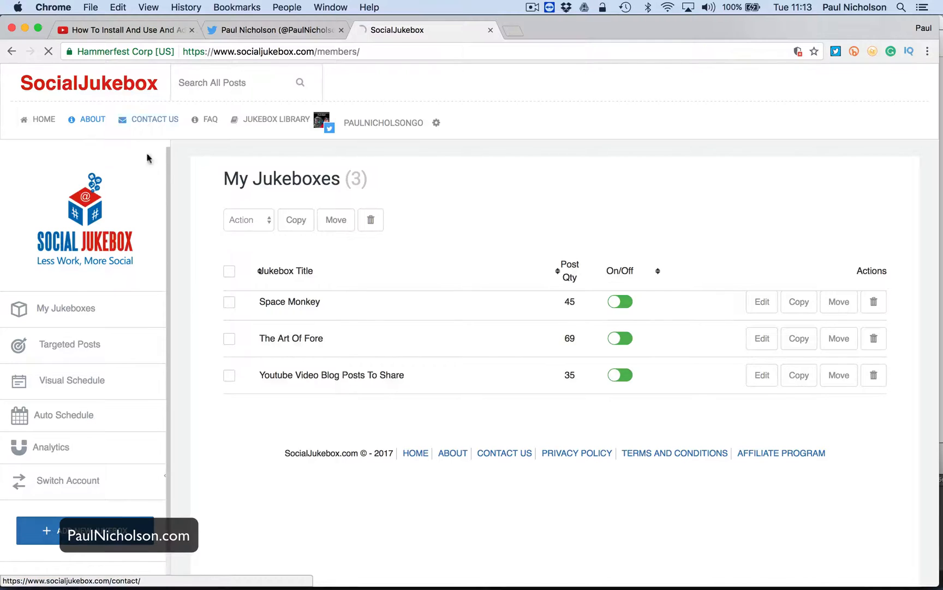
{"action": "left_click", "coordinate": [92, 119]}
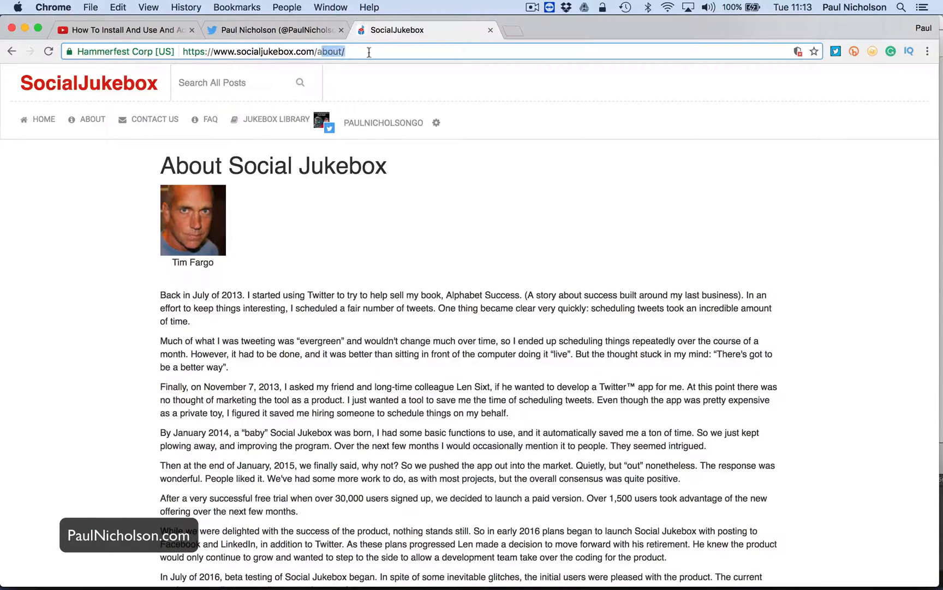
{"action": "type", "text": "plans"}
{"action": "key", "text": "Return"}
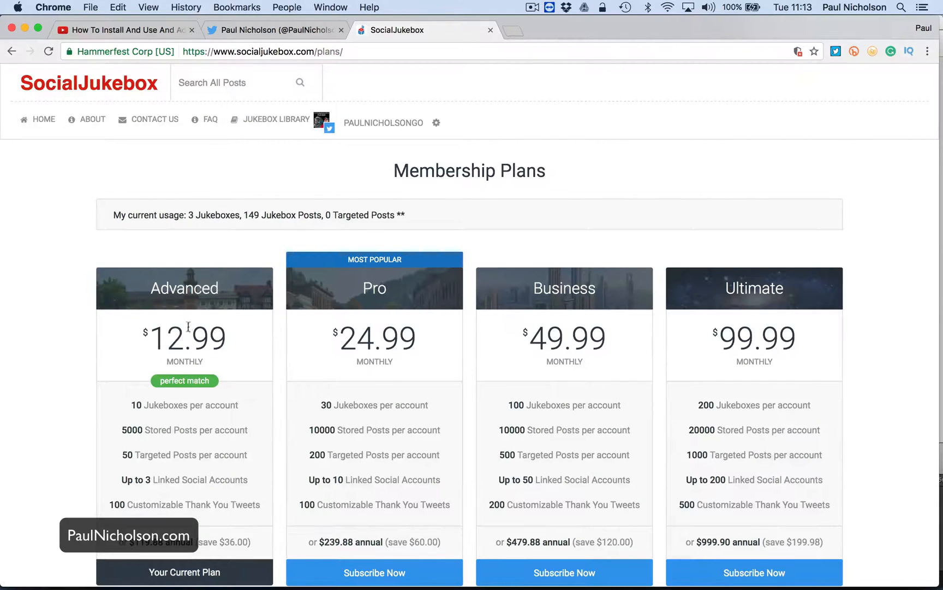
Step: Review the membership plans (3 jukeboxes, 149 posts), return to the About page, and select its address
{"action": "scroll", "scroll_direction": "down", "scroll_amount": 3}
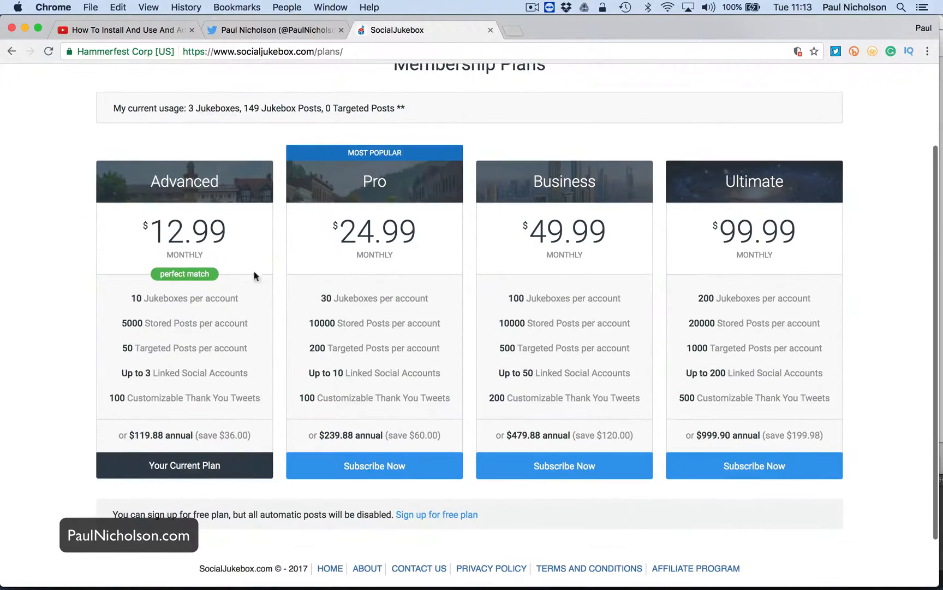
{"action": "mouse_move", "coordinate": [210, 405]}
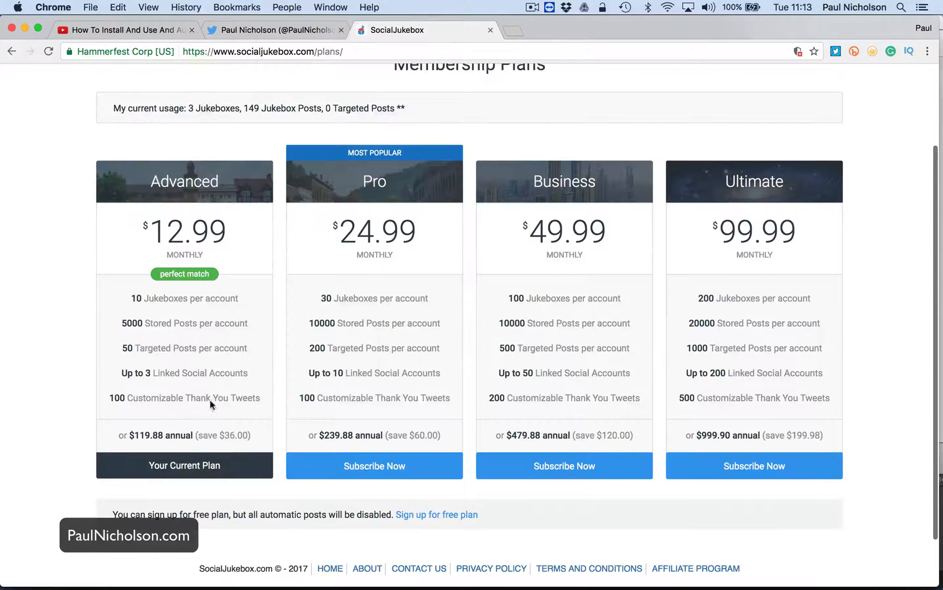
{"action": "scroll", "scroll_direction": "up", "scroll_amount": 3}
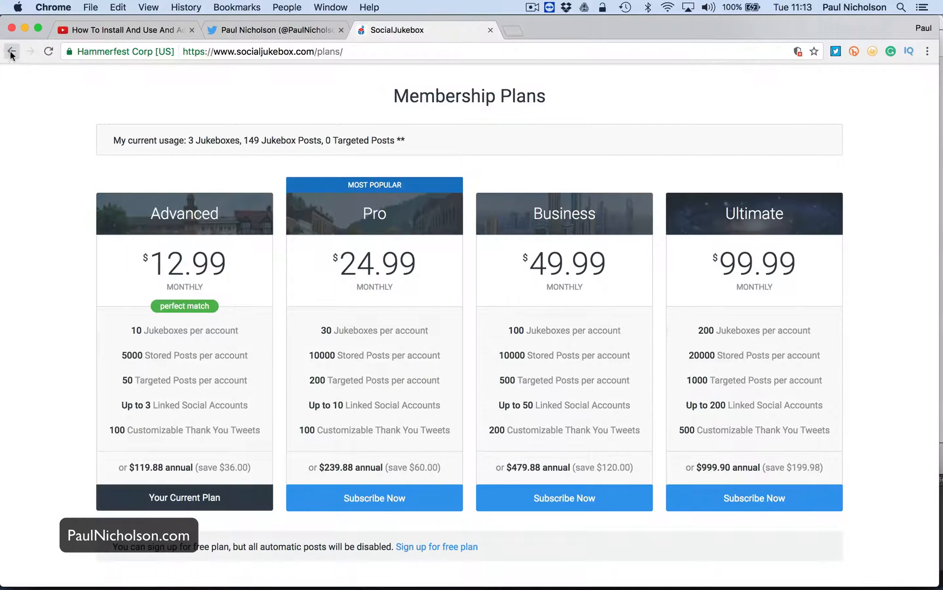
{"action": "left_click", "coordinate": [10, 51]}
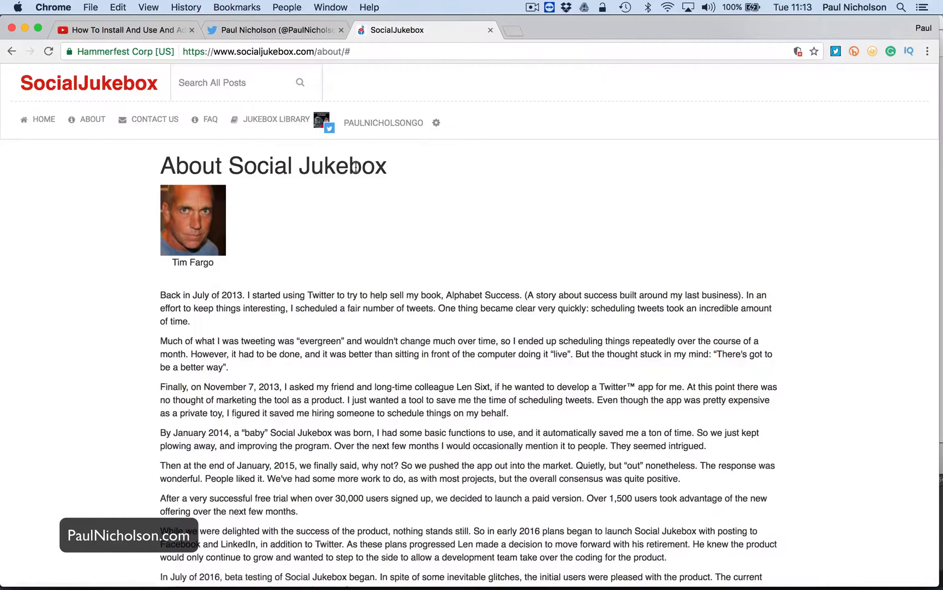
{"action": "mouse_move", "coordinate": [313, 105]}
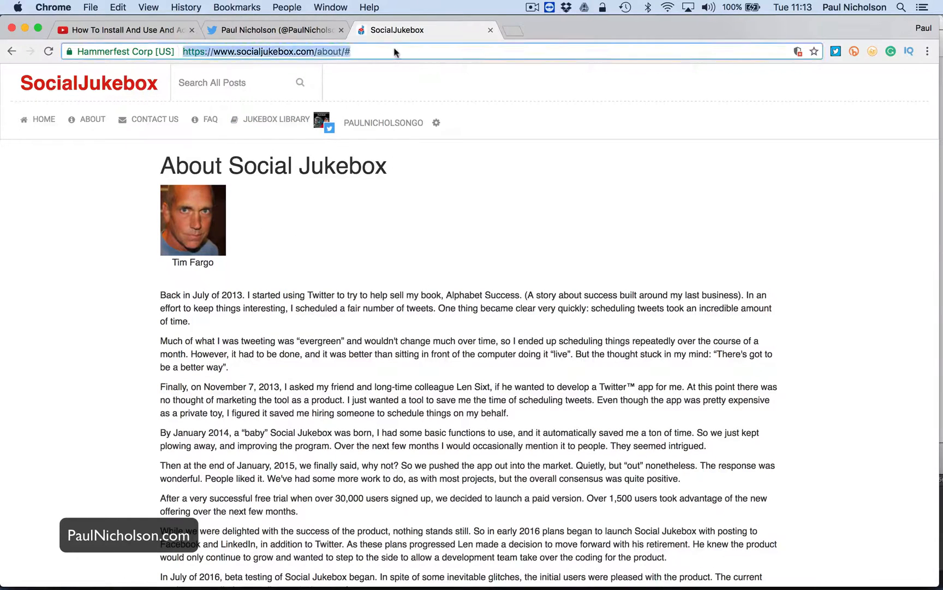
{"action": "left_click", "coordinate": [275, 30]}
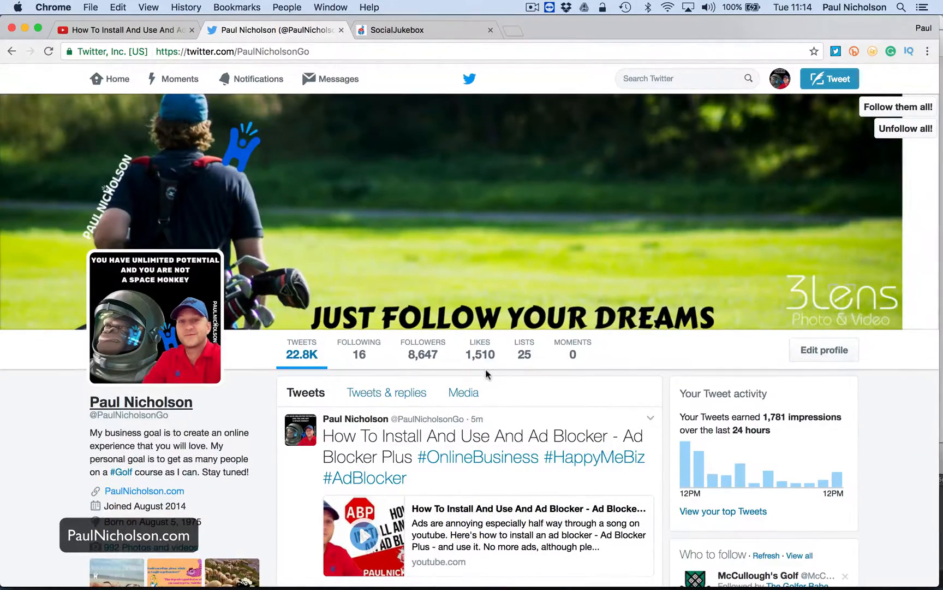
Step: Scroll through the Twitter profile's scheduled tweet feed and back to the Ad Blocker Plus tweet
{"action": "scroll", "scroll_direction": "down", "scroll_amount": 3}
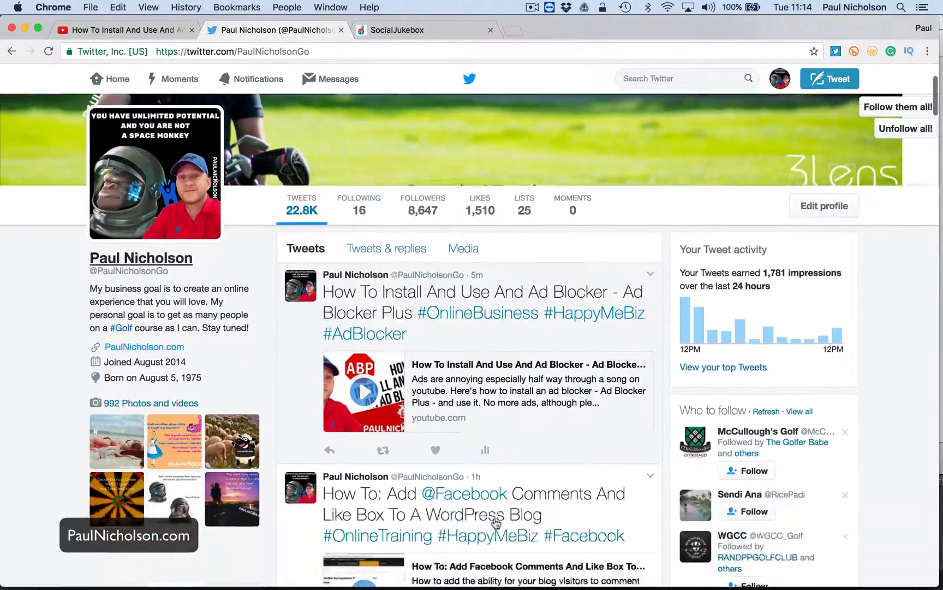
{"action": "scroll", "scroll_direction": "down", "scroll_amount": 3}
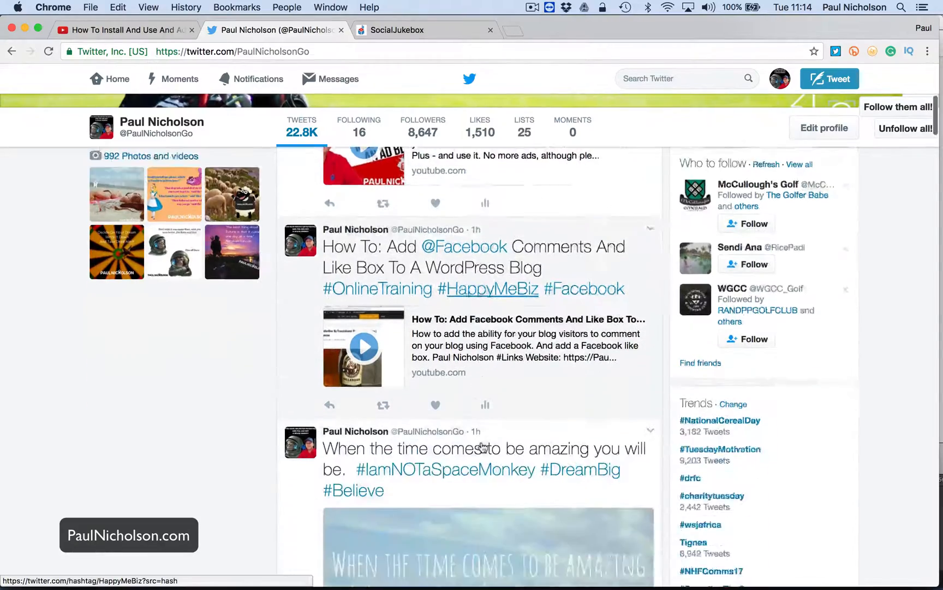
{"action": "scroll", "scroll_direction": "down", "scroll_amount": 3}
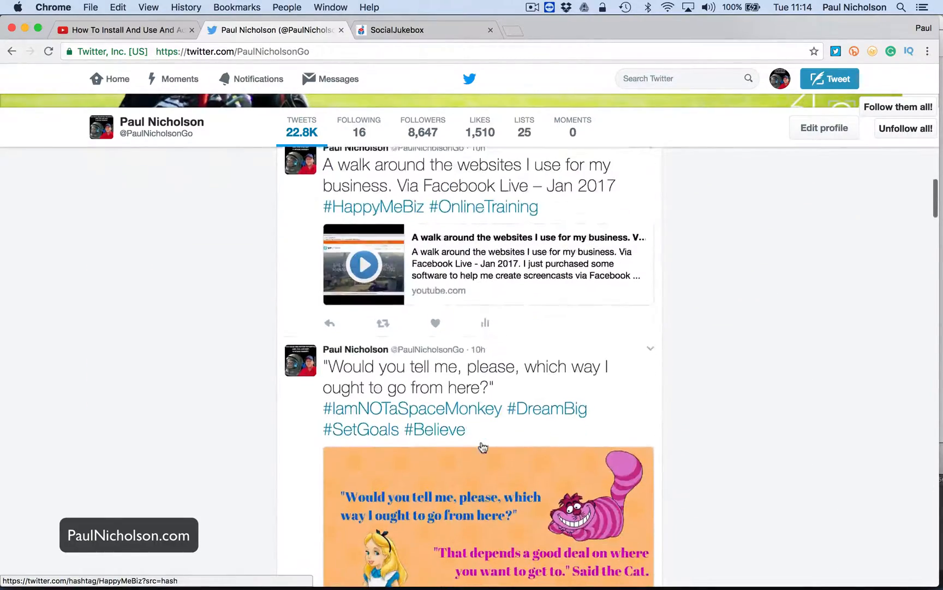
{"action": "scroll", "scroll_direction": "up", "scroll_amount": 3}
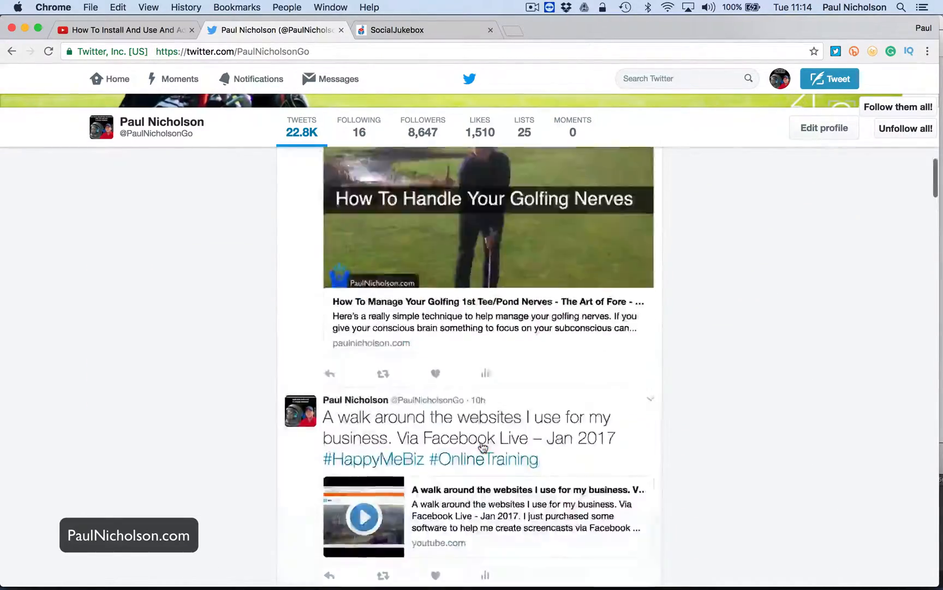
{"action": "scroll", "scroll_direction": "up", "scroll_amount": 3}
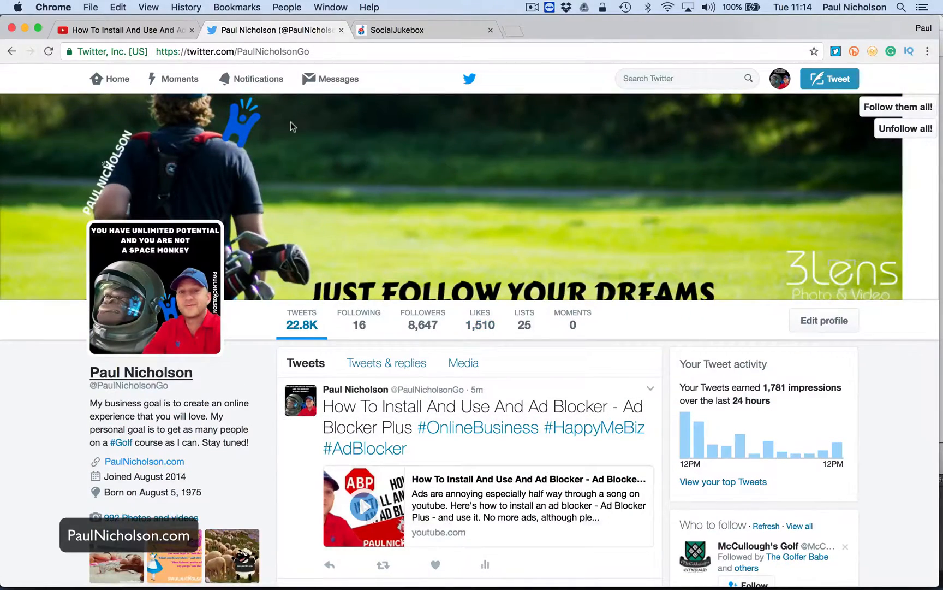
{"action": "scroll", "scroll_direction": "down", "scroll_amount": 3}
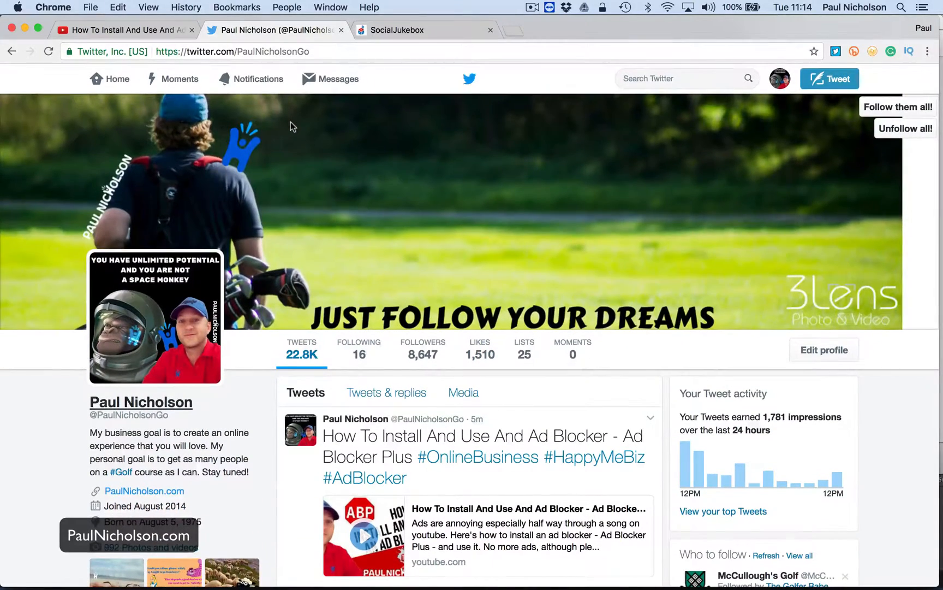